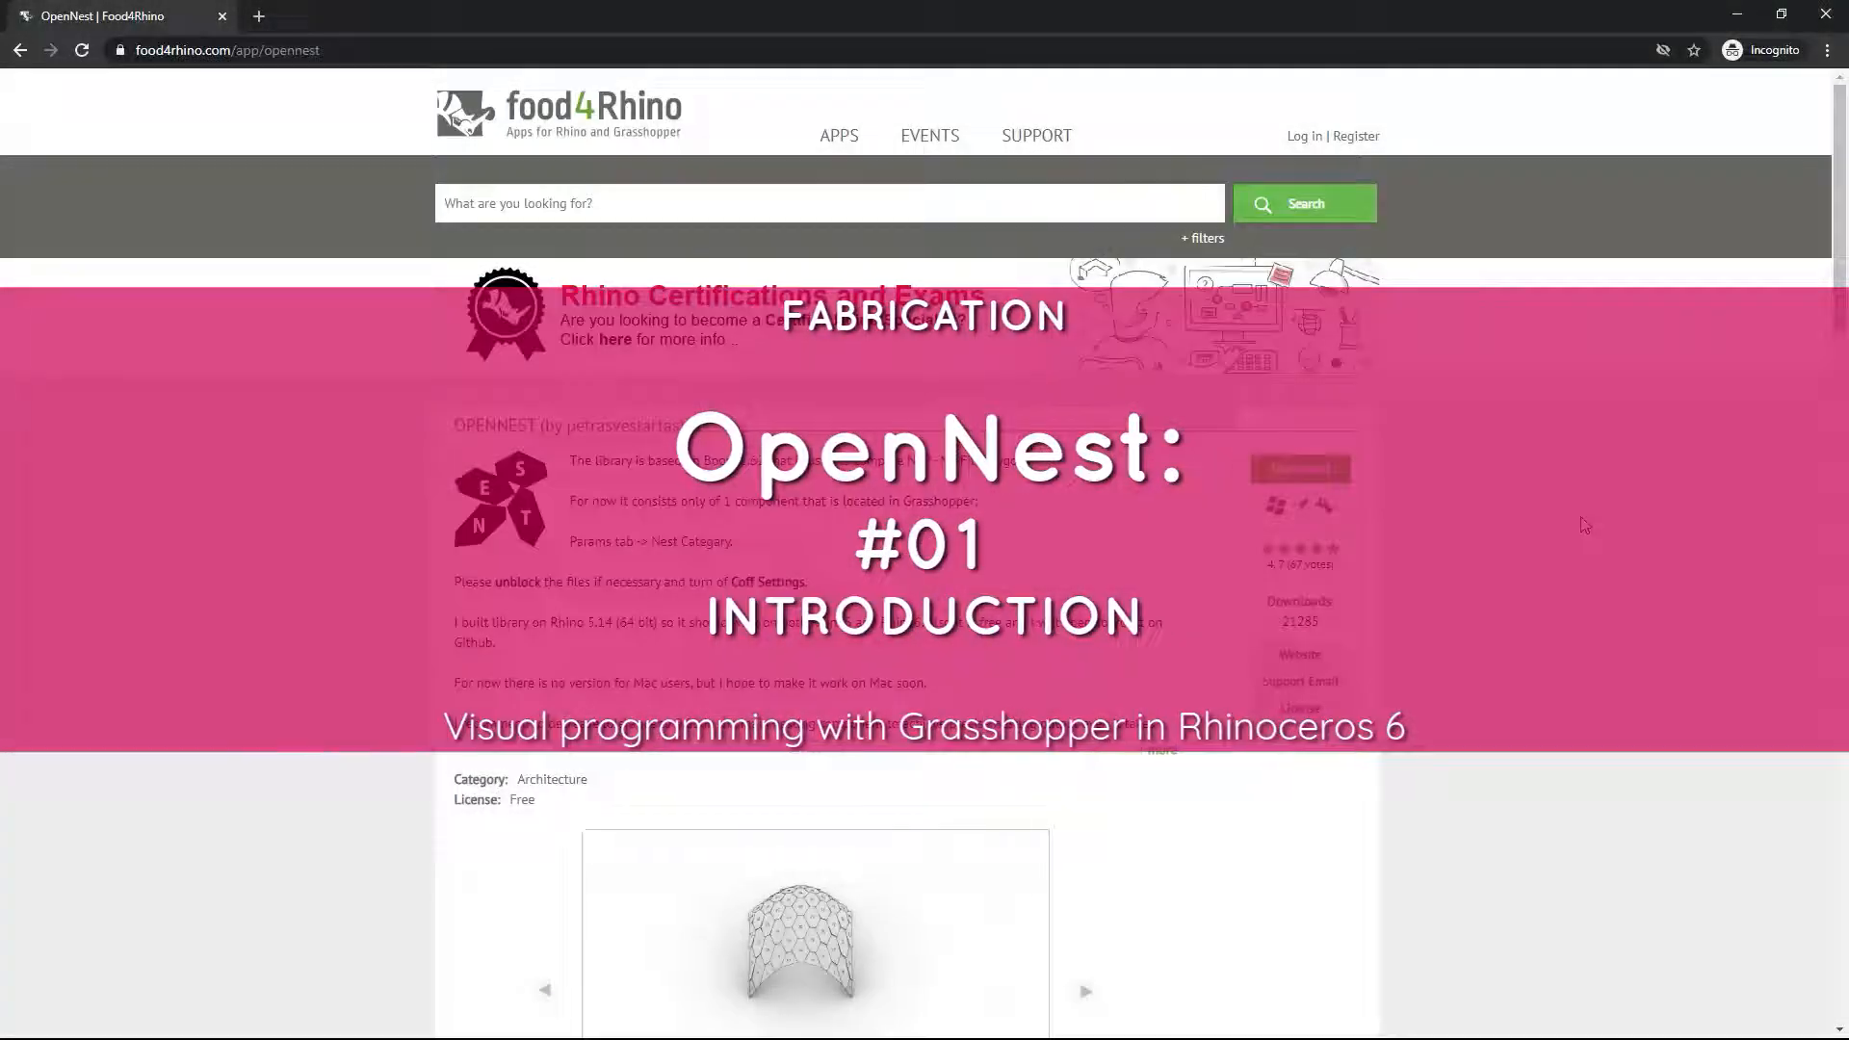
Scroll past the food4Rhino OpenNest page to Grasshopper beside the hexagon dome model.
{"action": "scroll", "scroll_direction": "down", "scroll_amount": 3}
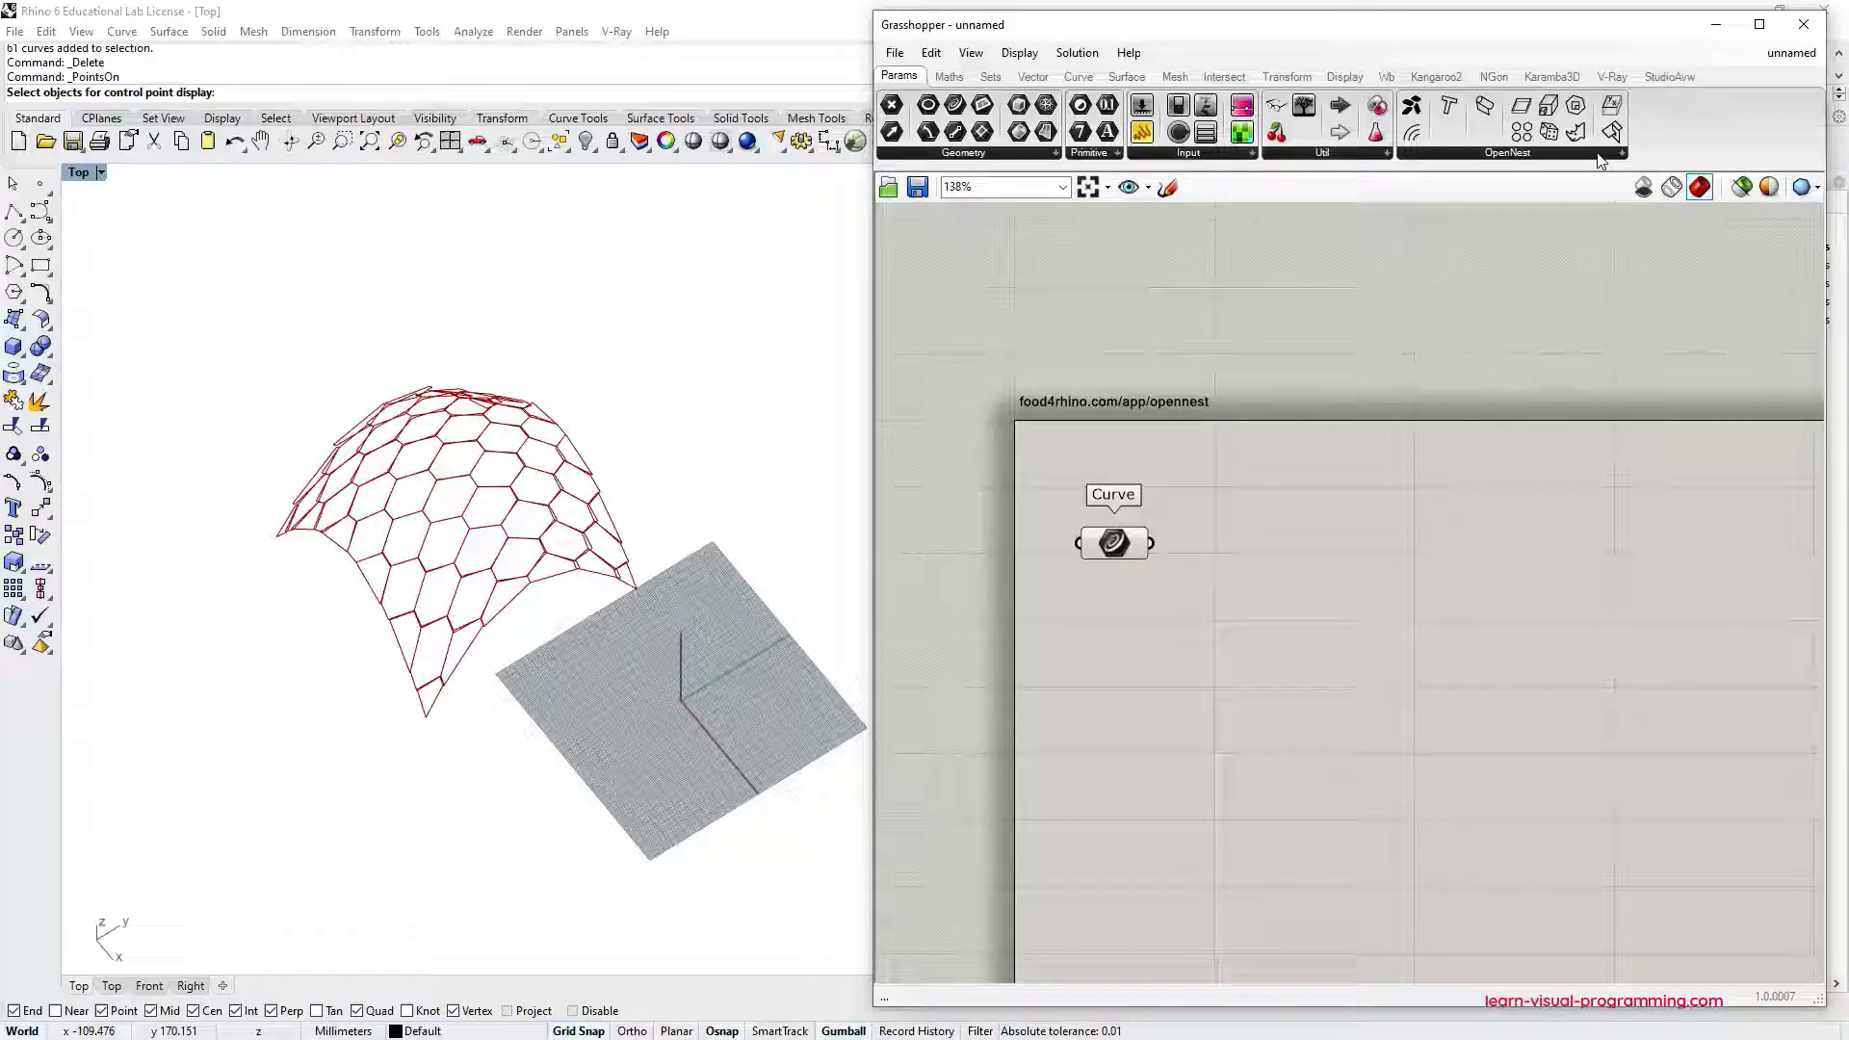
Place the OpenNest solver component from the OpenNest dropdown beside the Curve parameter.
{"action": "left_click", "coordinate": [1507, 152]}
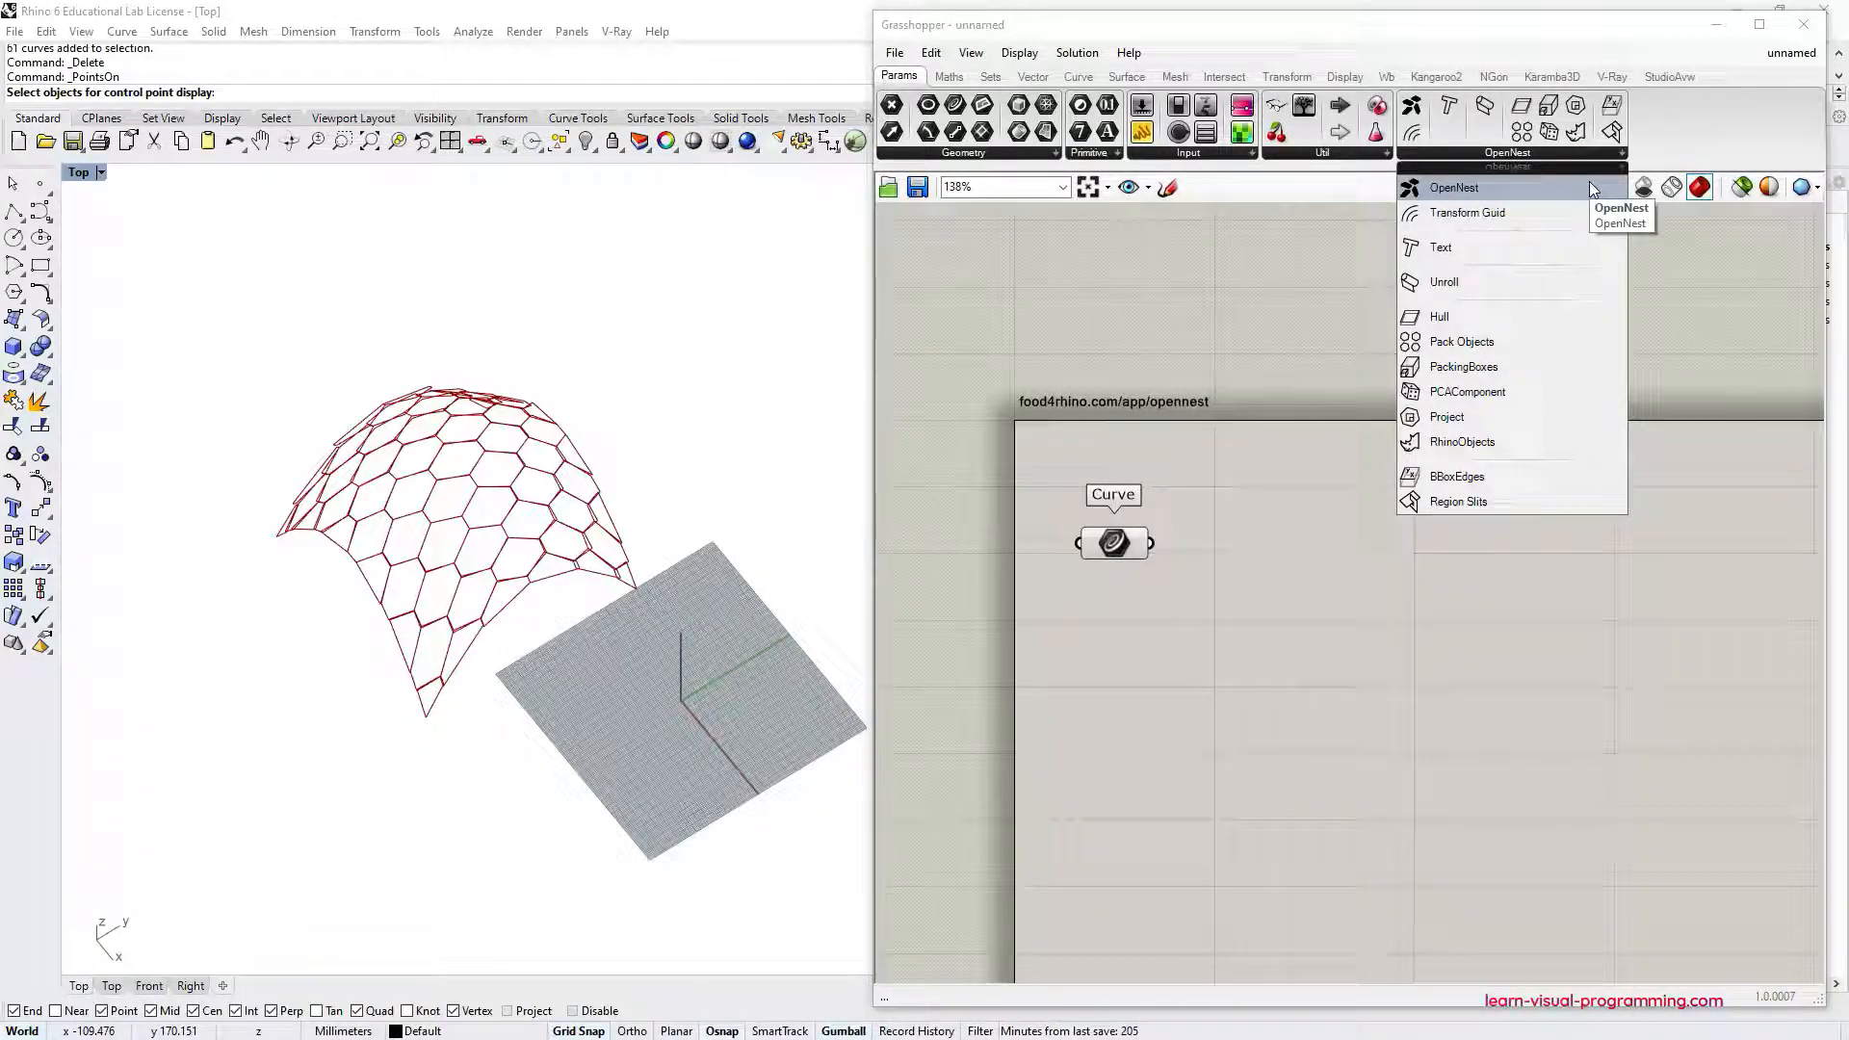
{"action": "left_click", "coordinate": [1453, 187]}
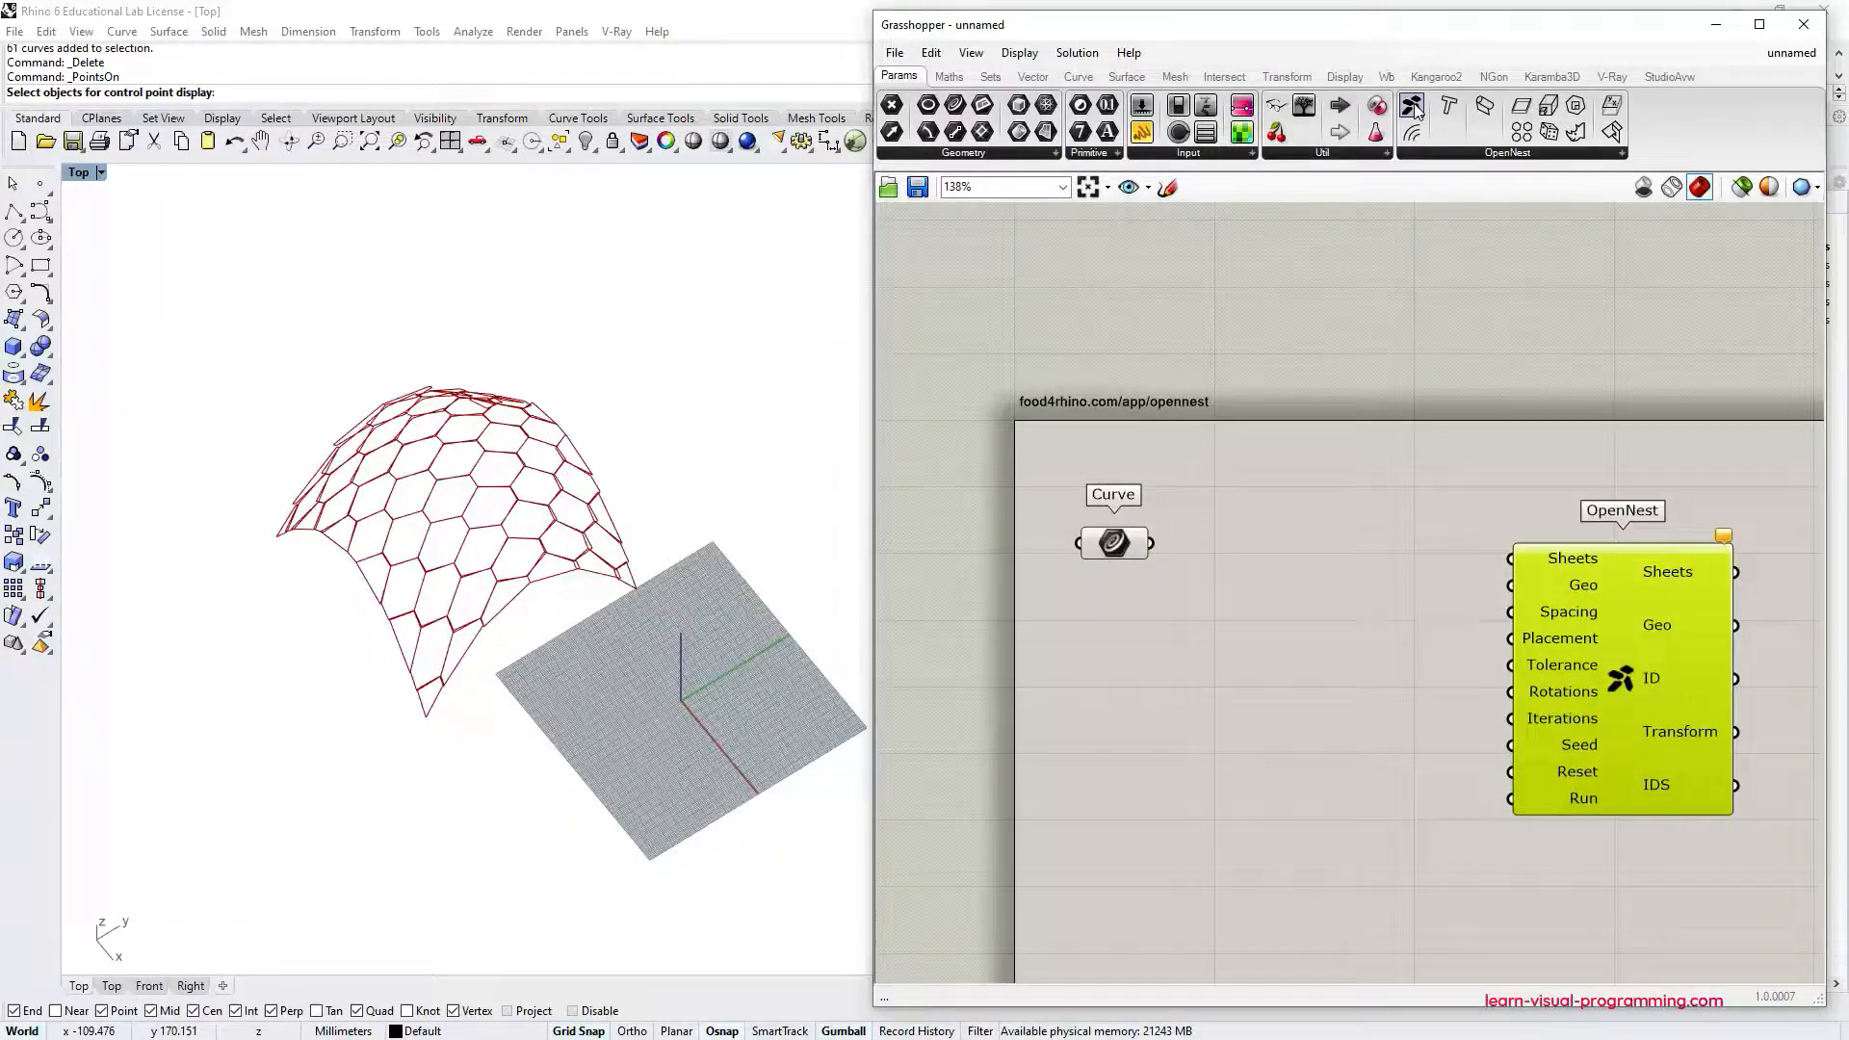
{"action": "mouse_move", "coordinate": [1413, 106]}
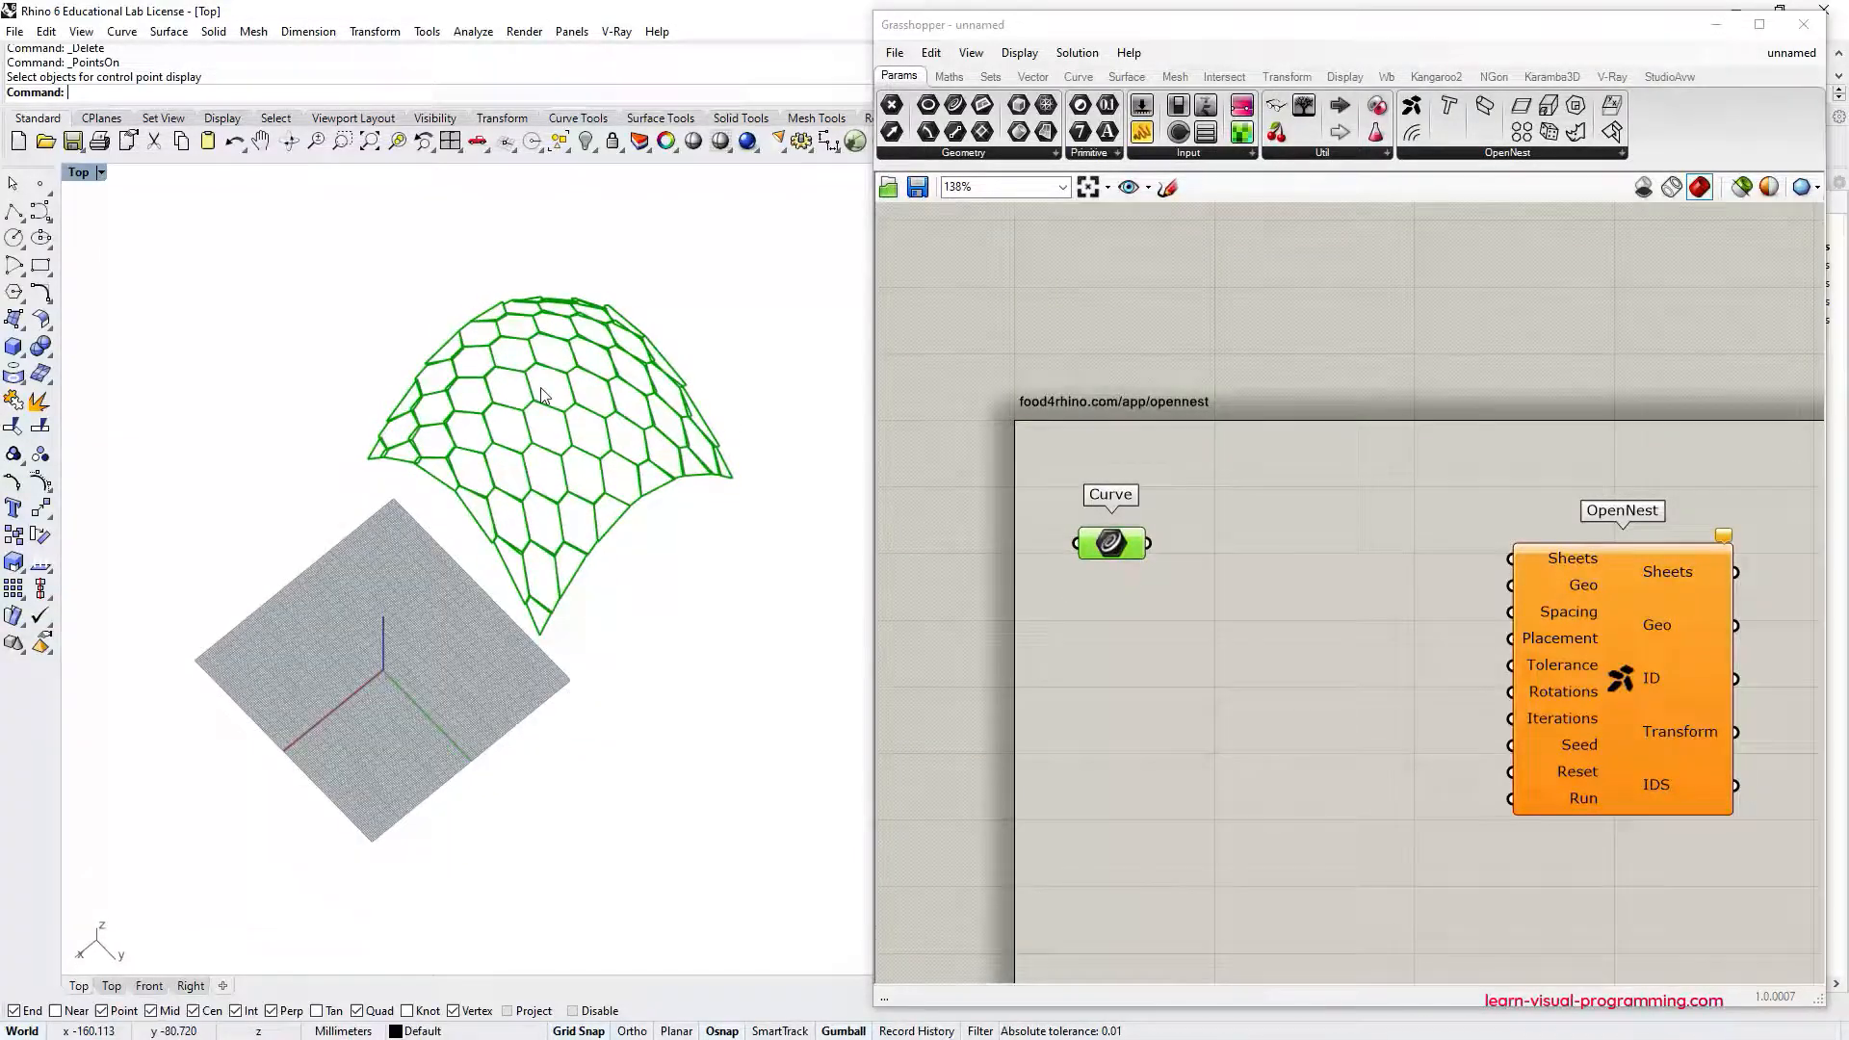
{"action": "double_click", "coordinate": [1109, 541]}
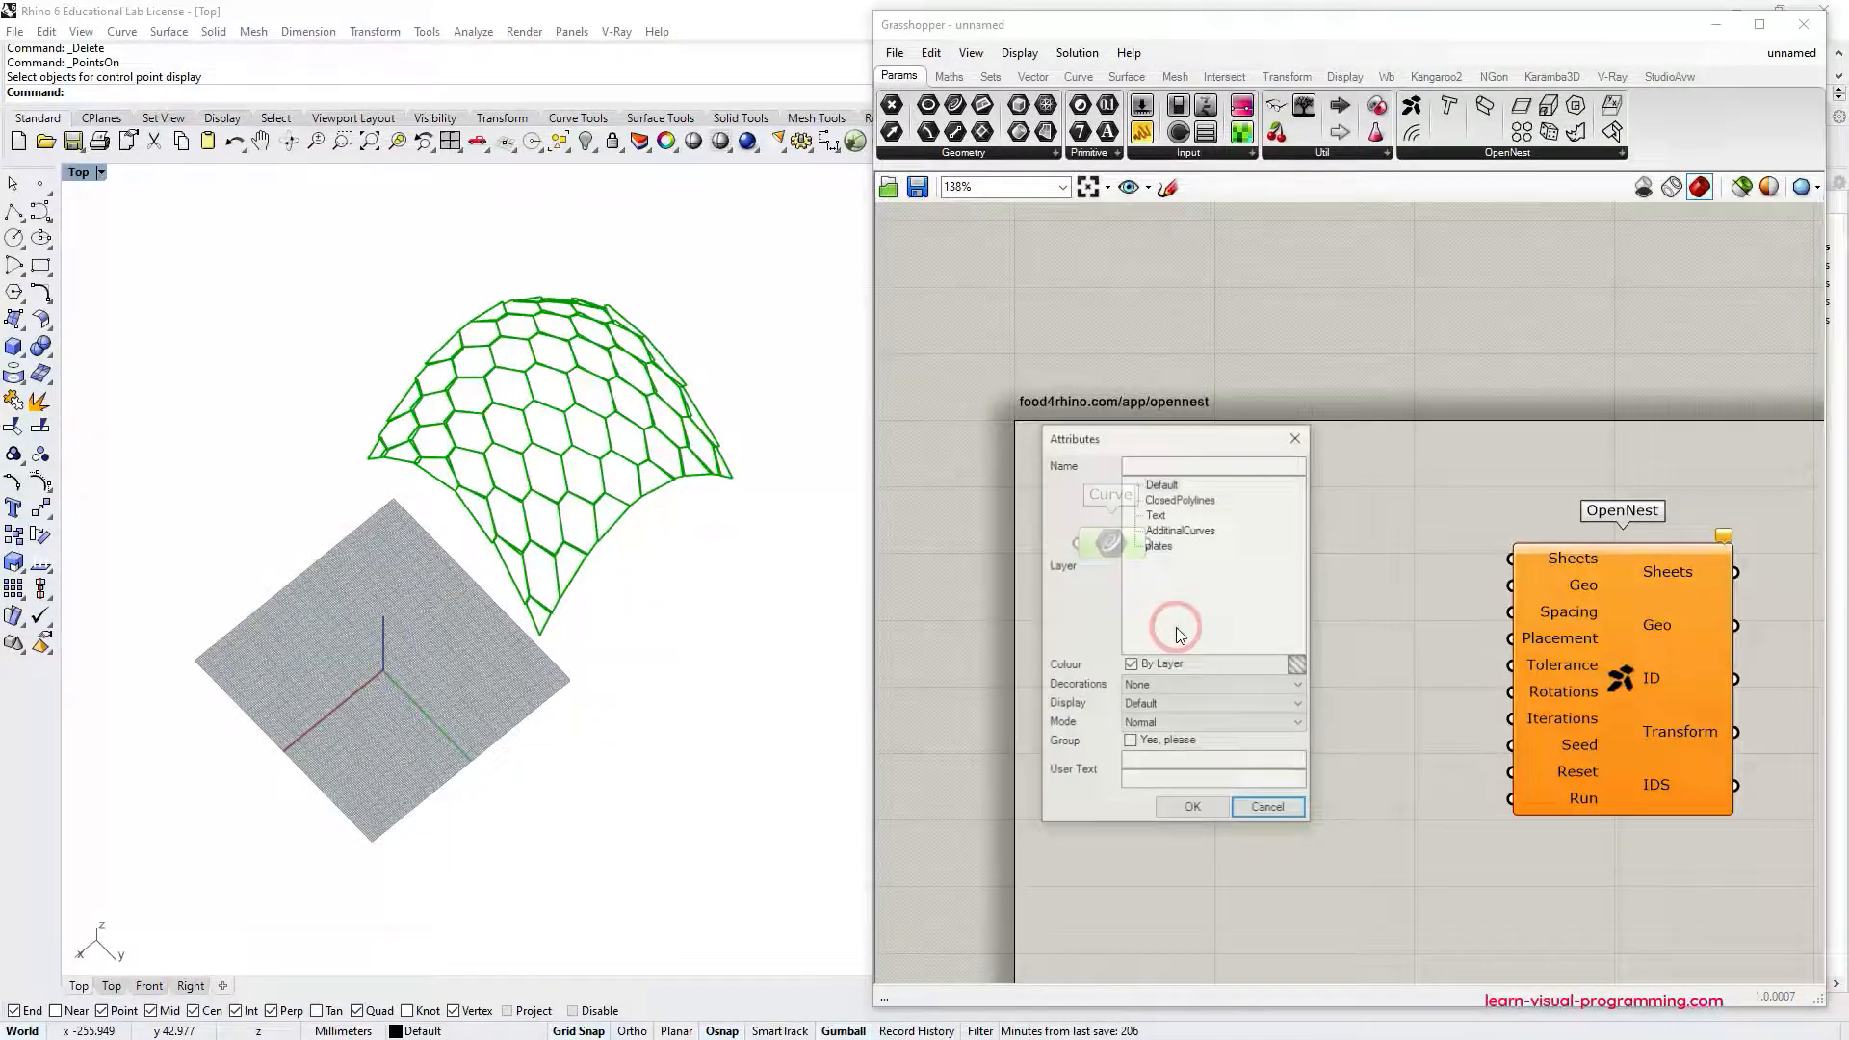
{"action": "left_click", "coordinate": [1267, 807]}
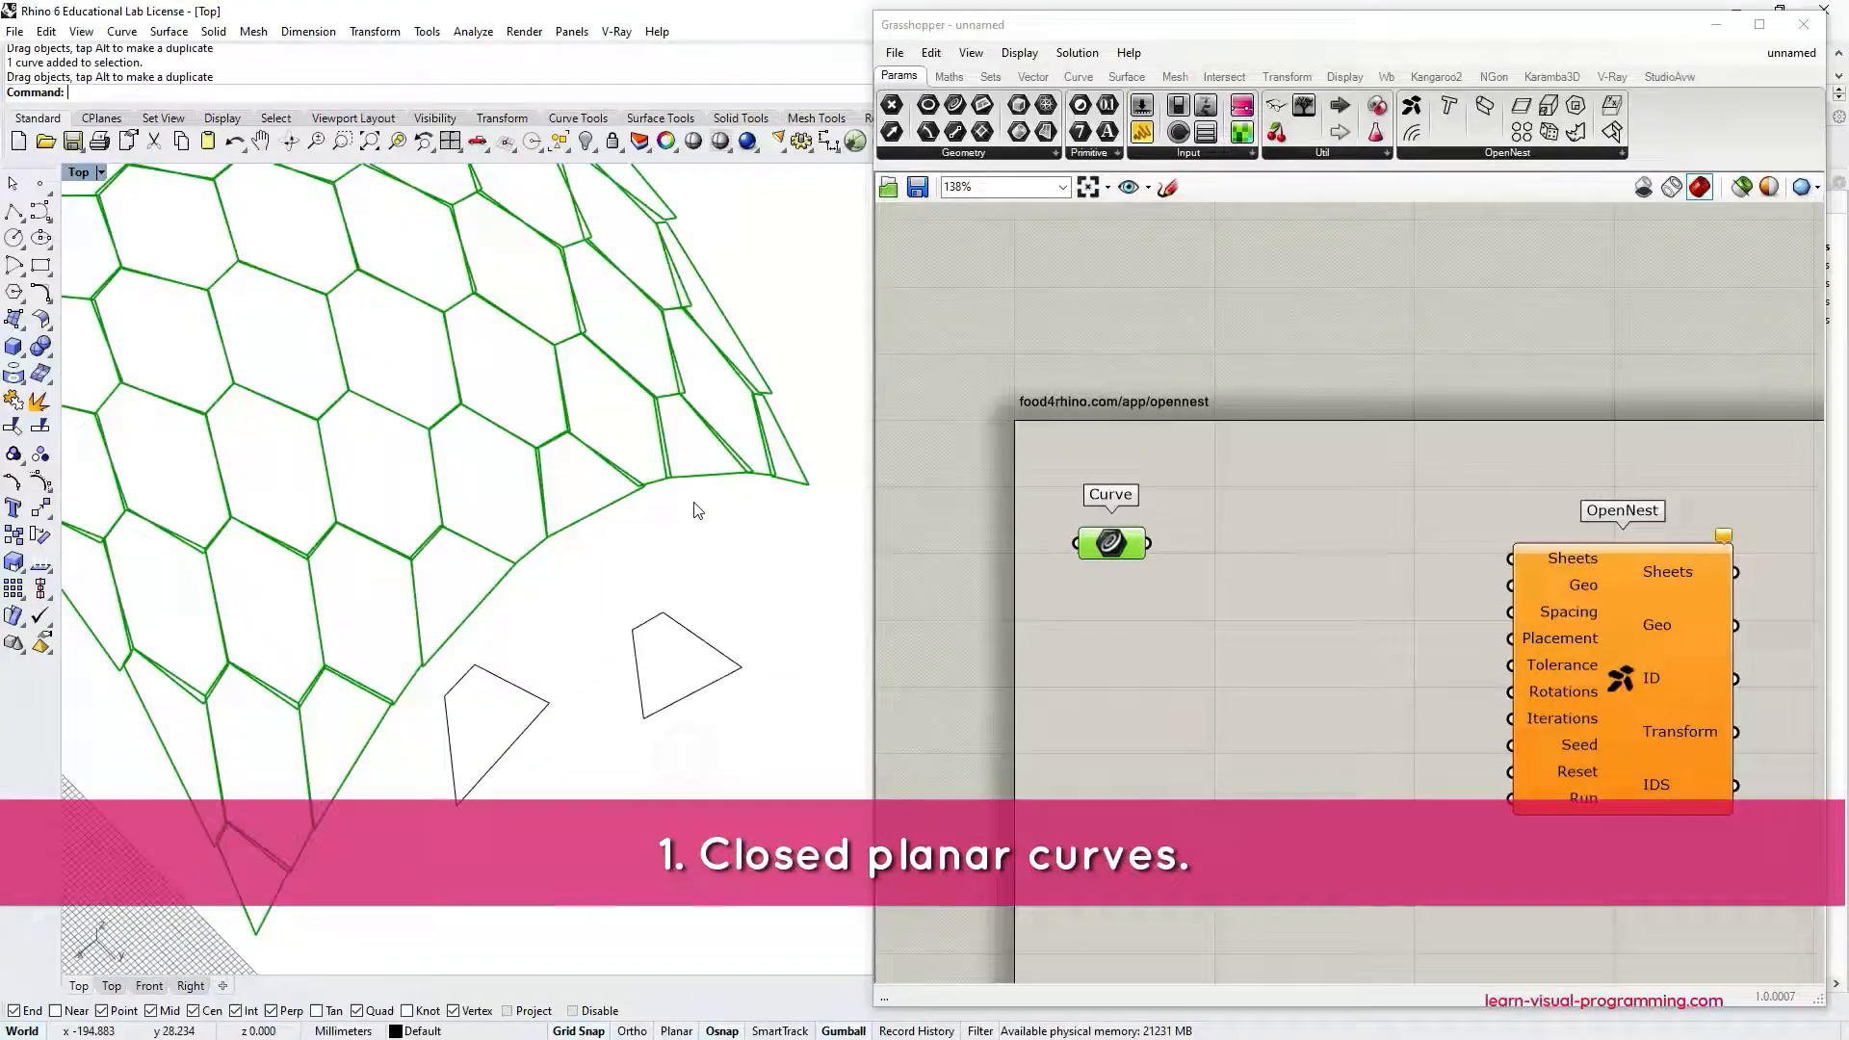
{"action": "left_click", "coordinate": [548, 566]}
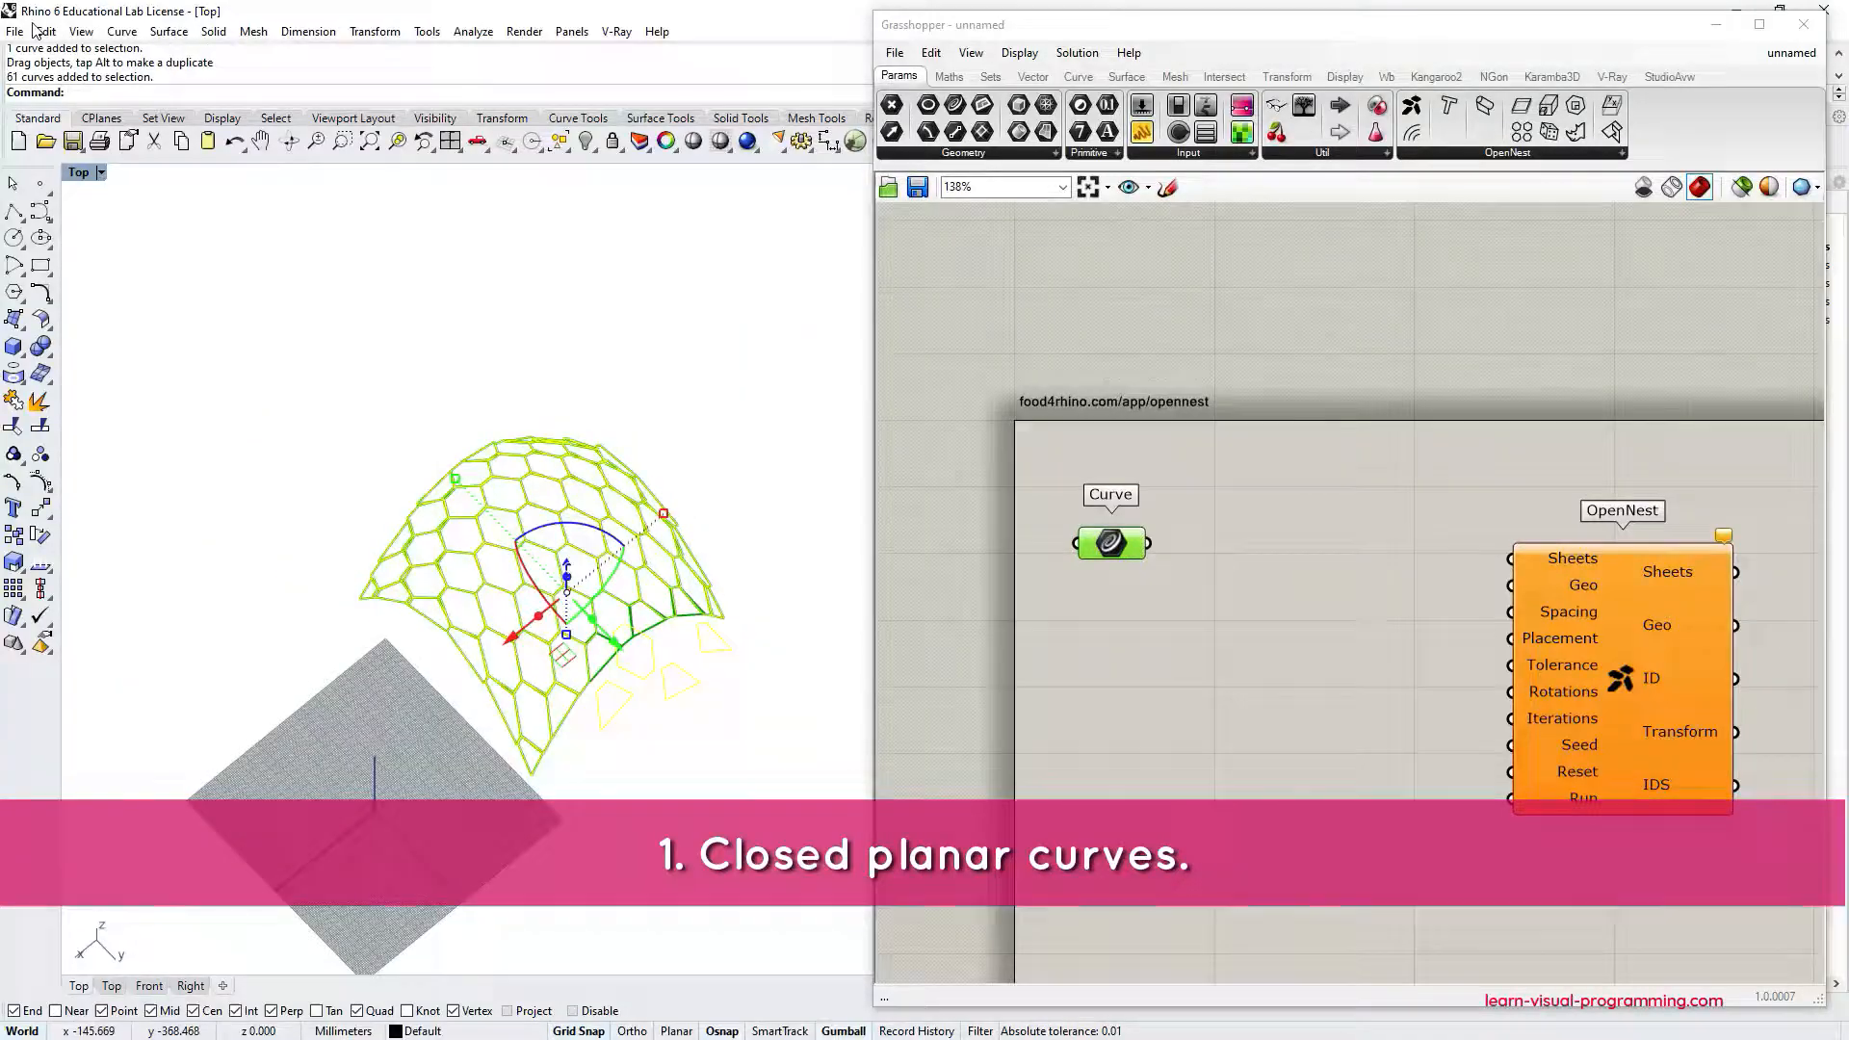
{"action": "key", "text": "Delete"}
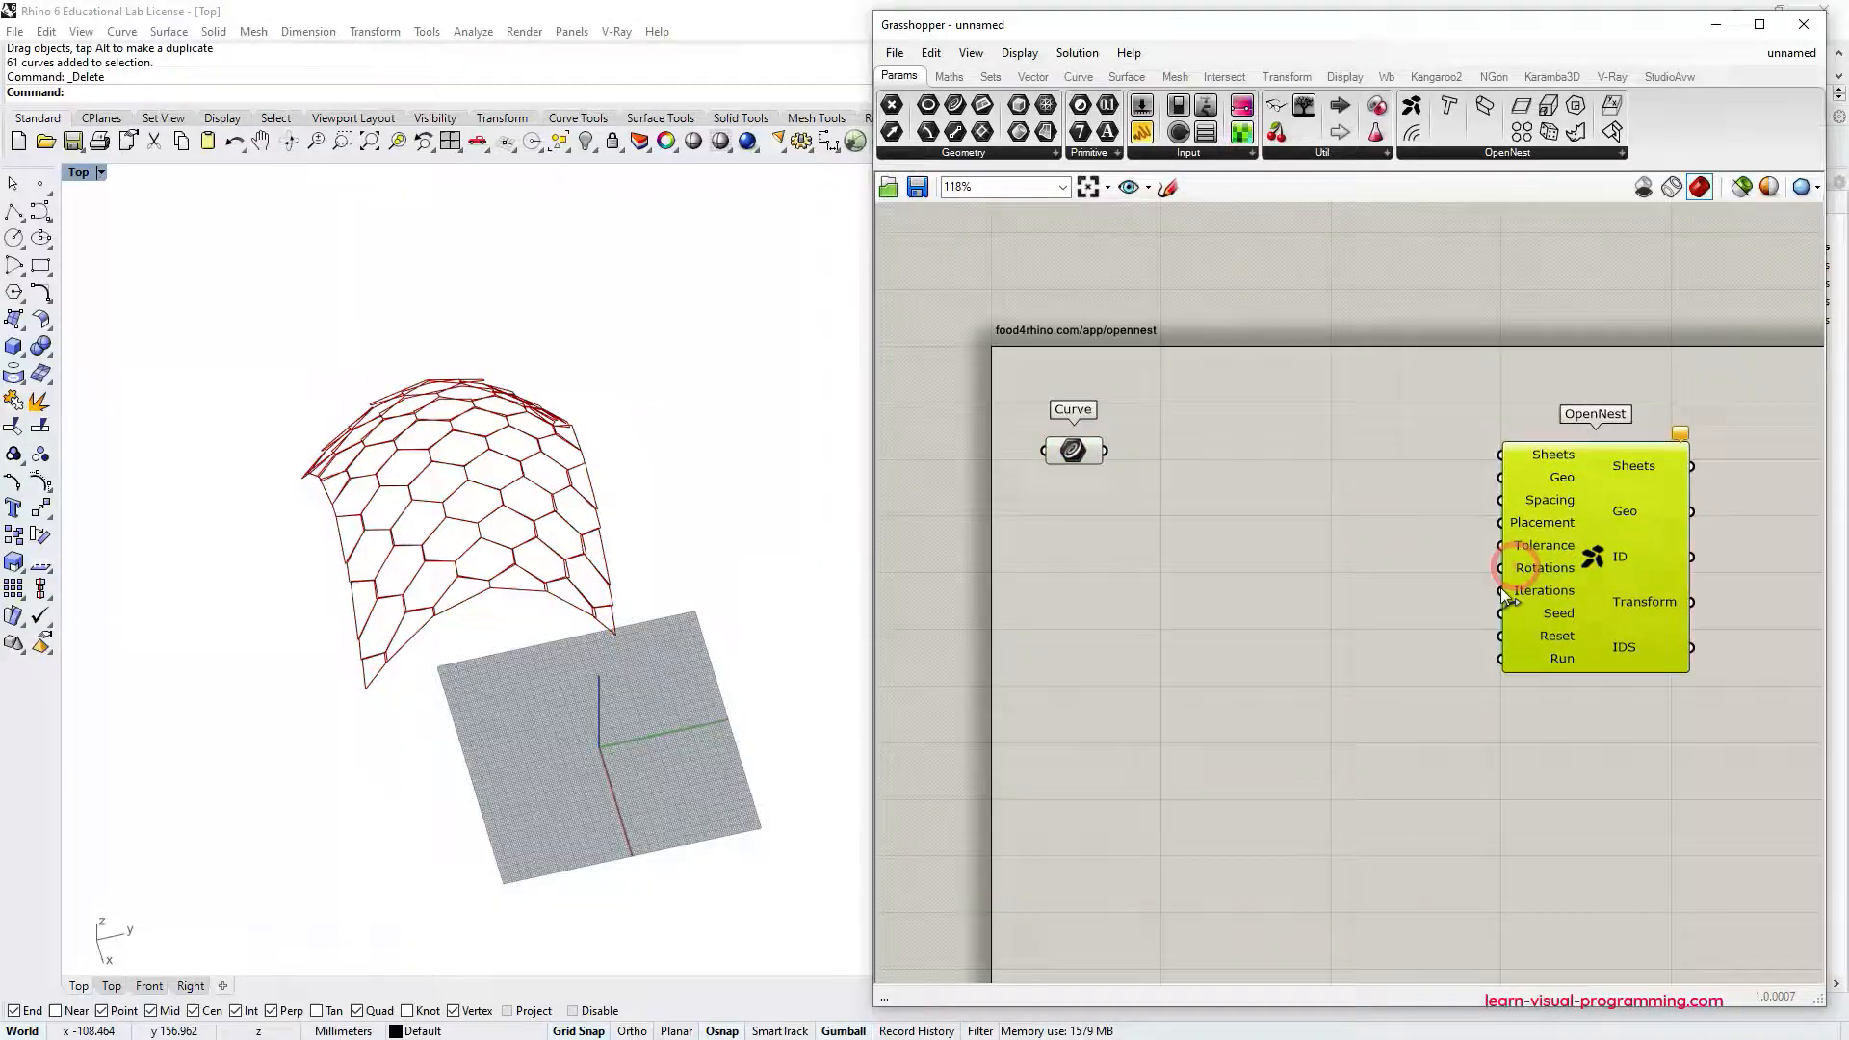
Add Project and Pack Objects components, wiring the Curve into both.
{"action": "left_click", "coordinate": [1292, 583]}
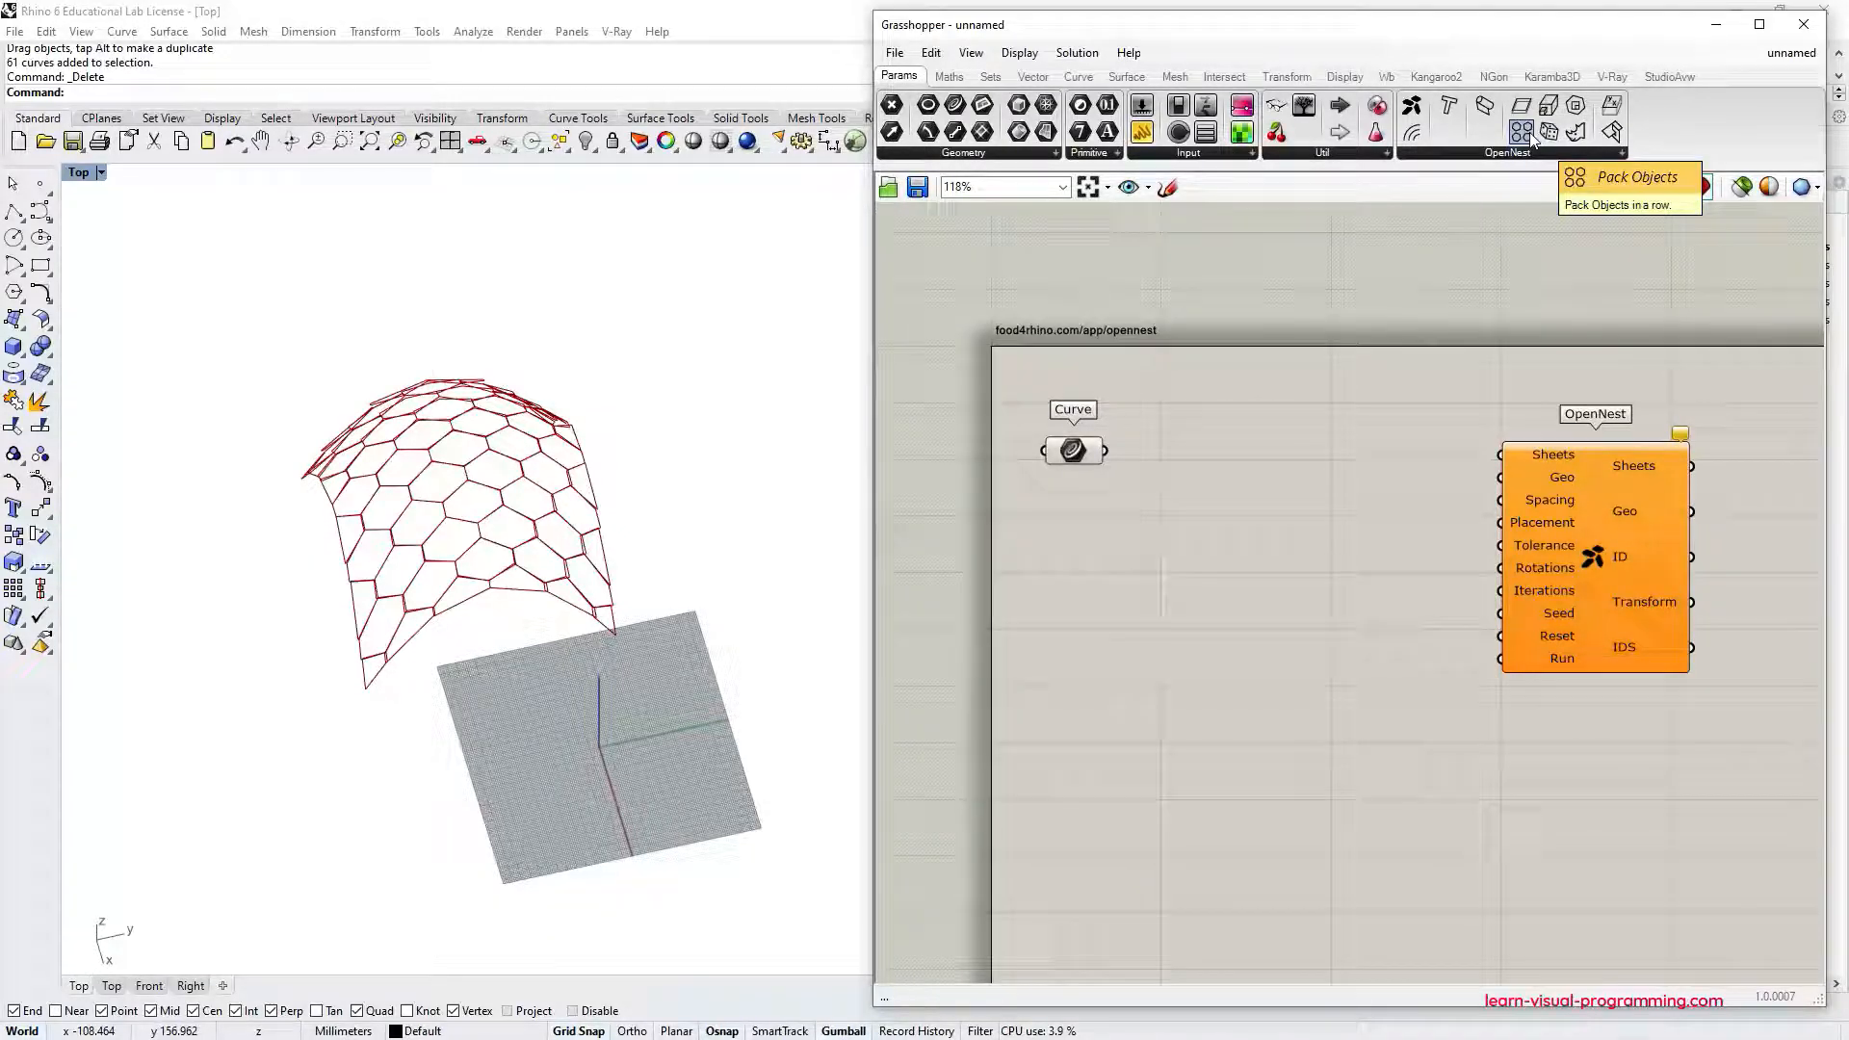
{"action": "left_click", "coordinate": [1521, 105]}
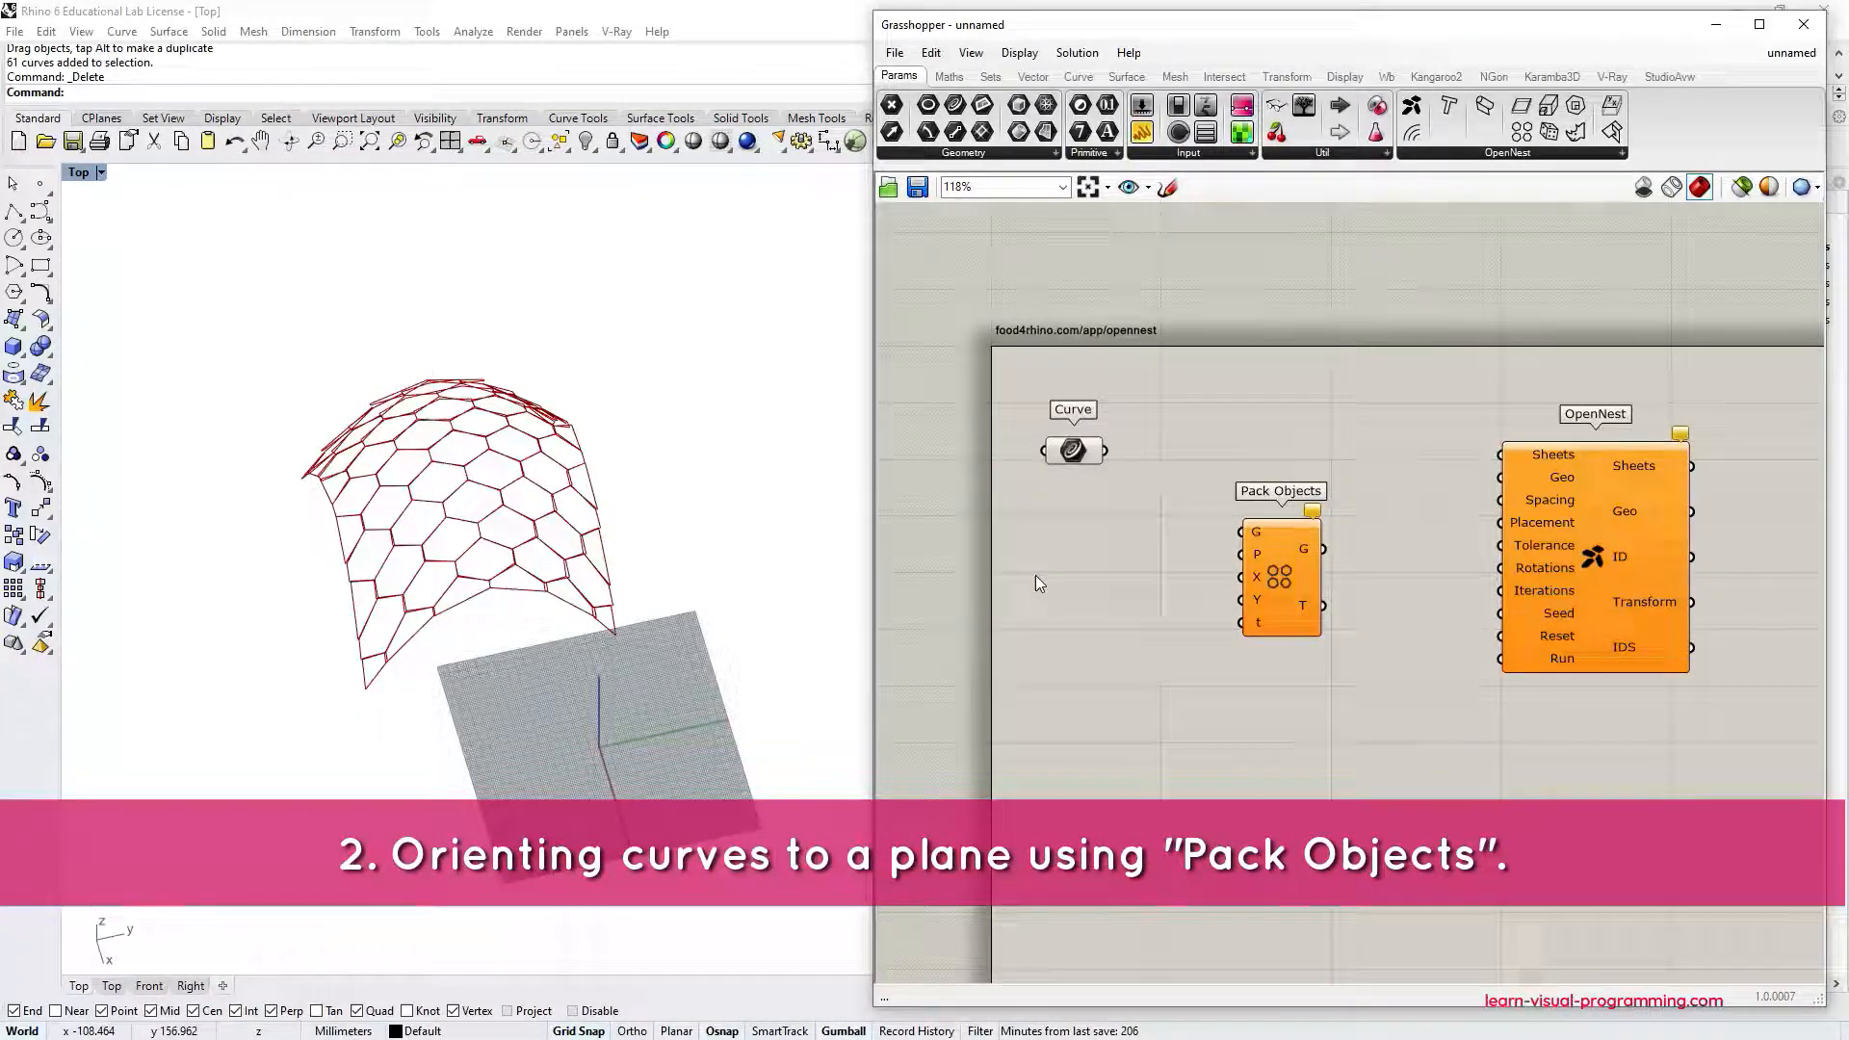
{"action": "left_click", "coordinate": [1072, 451]}
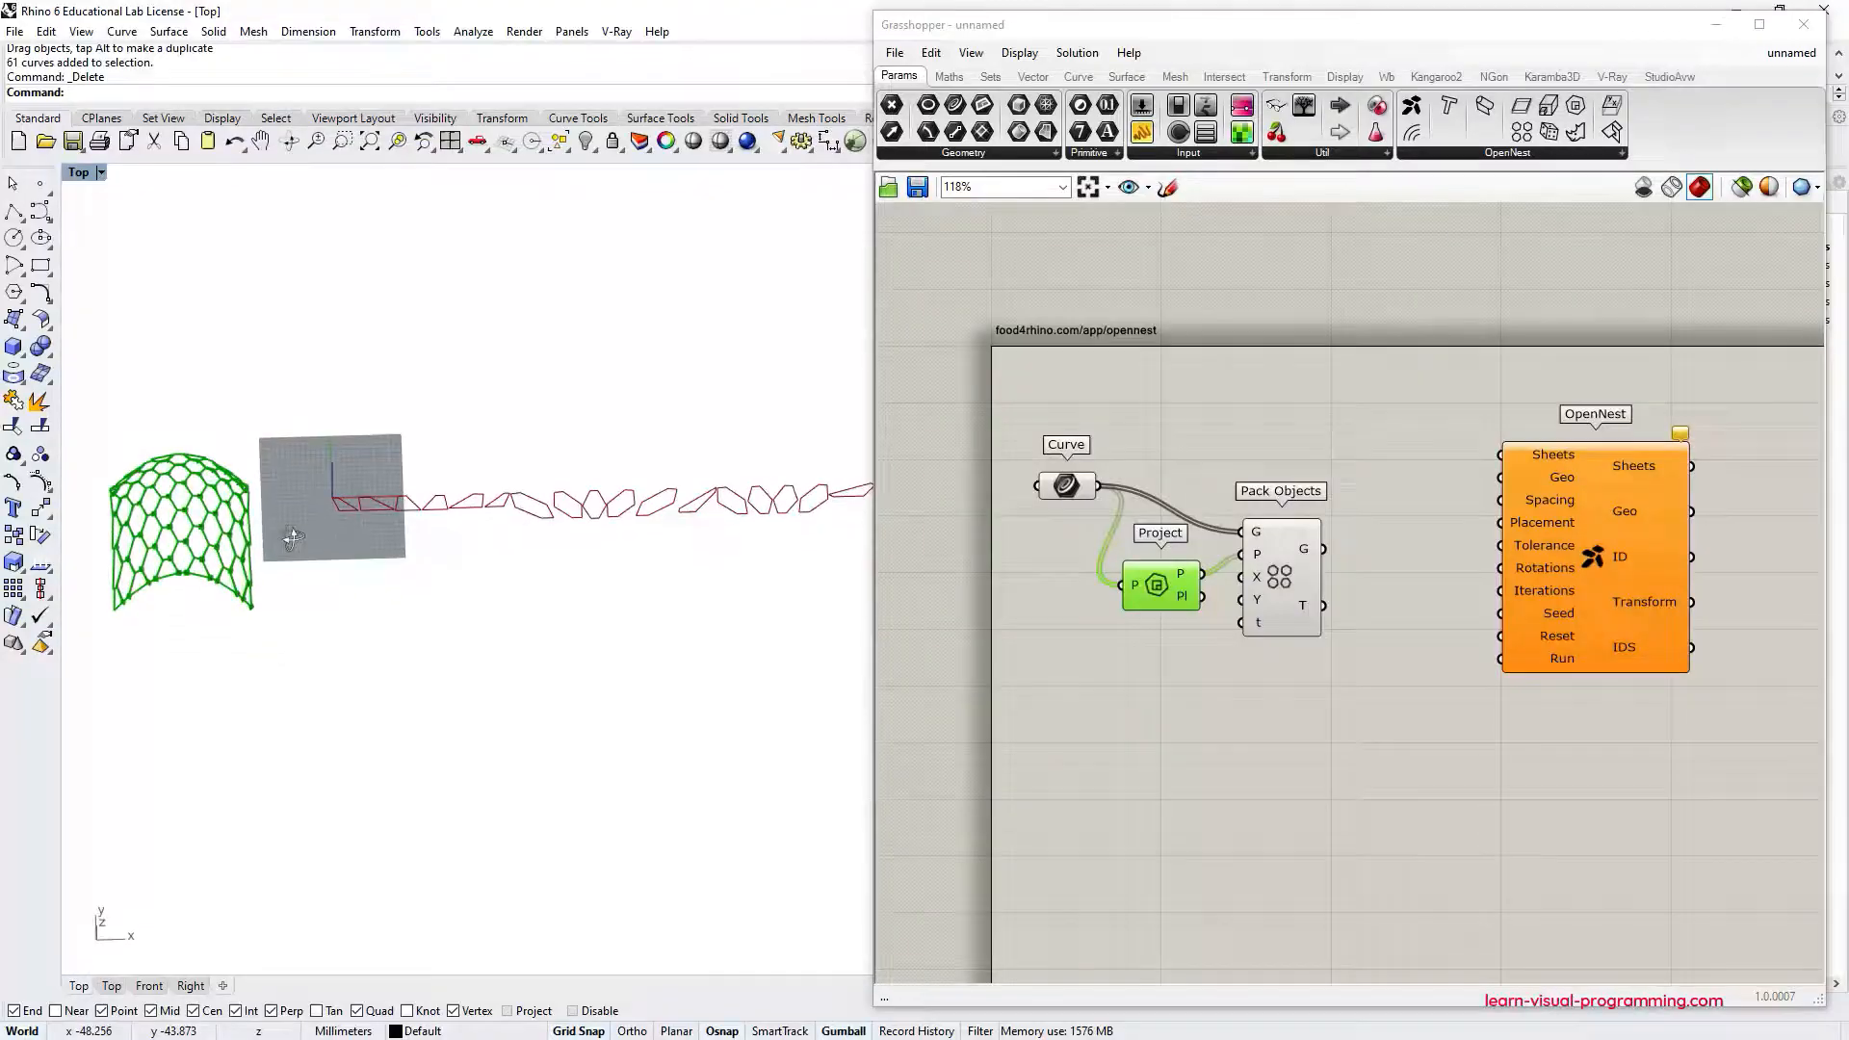
{"action": "left_click", "coordinate": [1279, 577]}
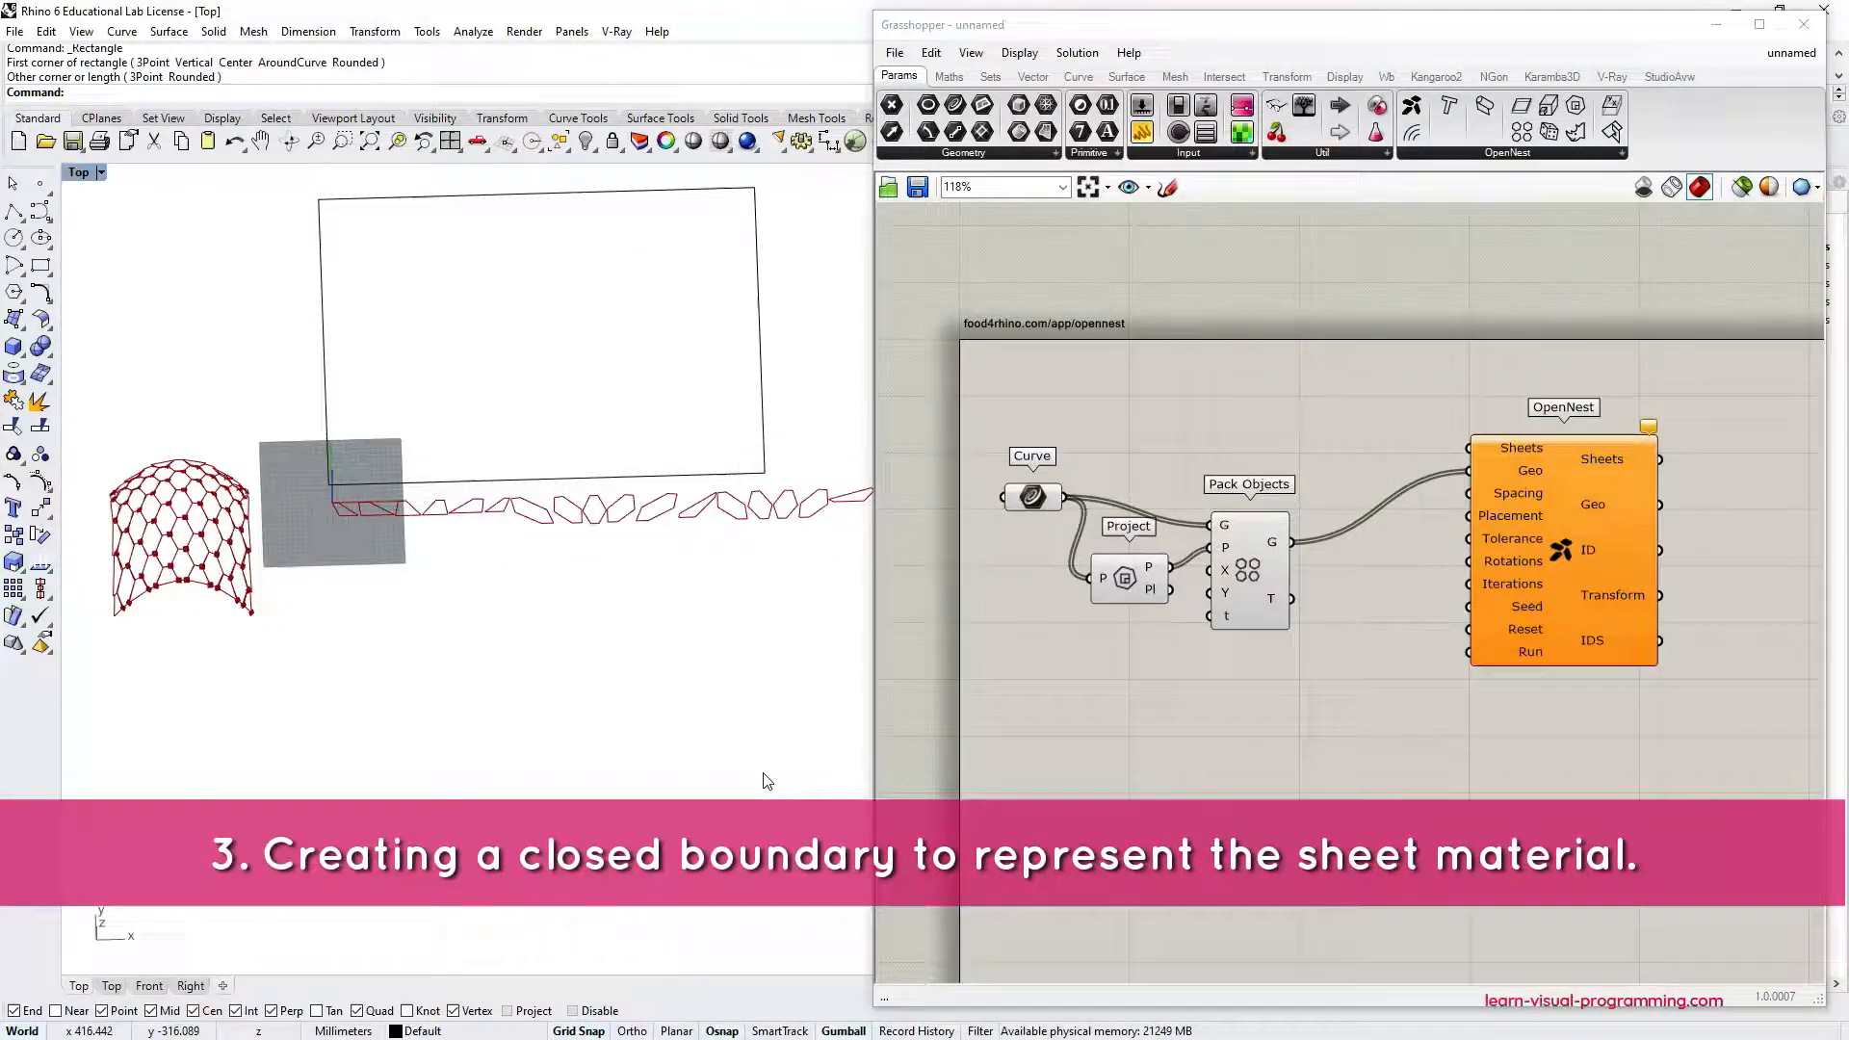
{"action": "mouse_move", "coordinate": [666, 694]}
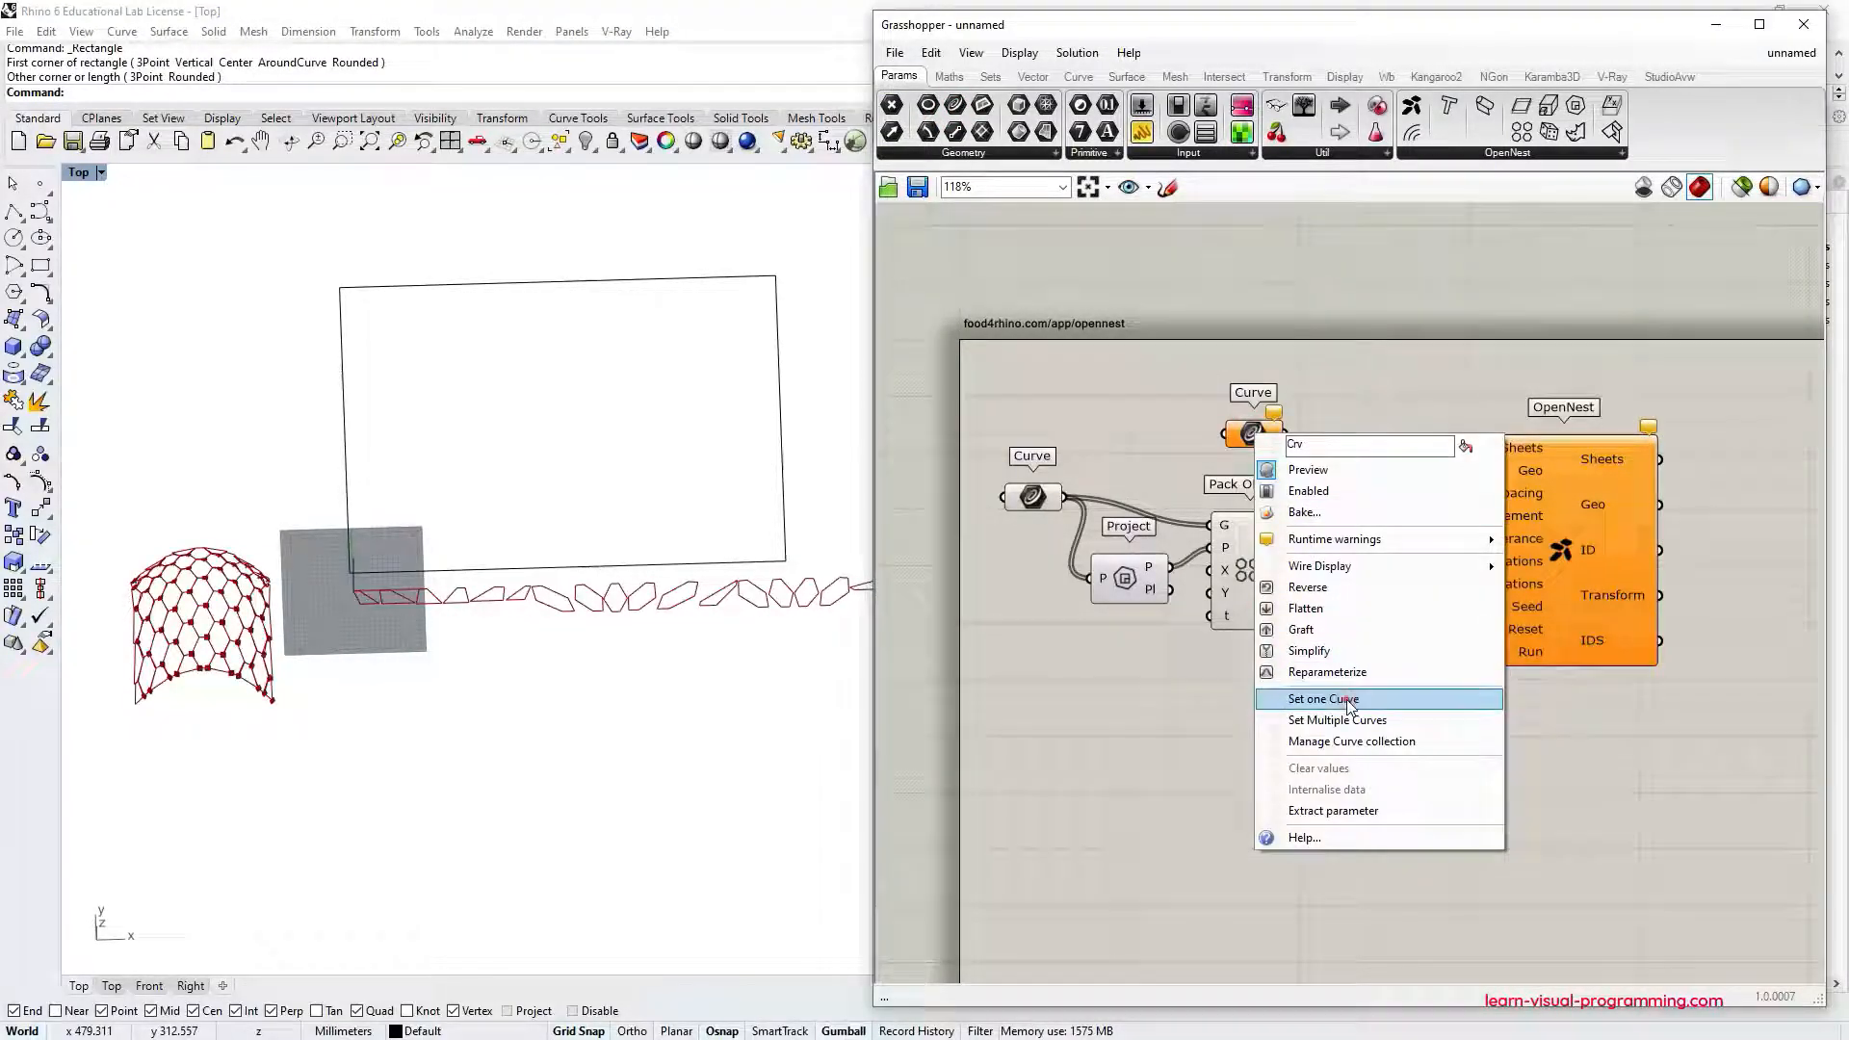
Reference the drawn rectangle as a single curve for OpenNest's Sheets input.
{"action": "left_click", "coordinate": [1322, 698]}
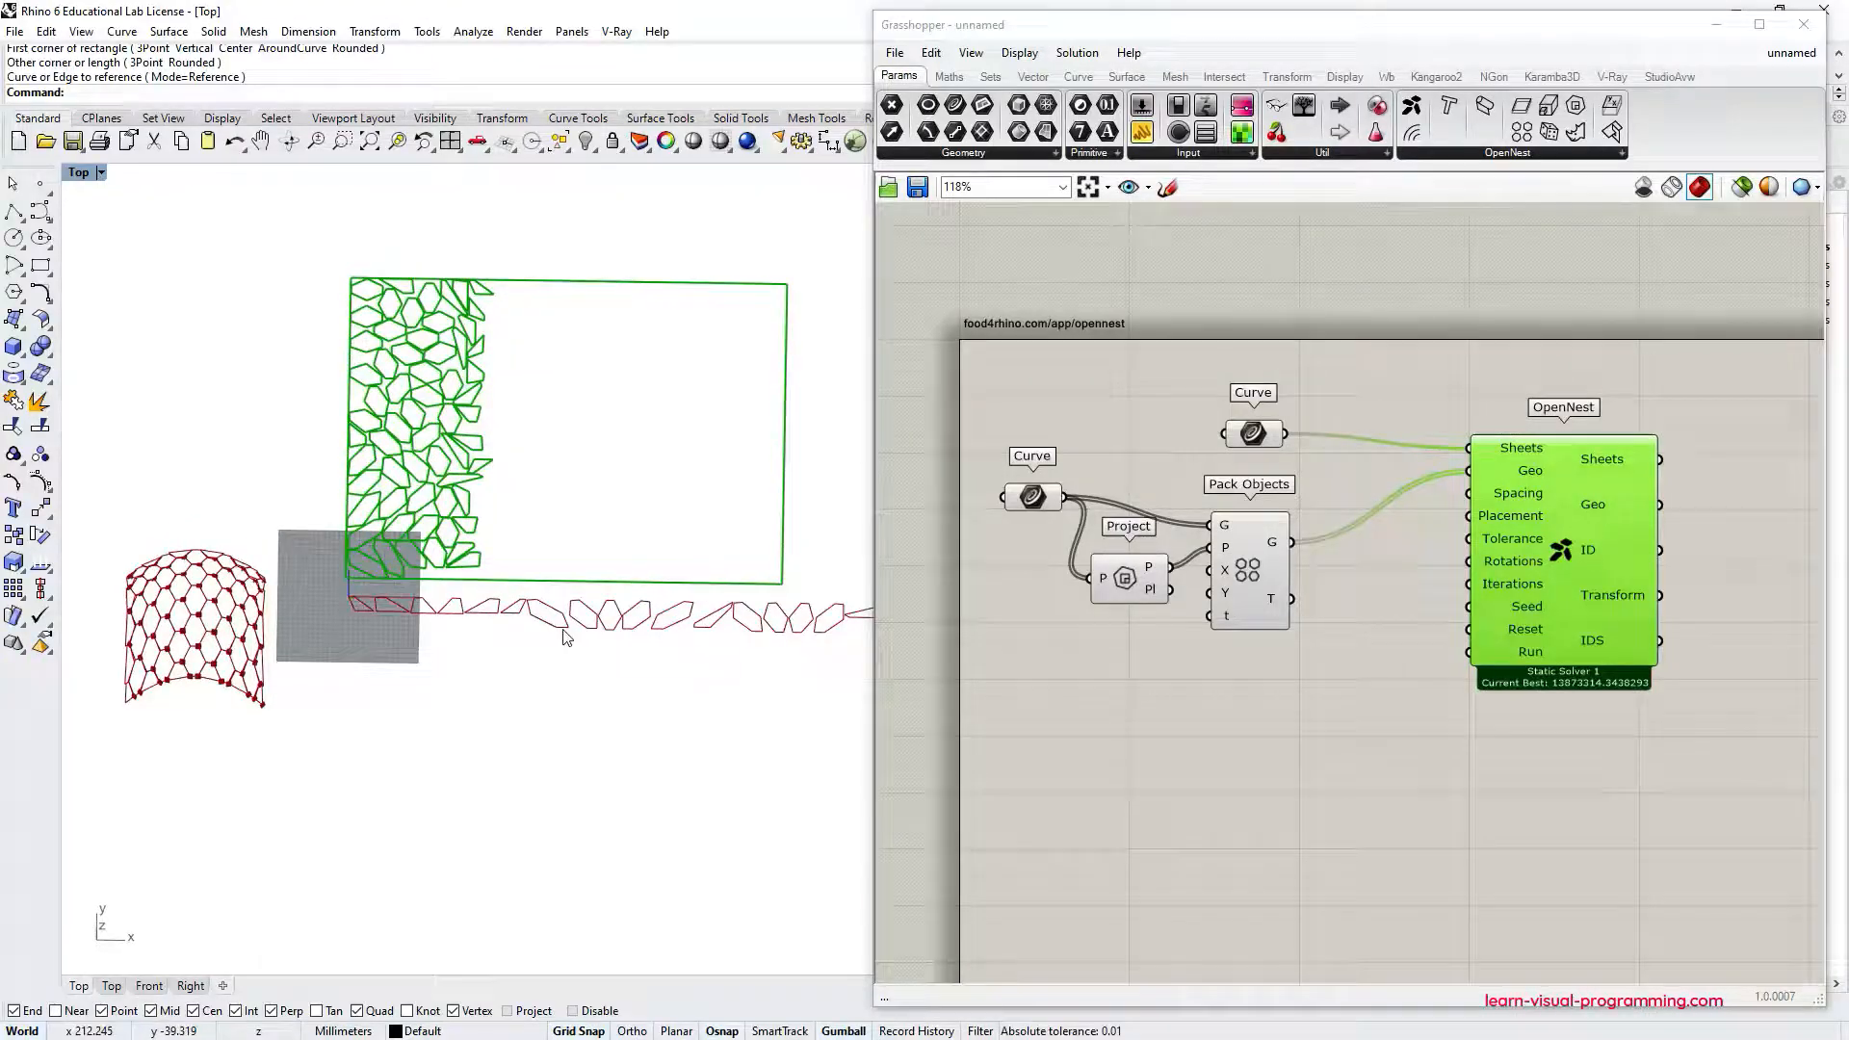
Connect Spacing 1.00 and Seed 20 sliders to the OpenNest inputs.
{"action": "left_click", "coordinate": [1397, 713]}
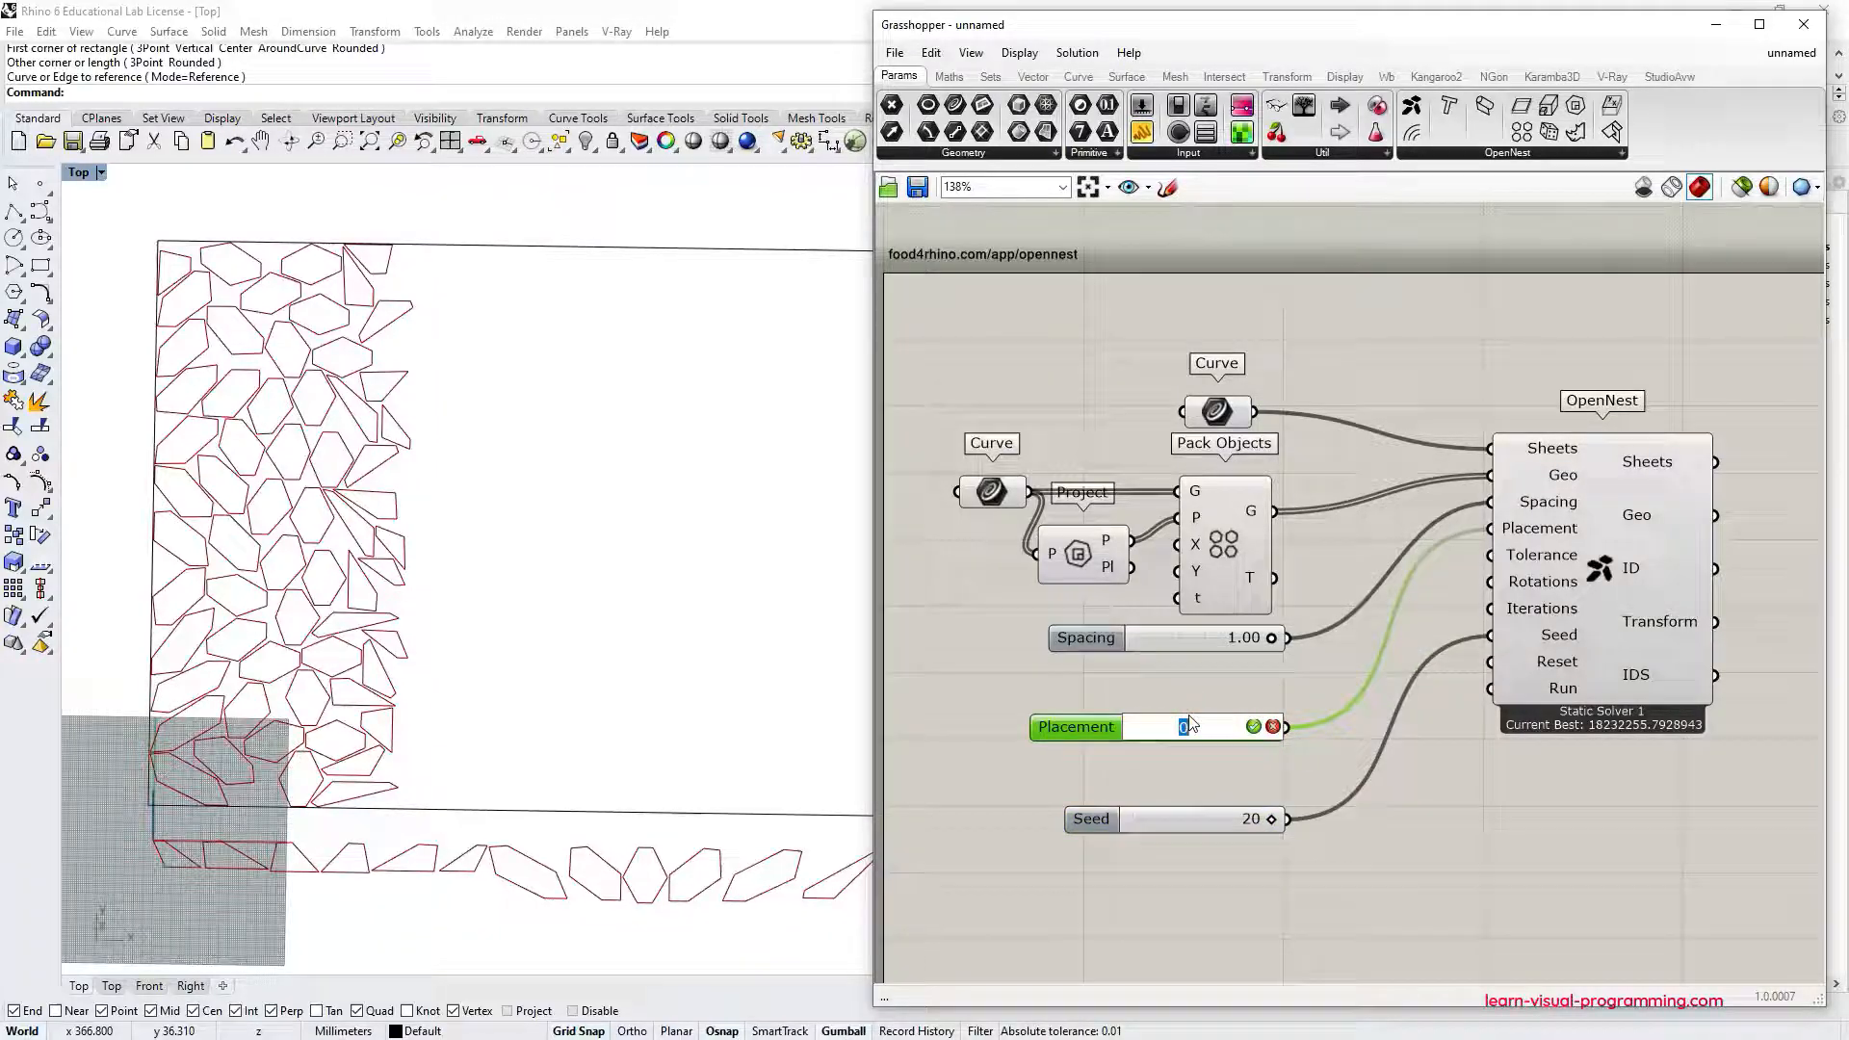
Set Placement to 2 and lower the Seed slider to 8.
{"action": "type", "text": "1"}
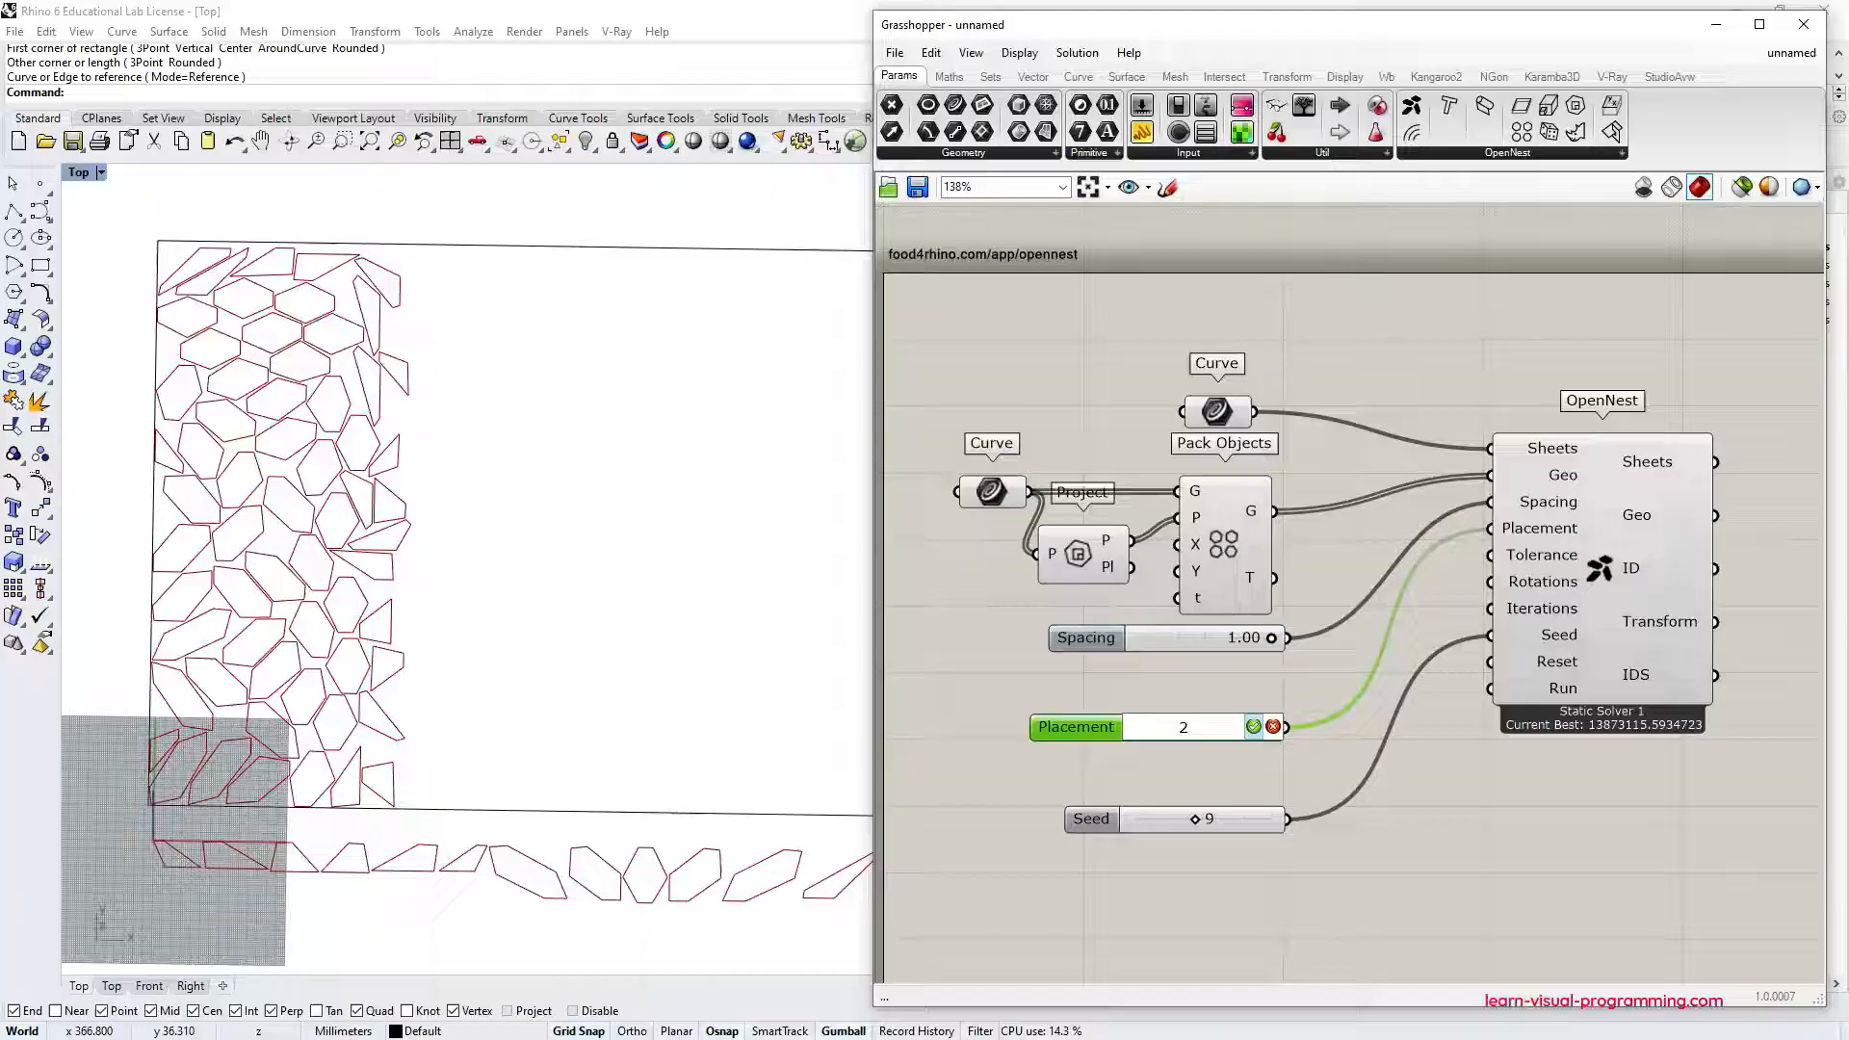
{"action": "left_click", "coordinate": [1252, 727]}
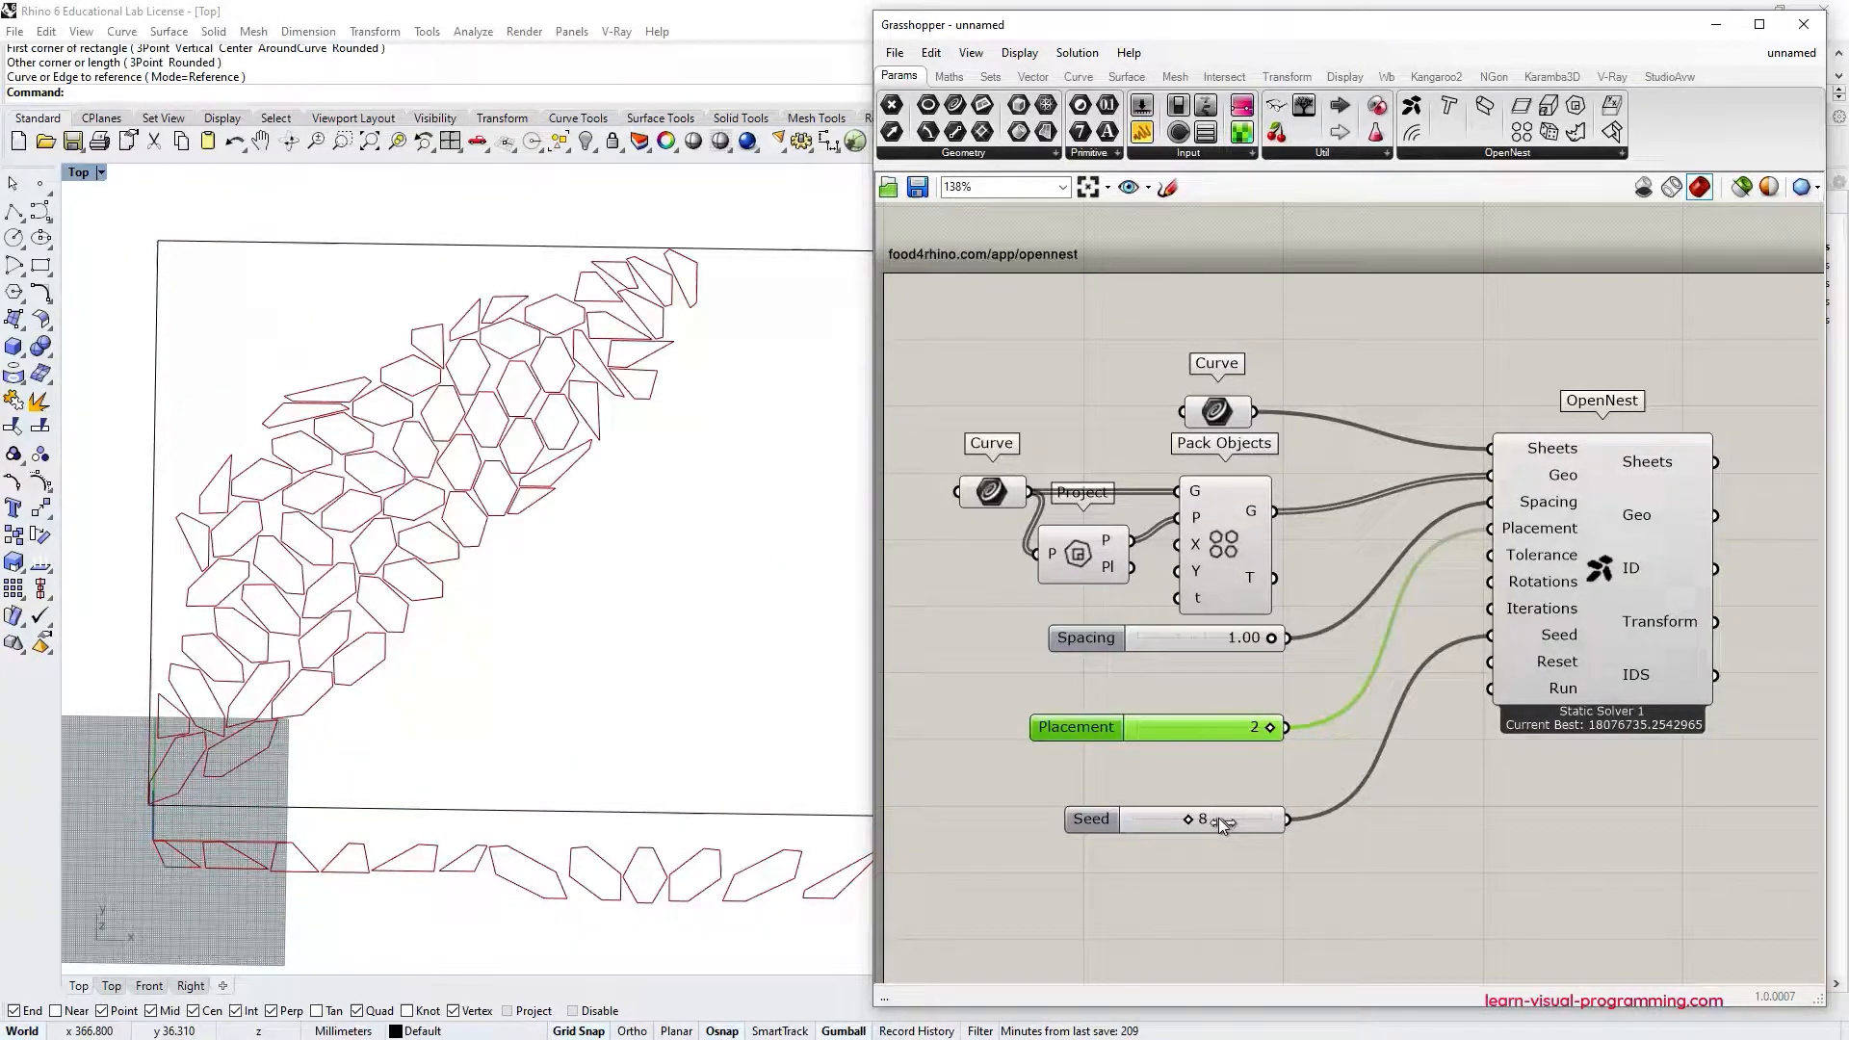
{"action": "left_click", "coordinate": [1242, 819]}
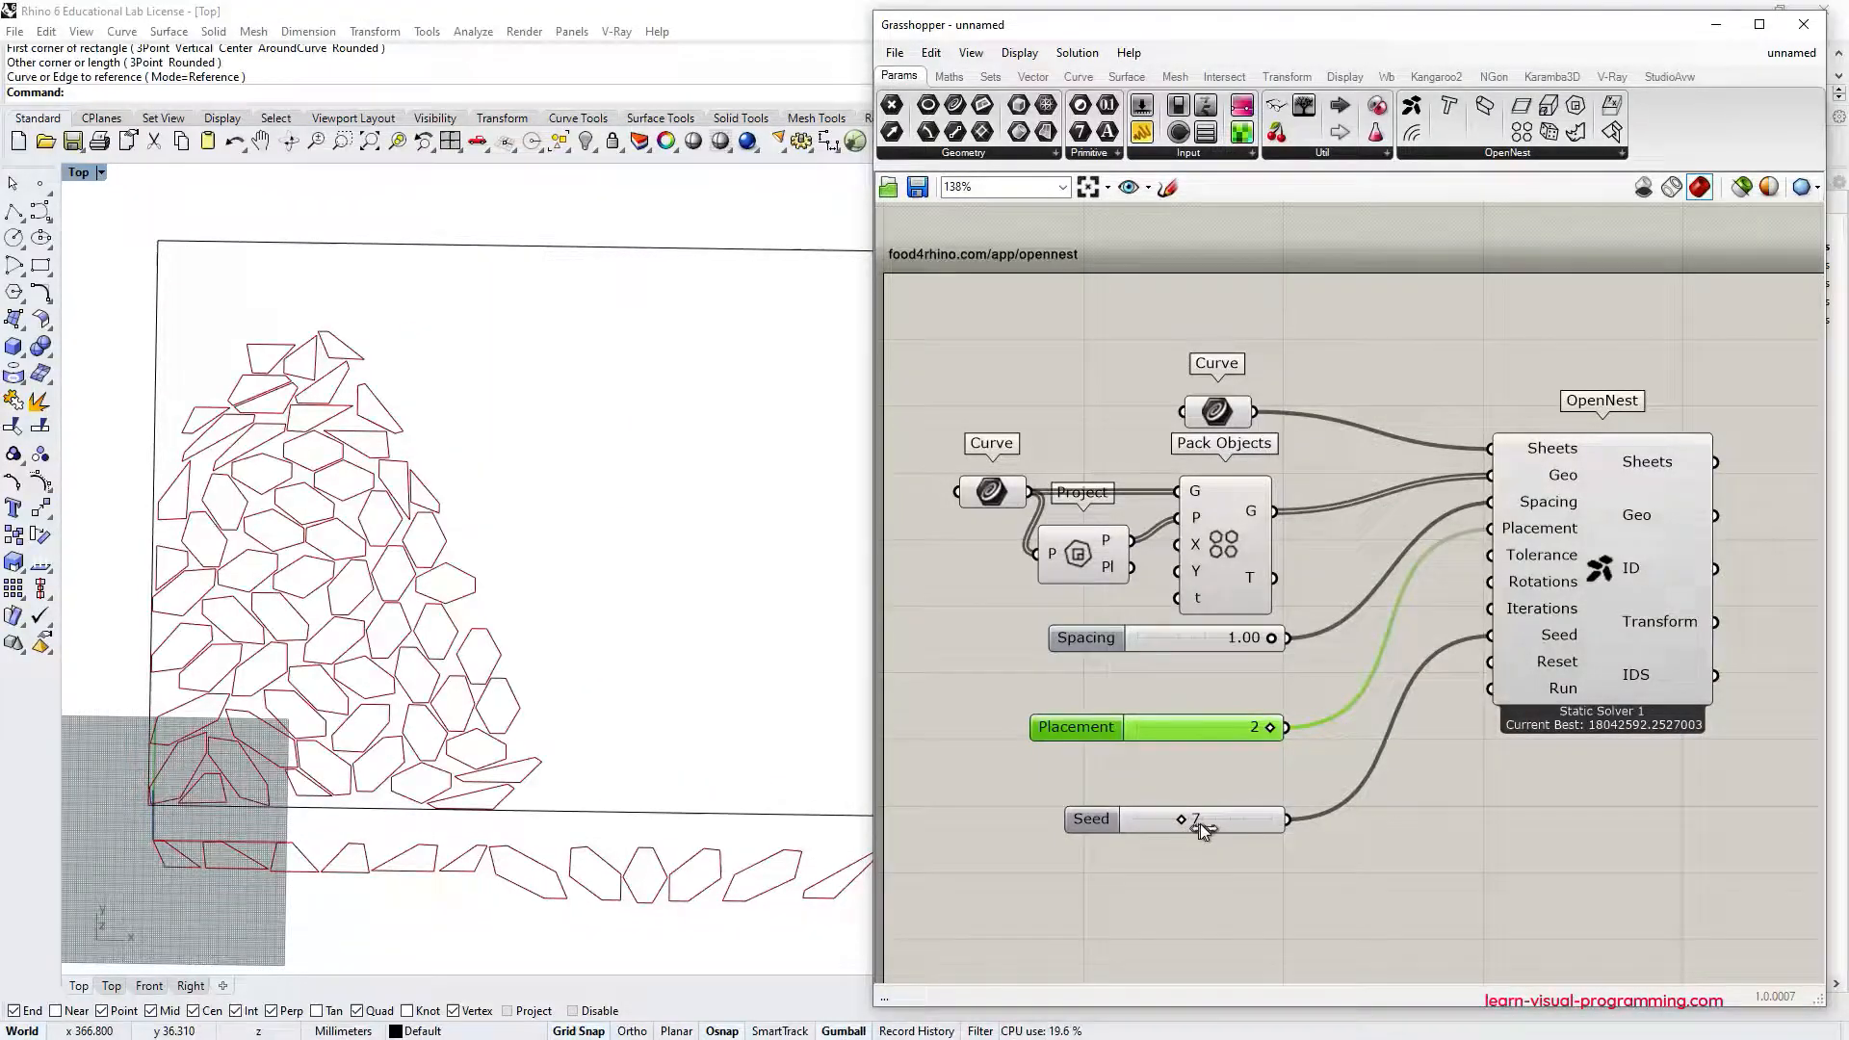
{"action": "left_click", "coordinate": [1199, 818]}
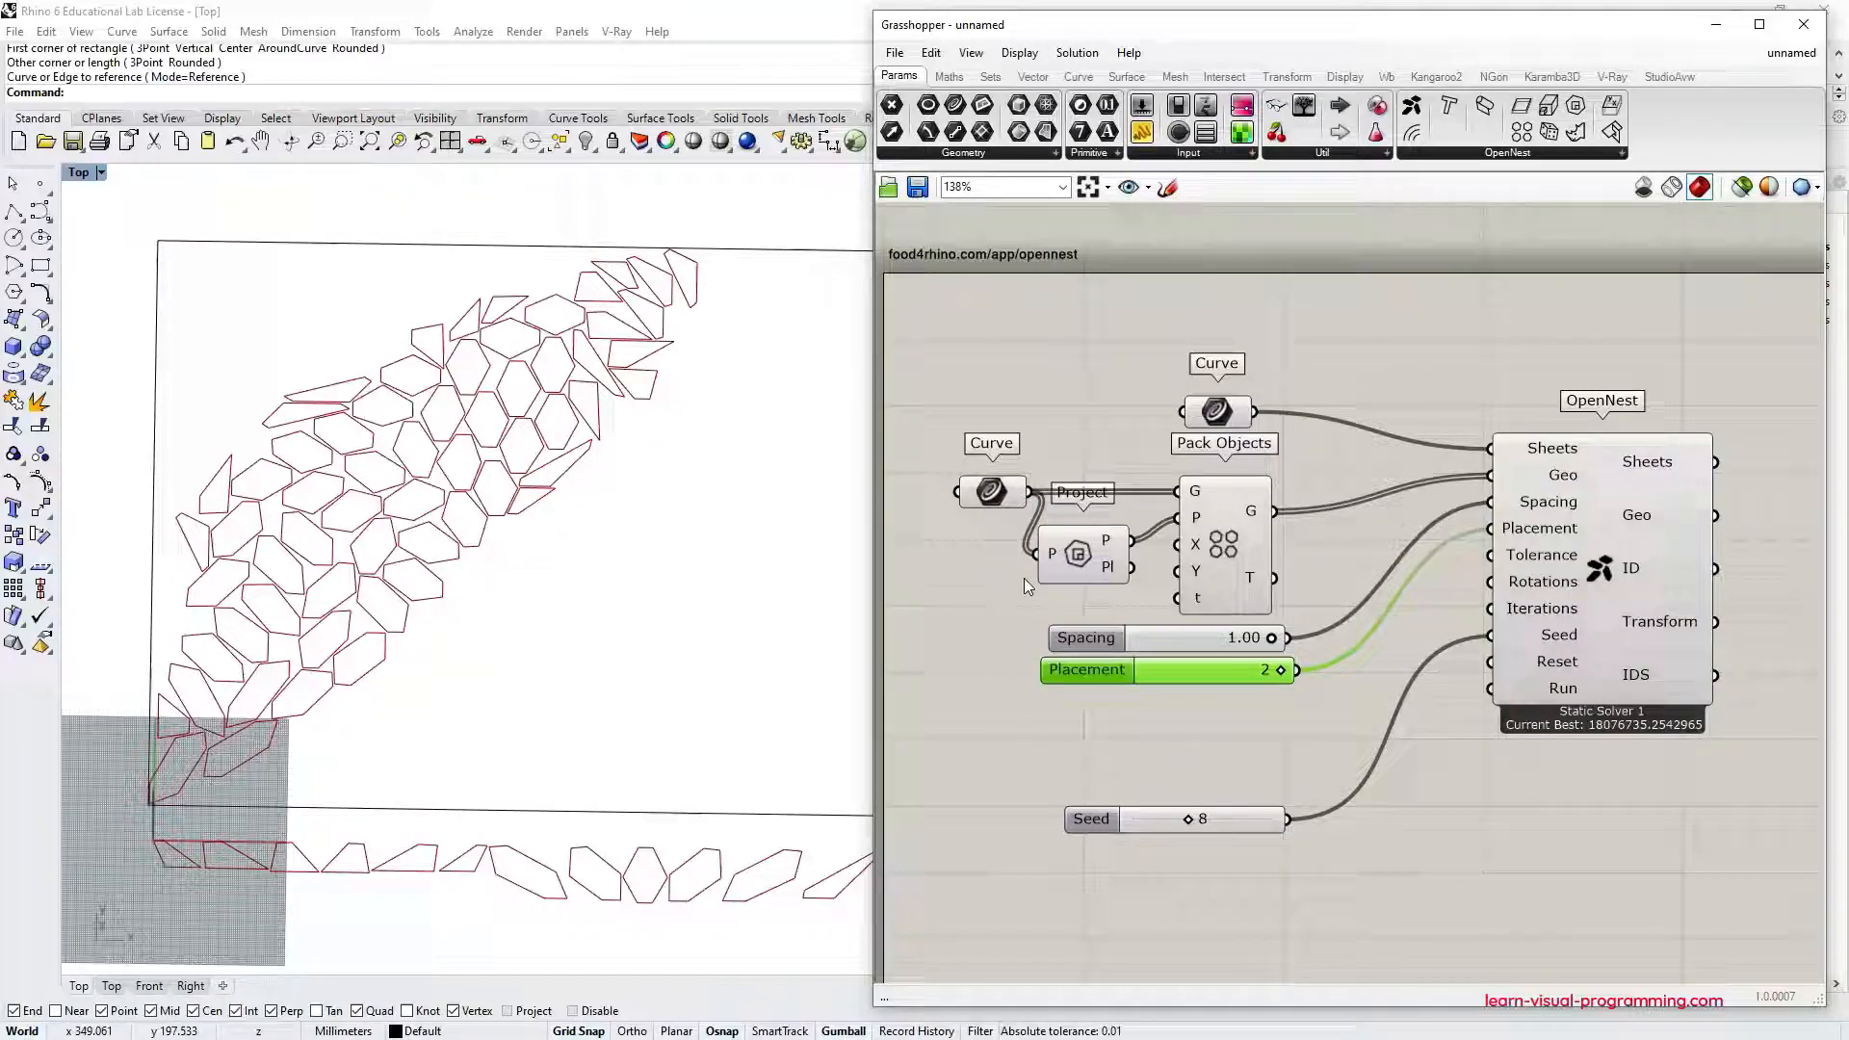
Zoom out to the Placement Types diagram illustrating options 0, 1 and 2.
{"action": "scroll", "scroll_direction": "down", "scroll_amount": 3}
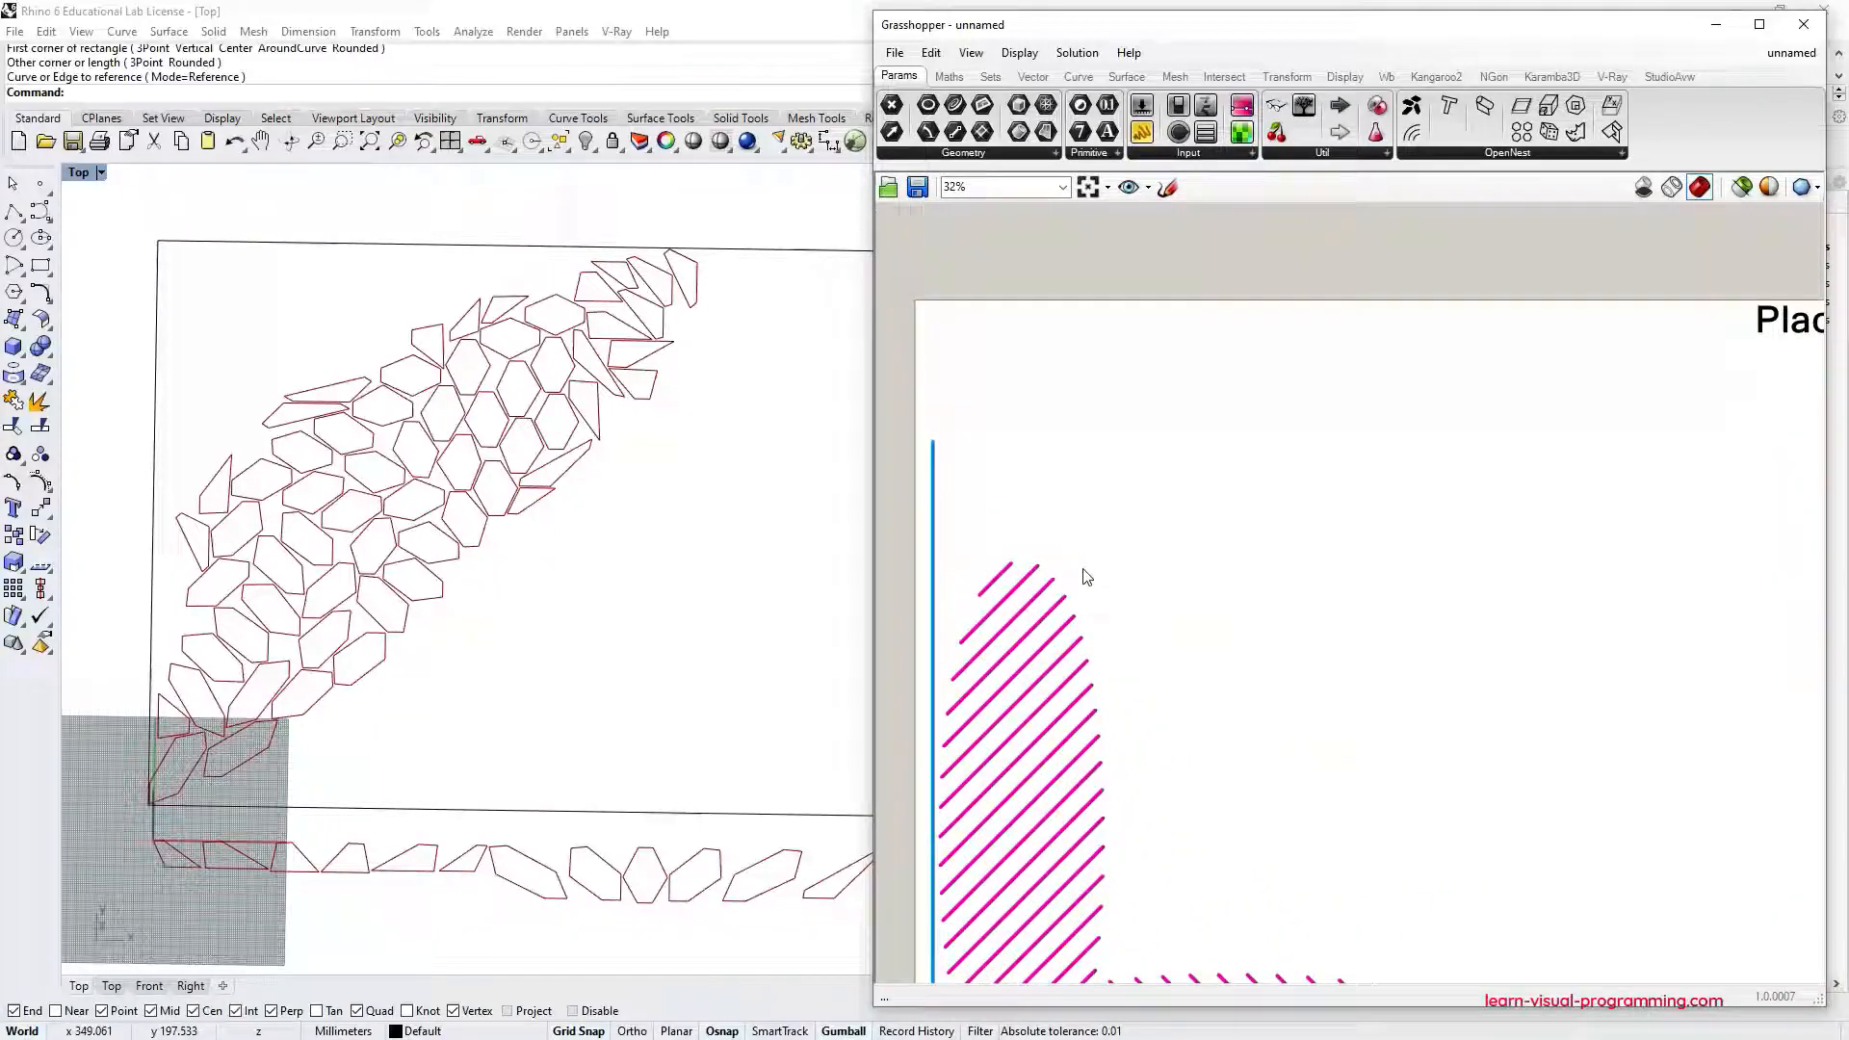
{"action": "scroll", "scroll_direction": "down", "scroll_amount": 3}
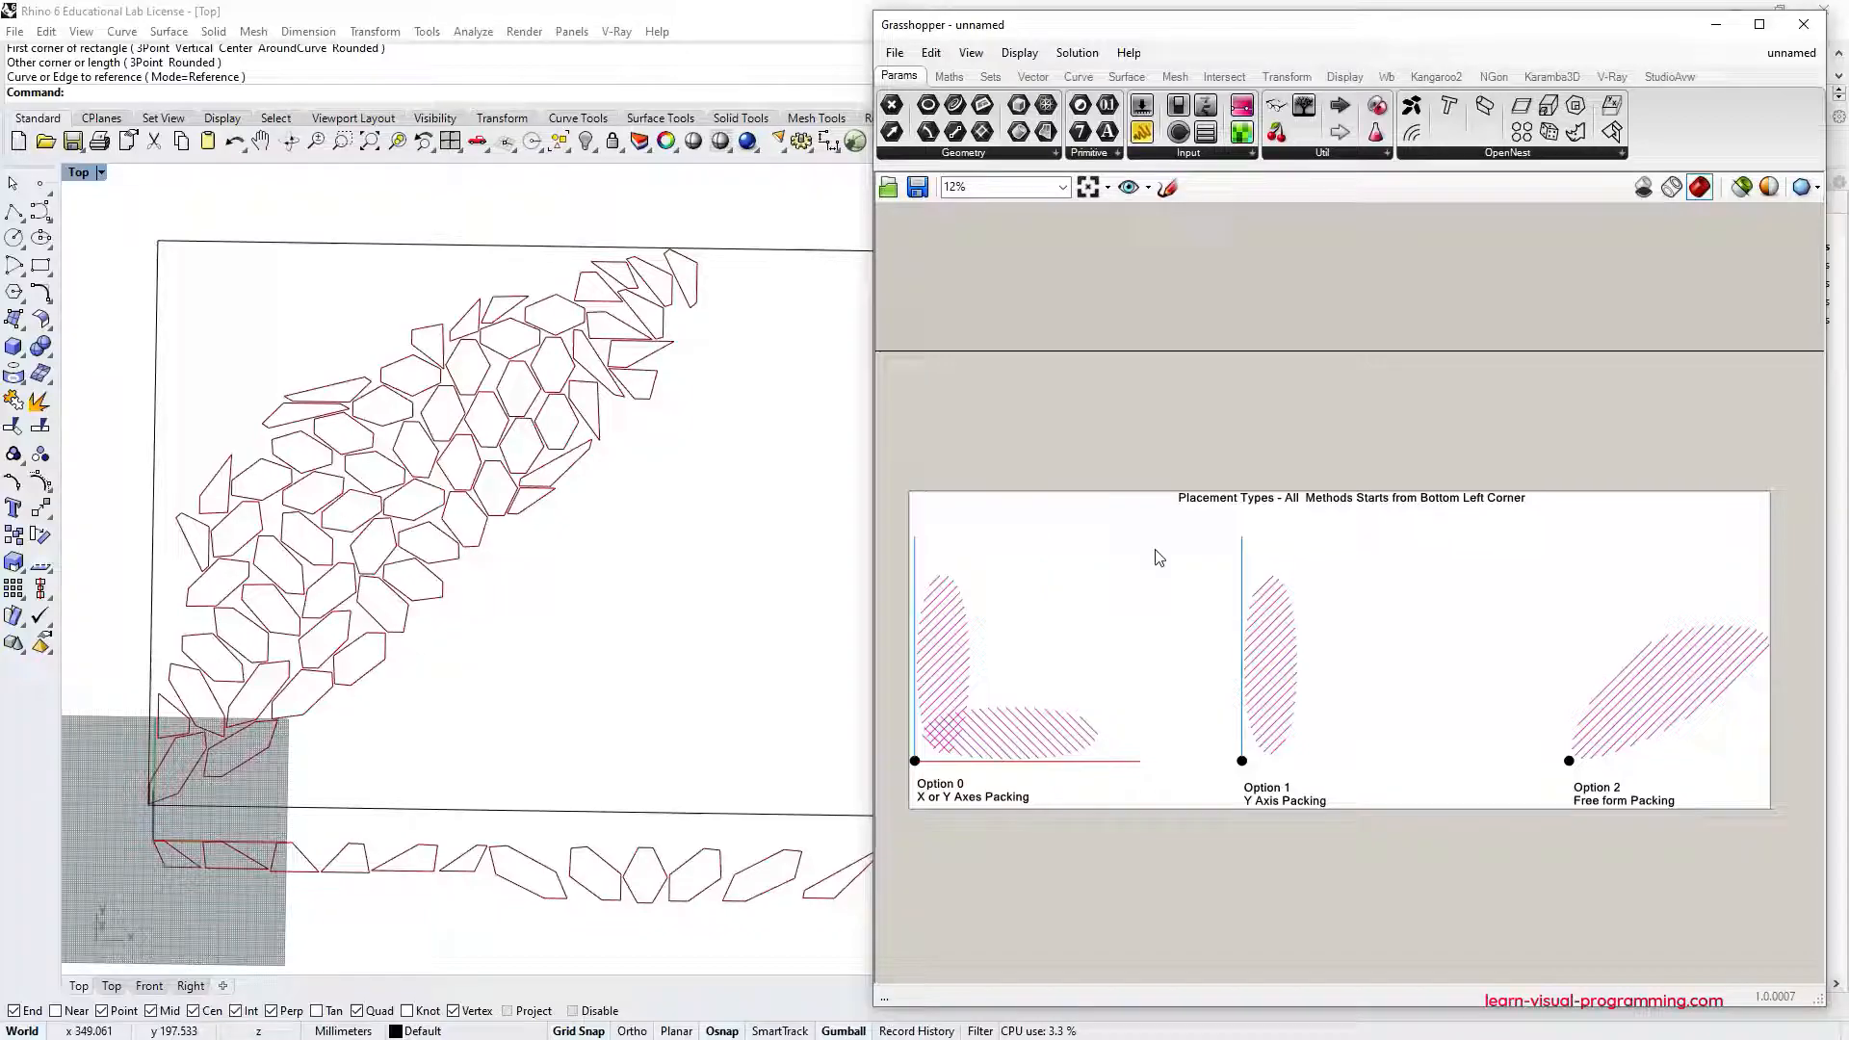
{"action": "mouse_move", "coordinate": [1314, 883]}
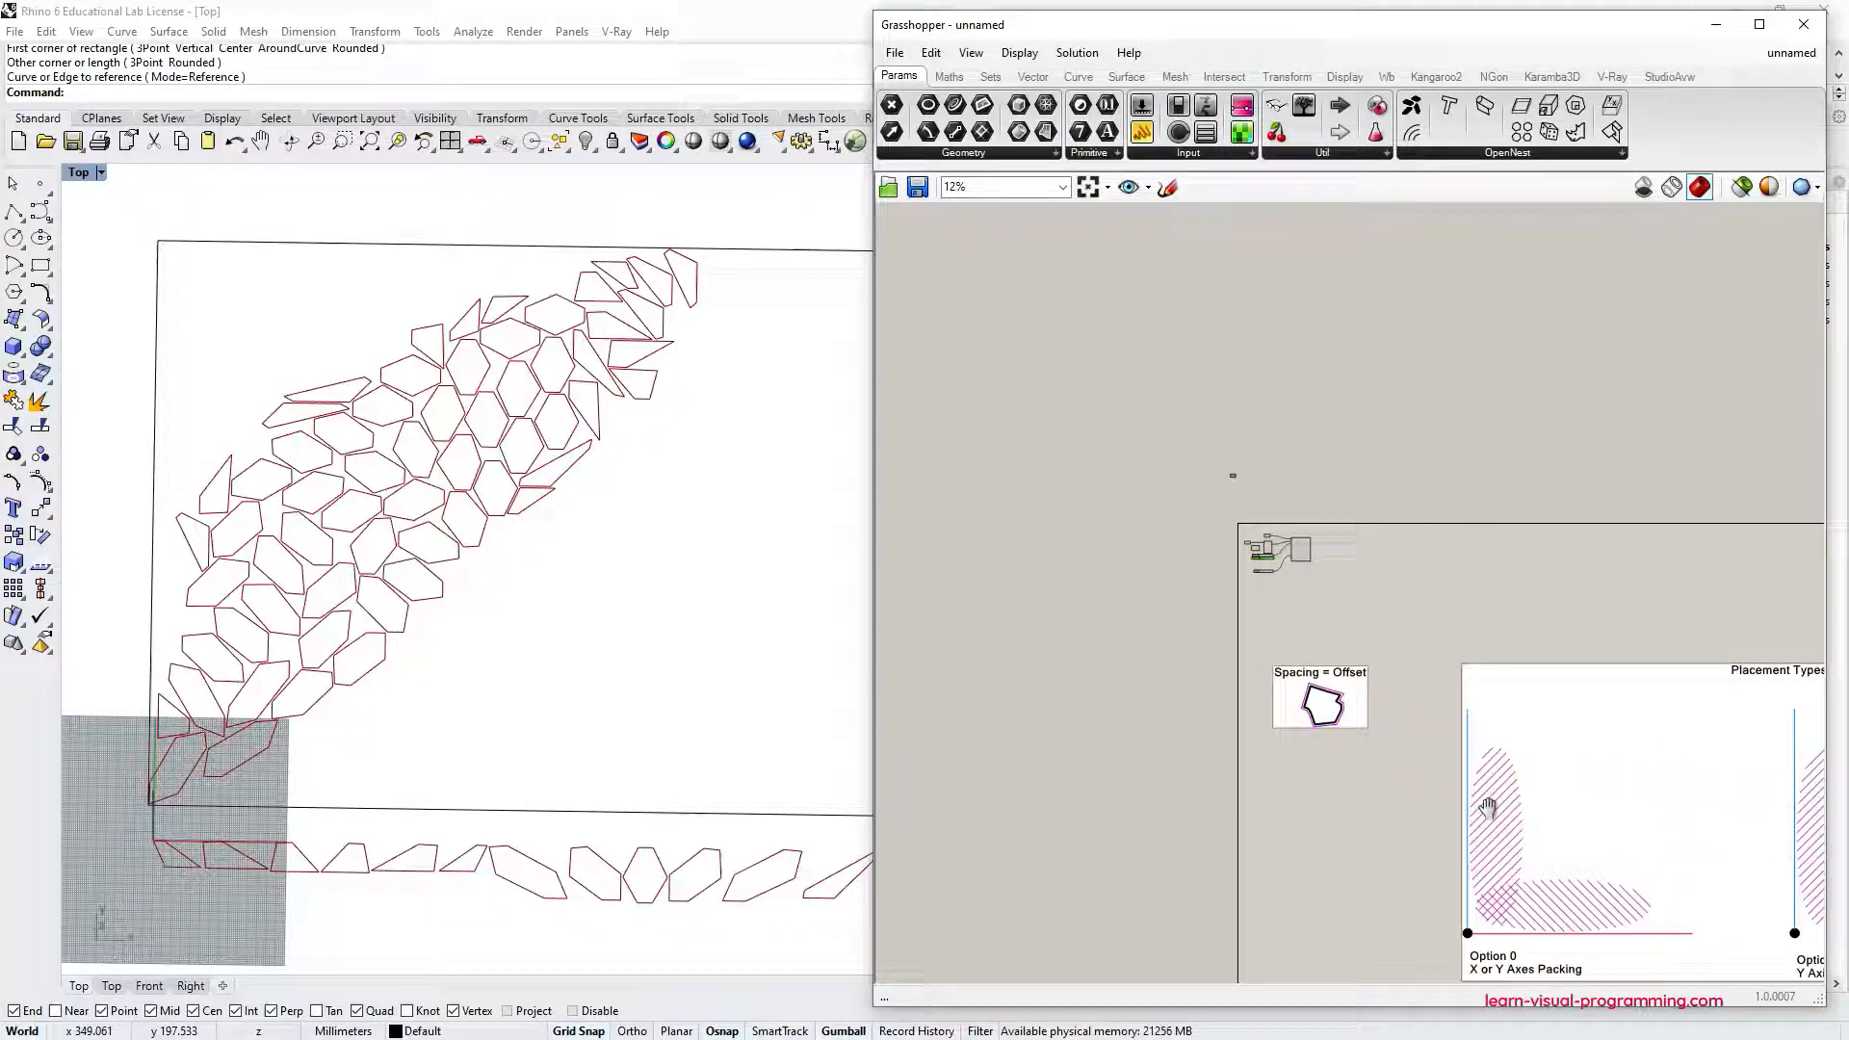
Wire a 0.01 Tolerance slider into OpenNest and pan to the Rotations diagram.
{"action": "scroll", "scroll_direction": "up", "scroll_amount": 3}
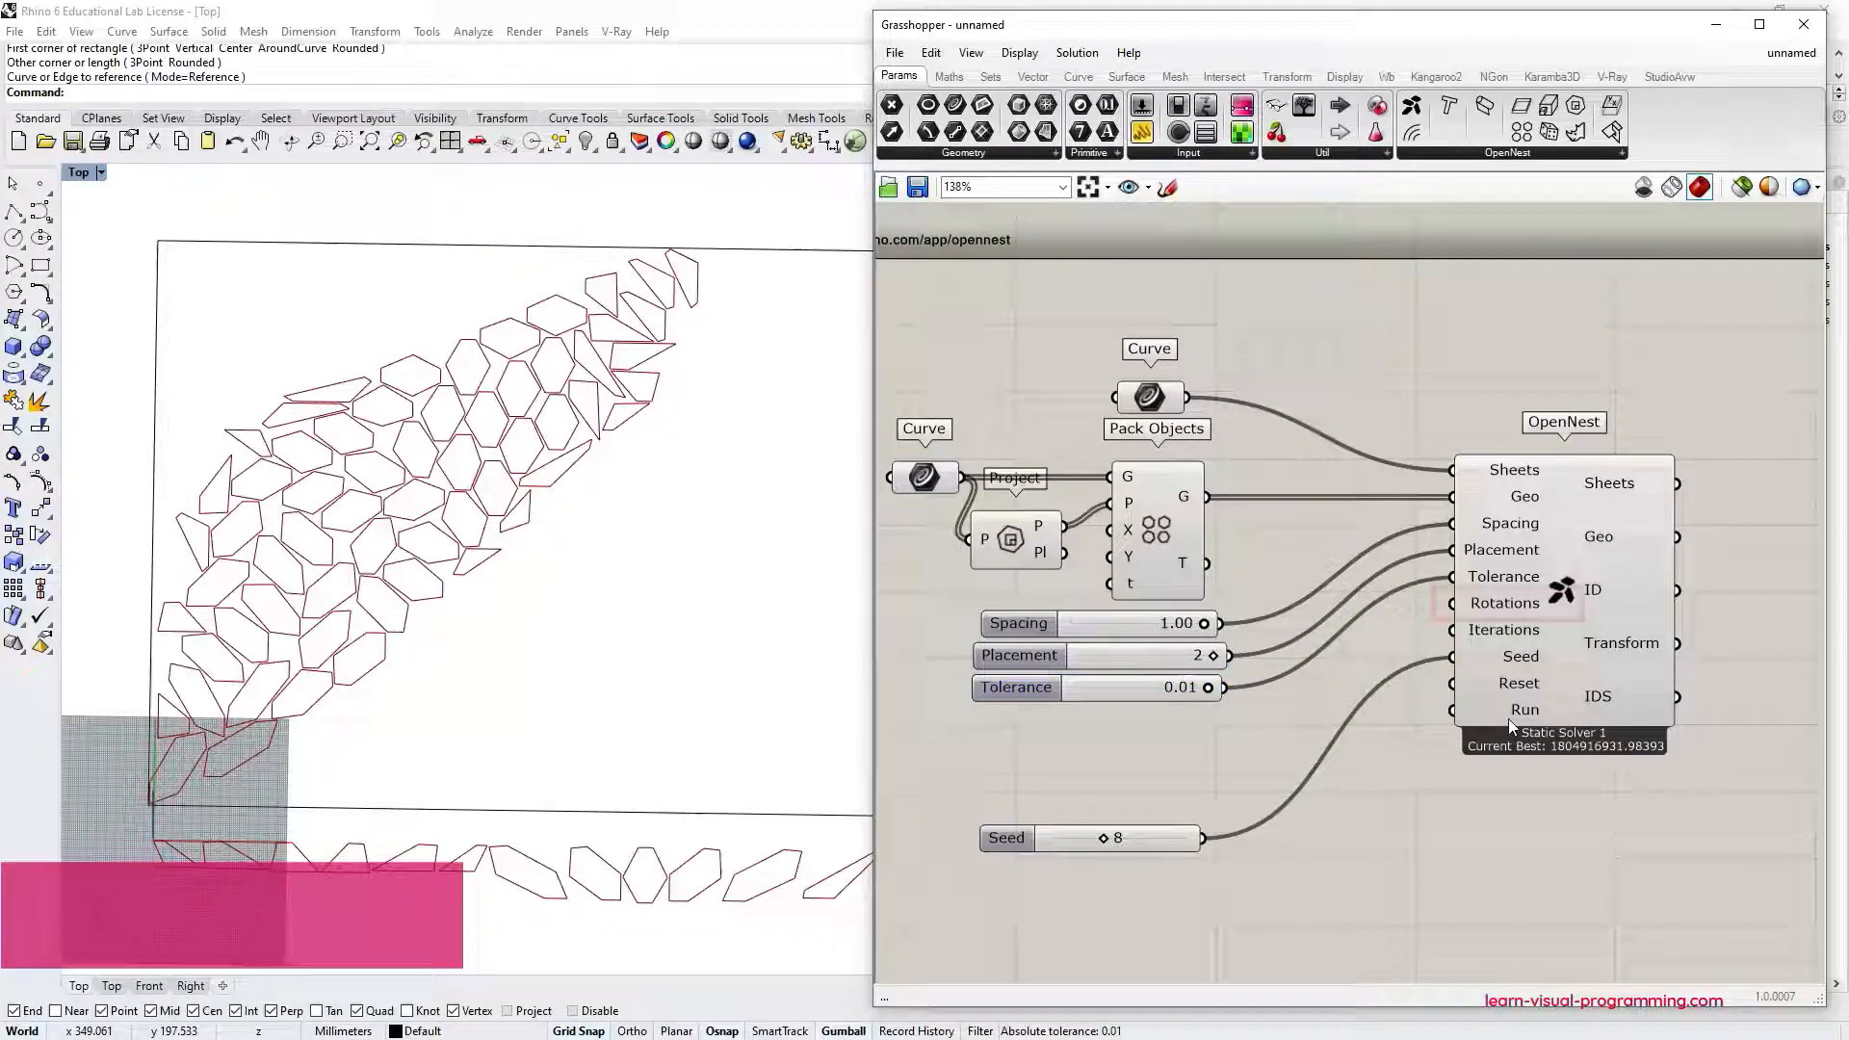
{"action": "mouse_move", "coordinate": [1509, 603]}
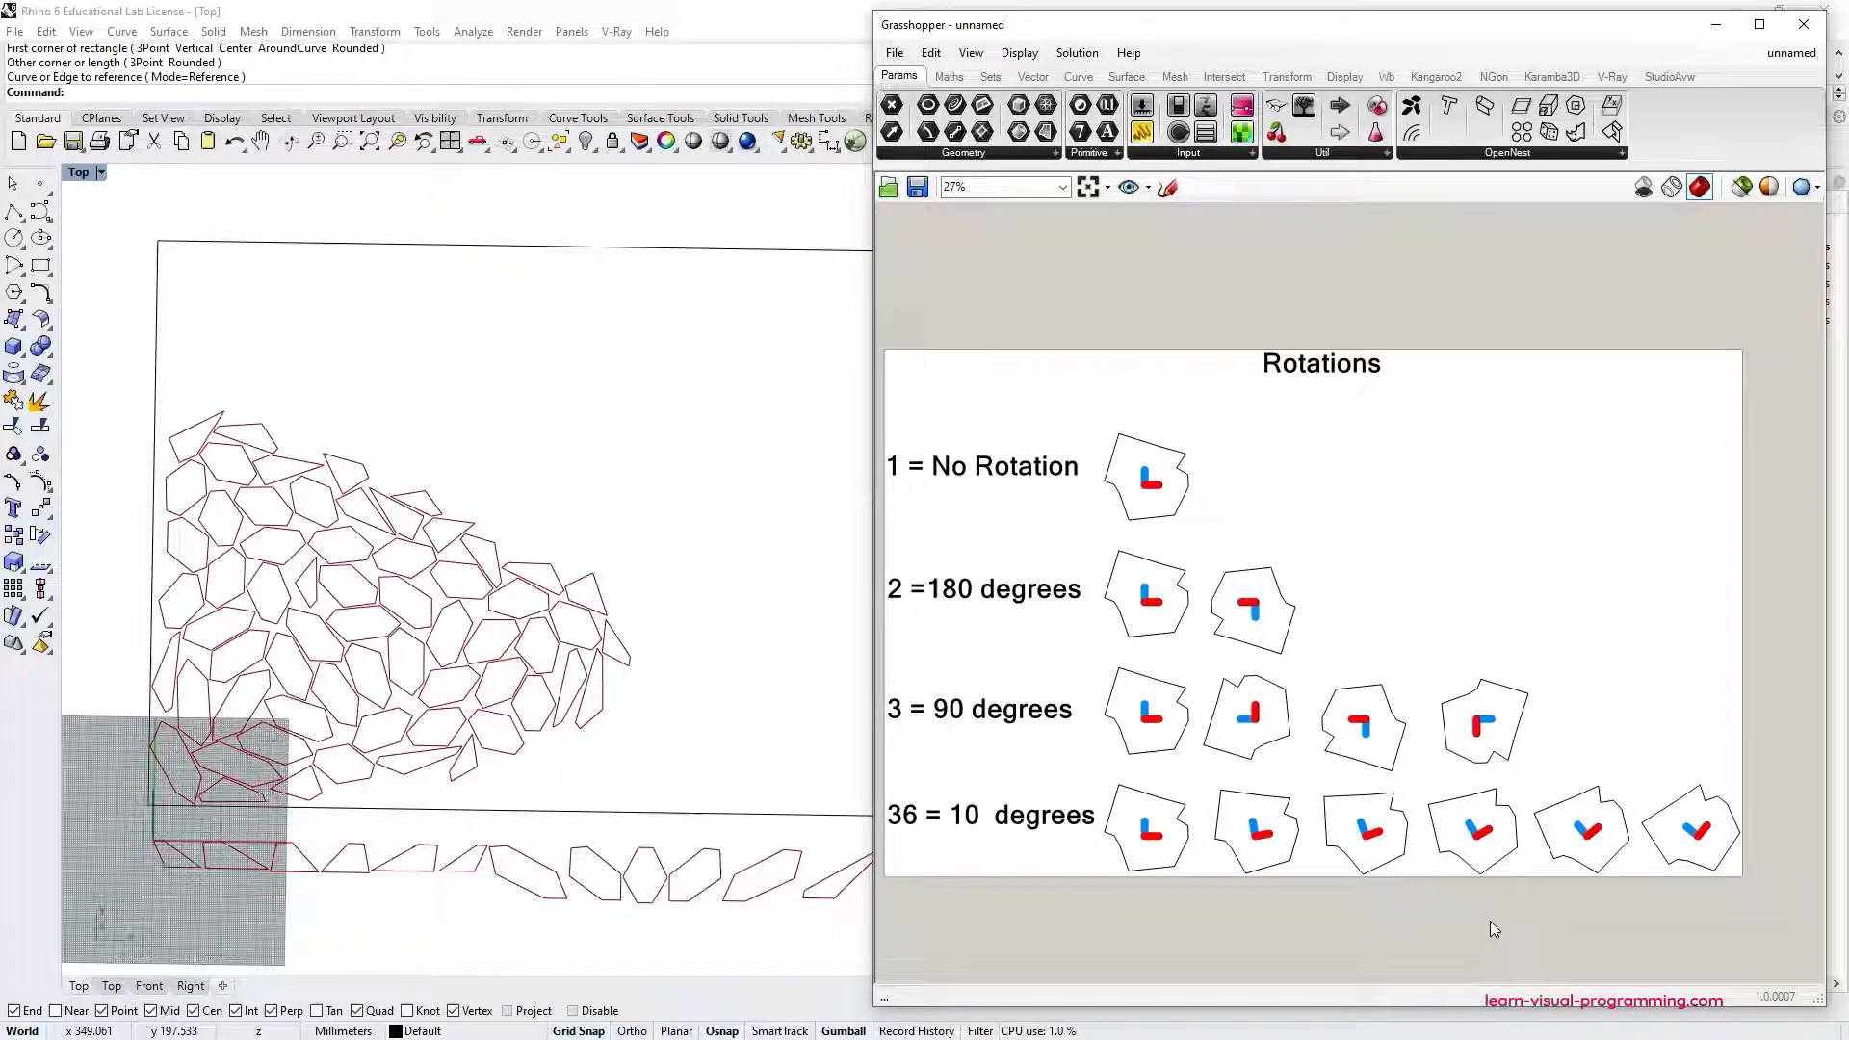
{"action": "mouse_move", "coordinate": [956, 725]}
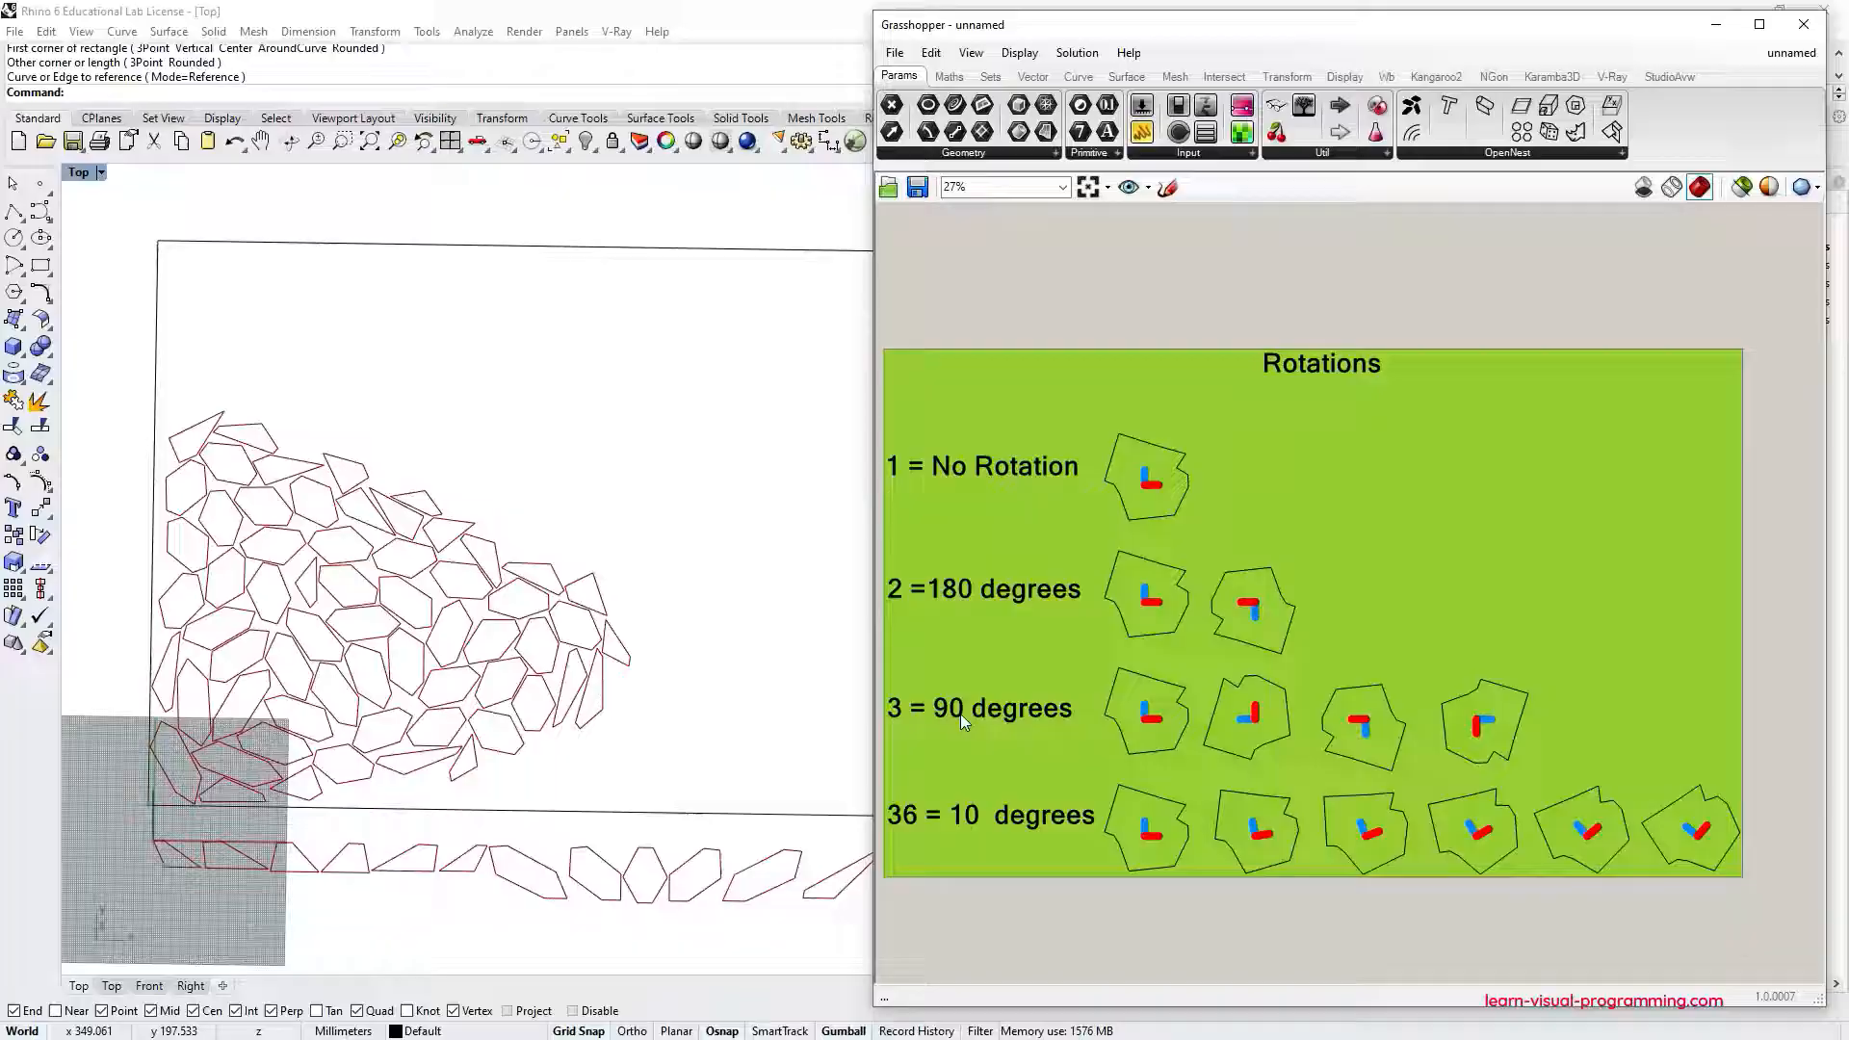
Relabel the rotations note to 120 degrees; feed Rotations 360, Iterations 10, Placement 0.
{"action": "double_click", "coordinate": [980, 708]}
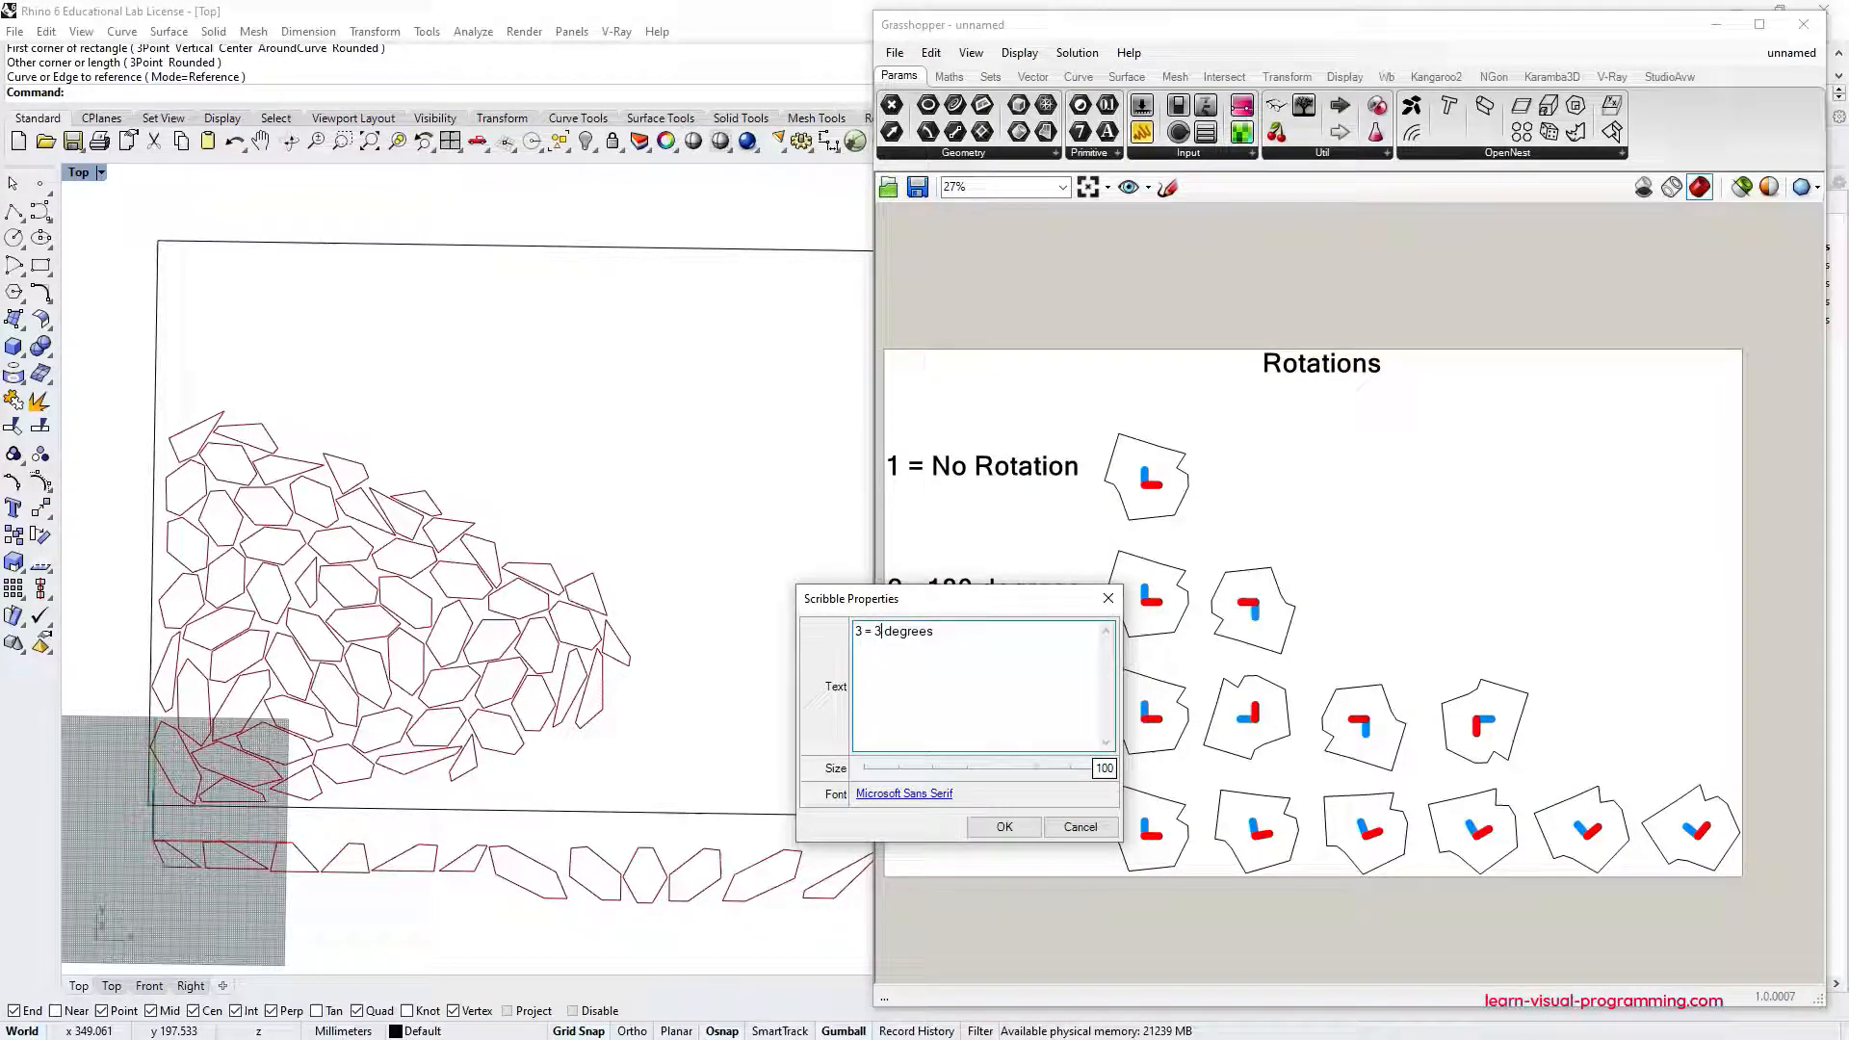
{"action": "key", "text": "Backspace"}
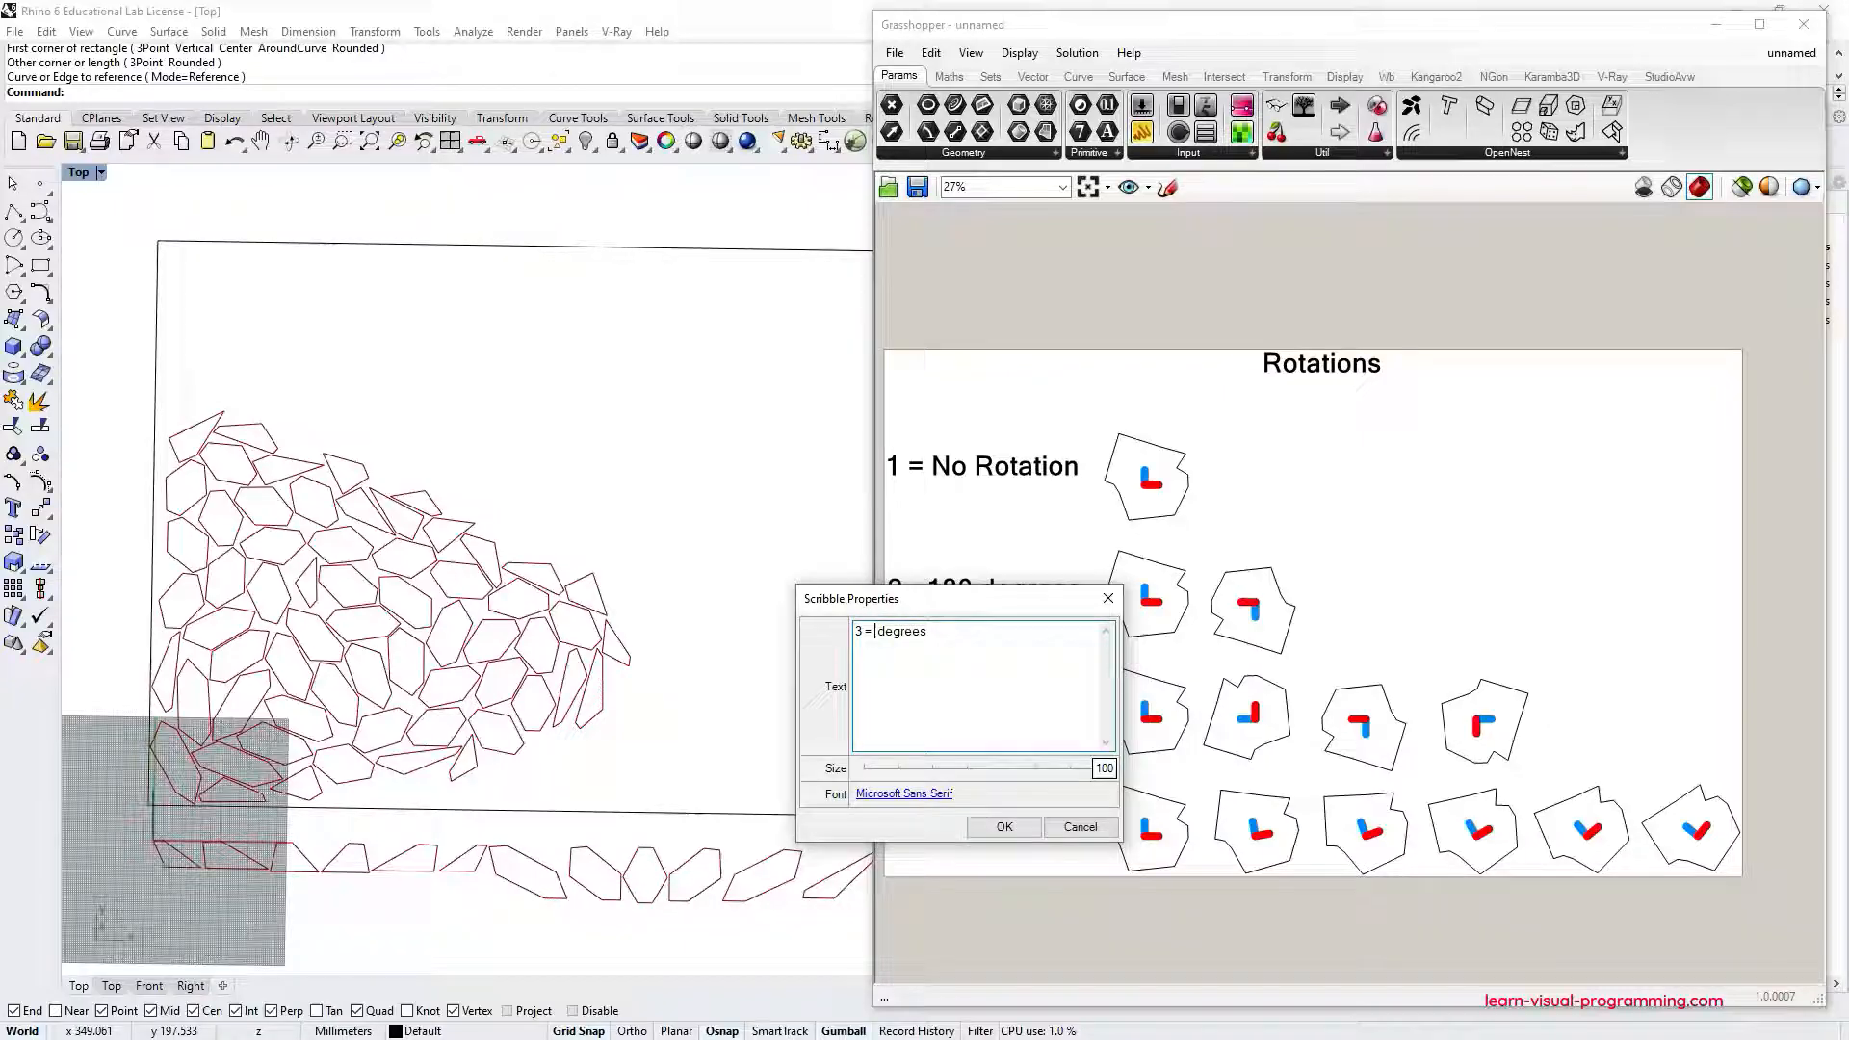
{"action": "type", "text": "120"}
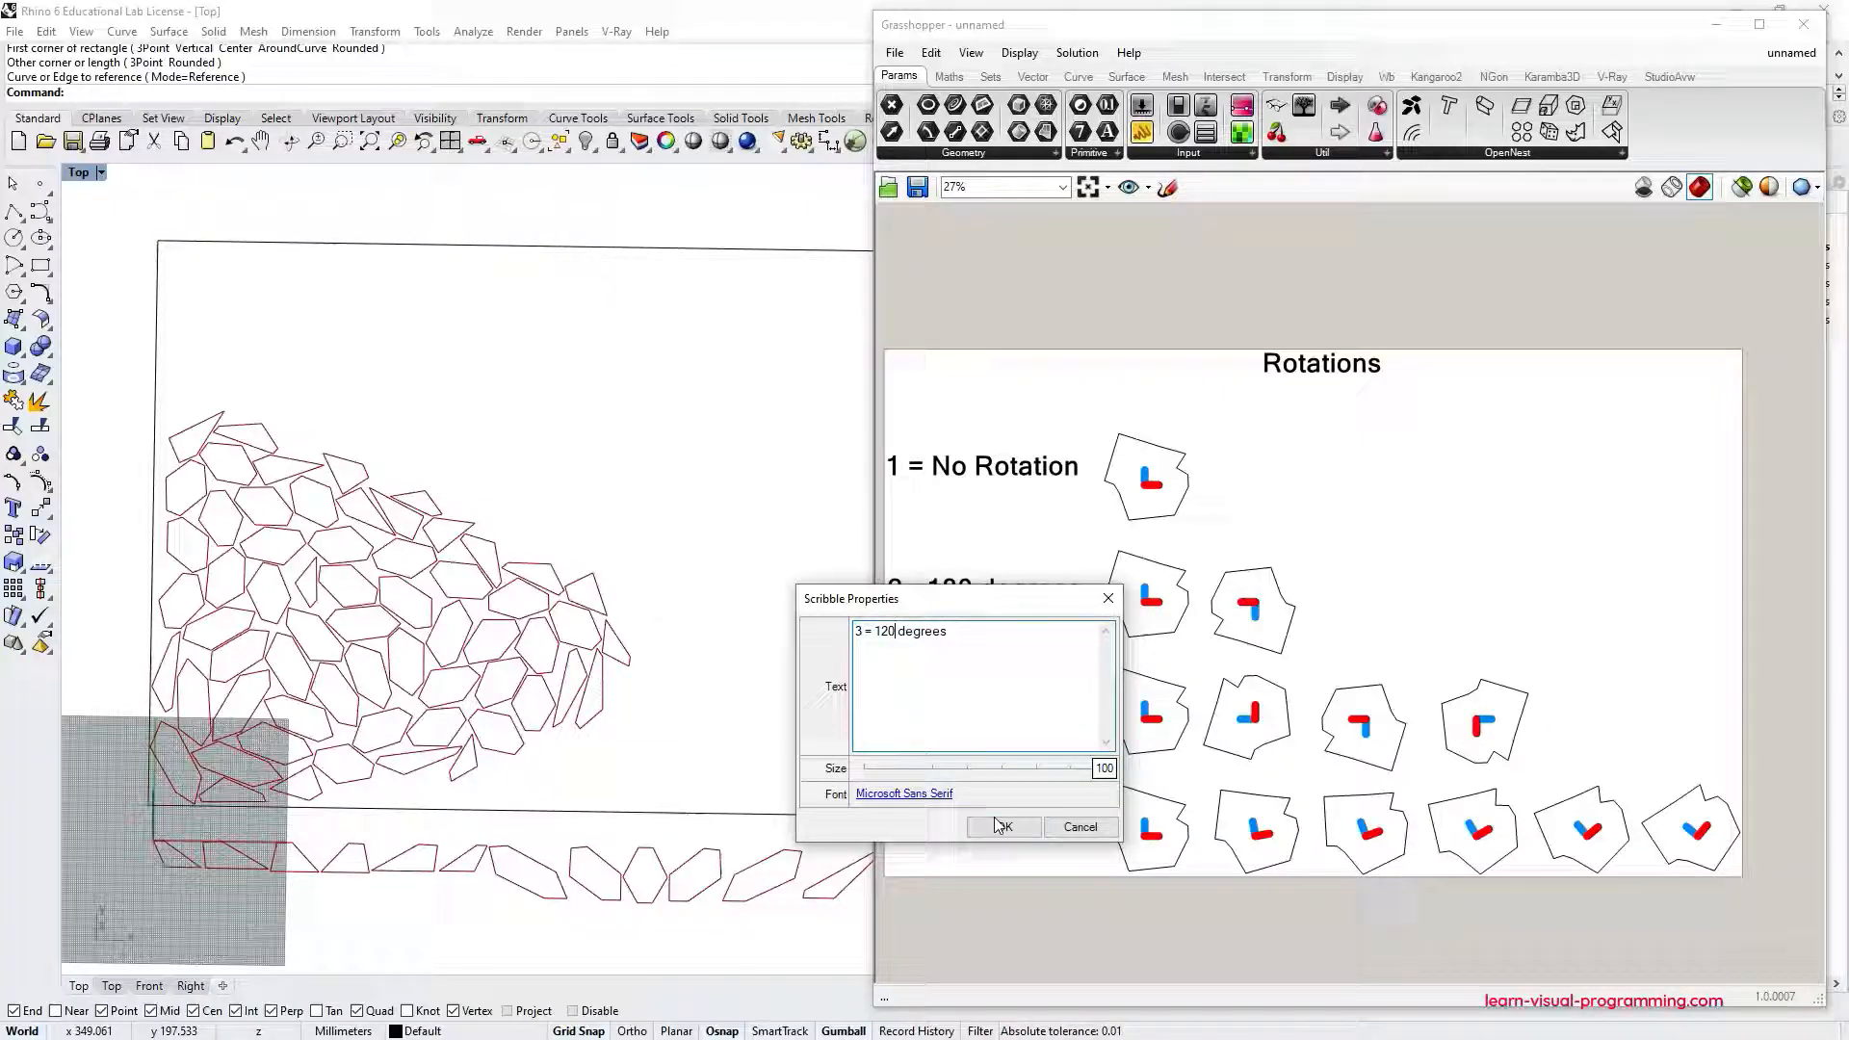
{"action": "left_click", "coordinate": [1002, 826]}
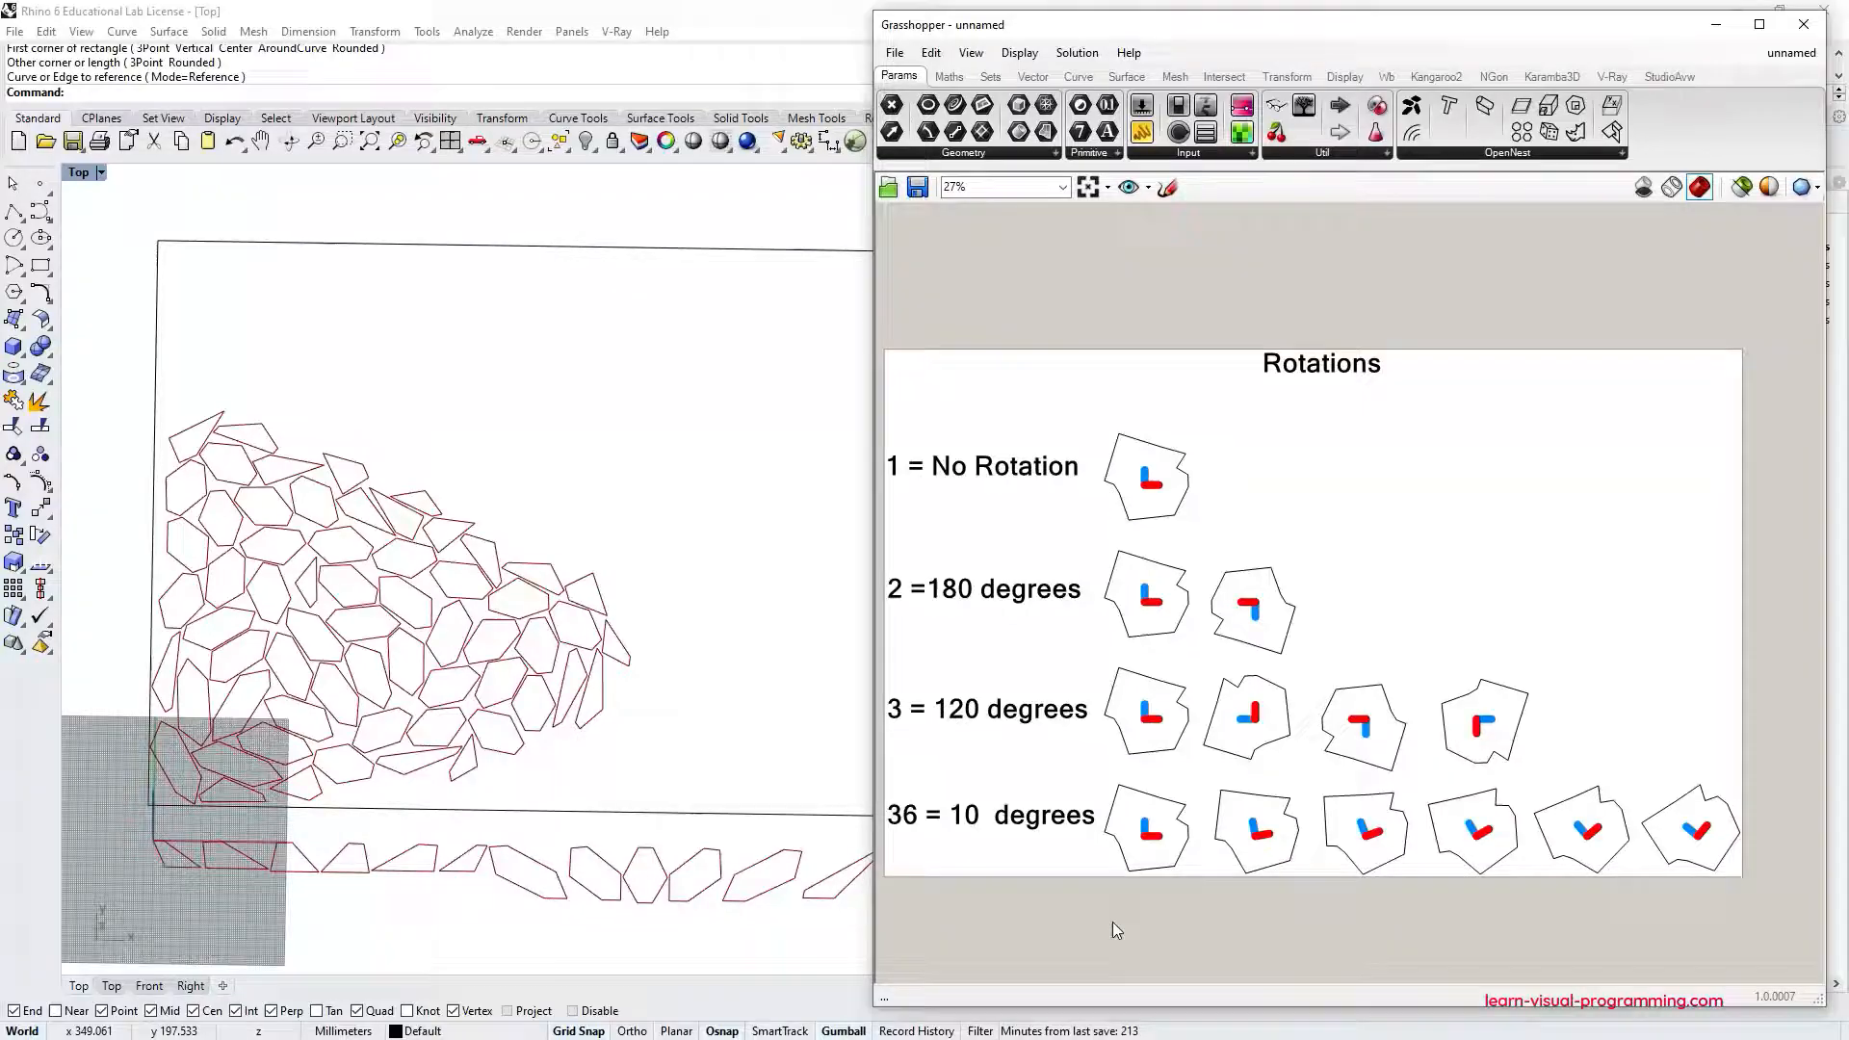
{"action": "scroll", "scroll_direction": "down", "scroll_amount": 3}
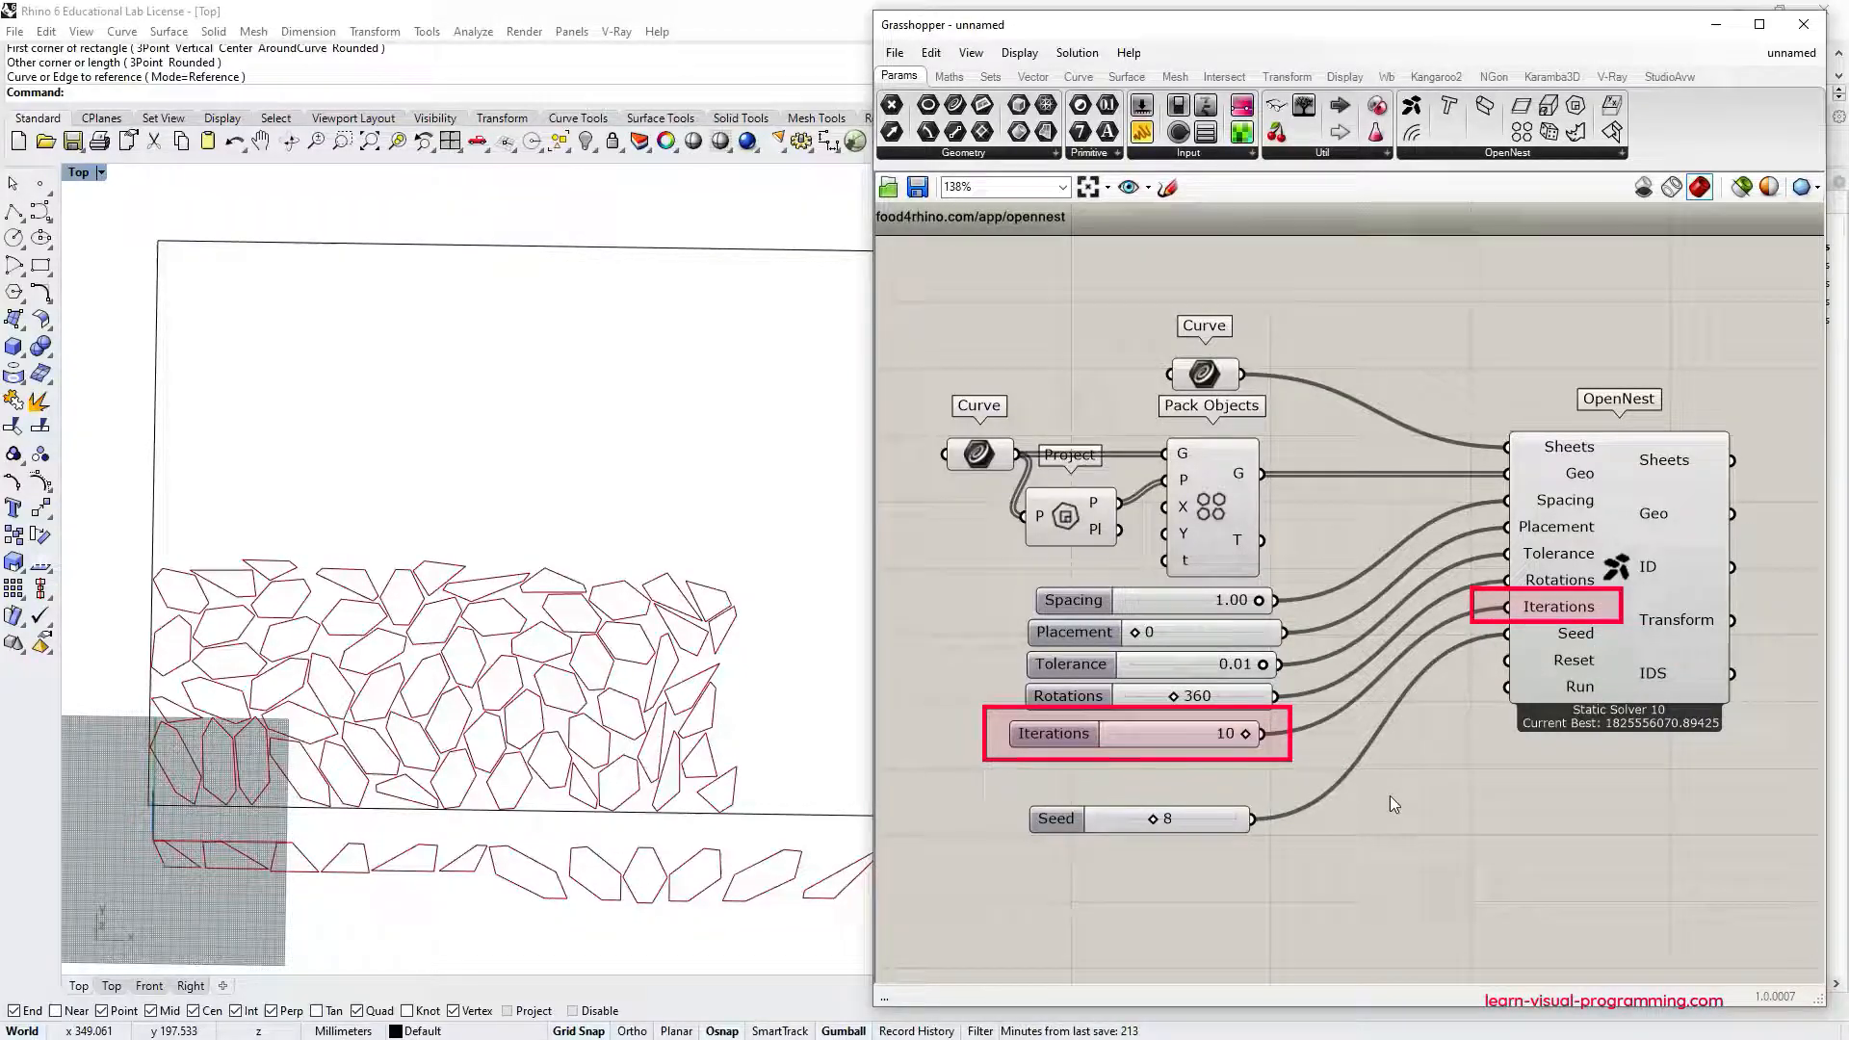
Move the Seed slider up to sit just beneath the Iterations slider.
{"action": "left_click", "coordinate": [1132, 734]}
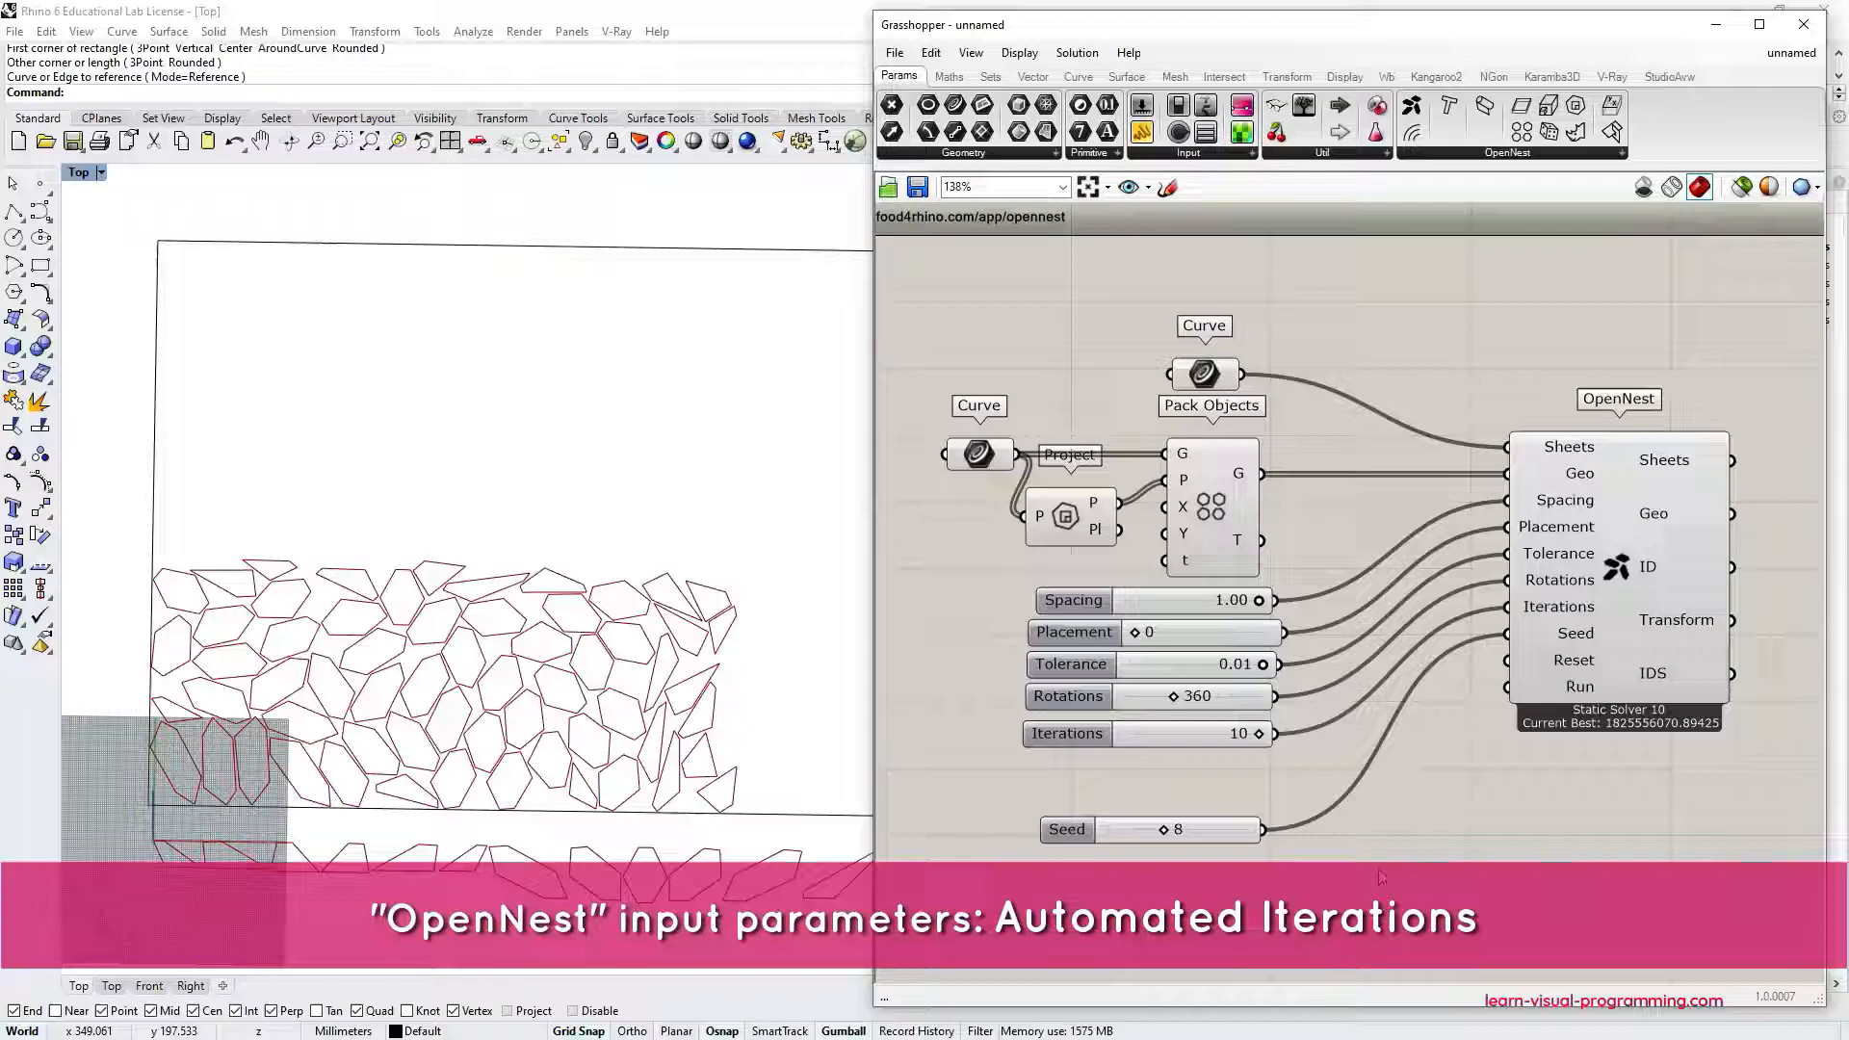
{"action": "left_click", "coordinate": [1144, 784]}
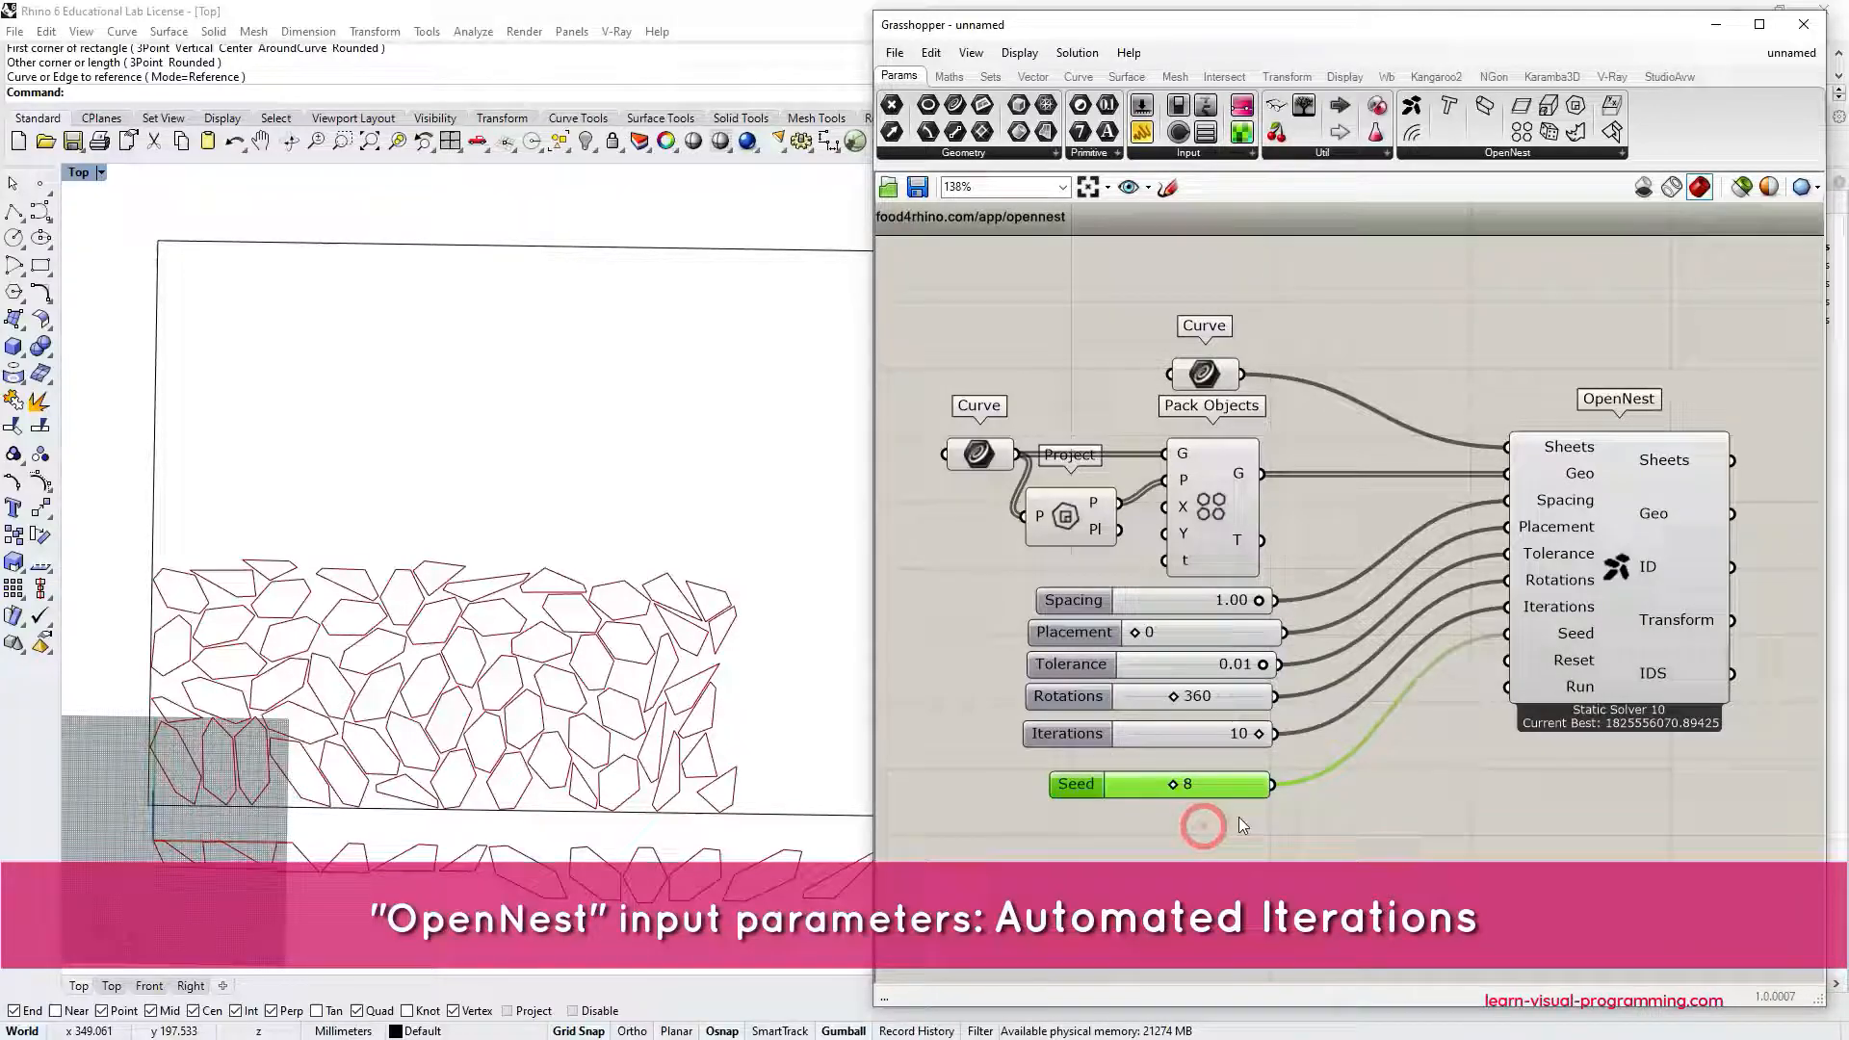
Add a Button component and place it above the Toggle.
{"action": "right_click", "coordinate": [1203, 825]}
{"action": "type", "text": "B"}
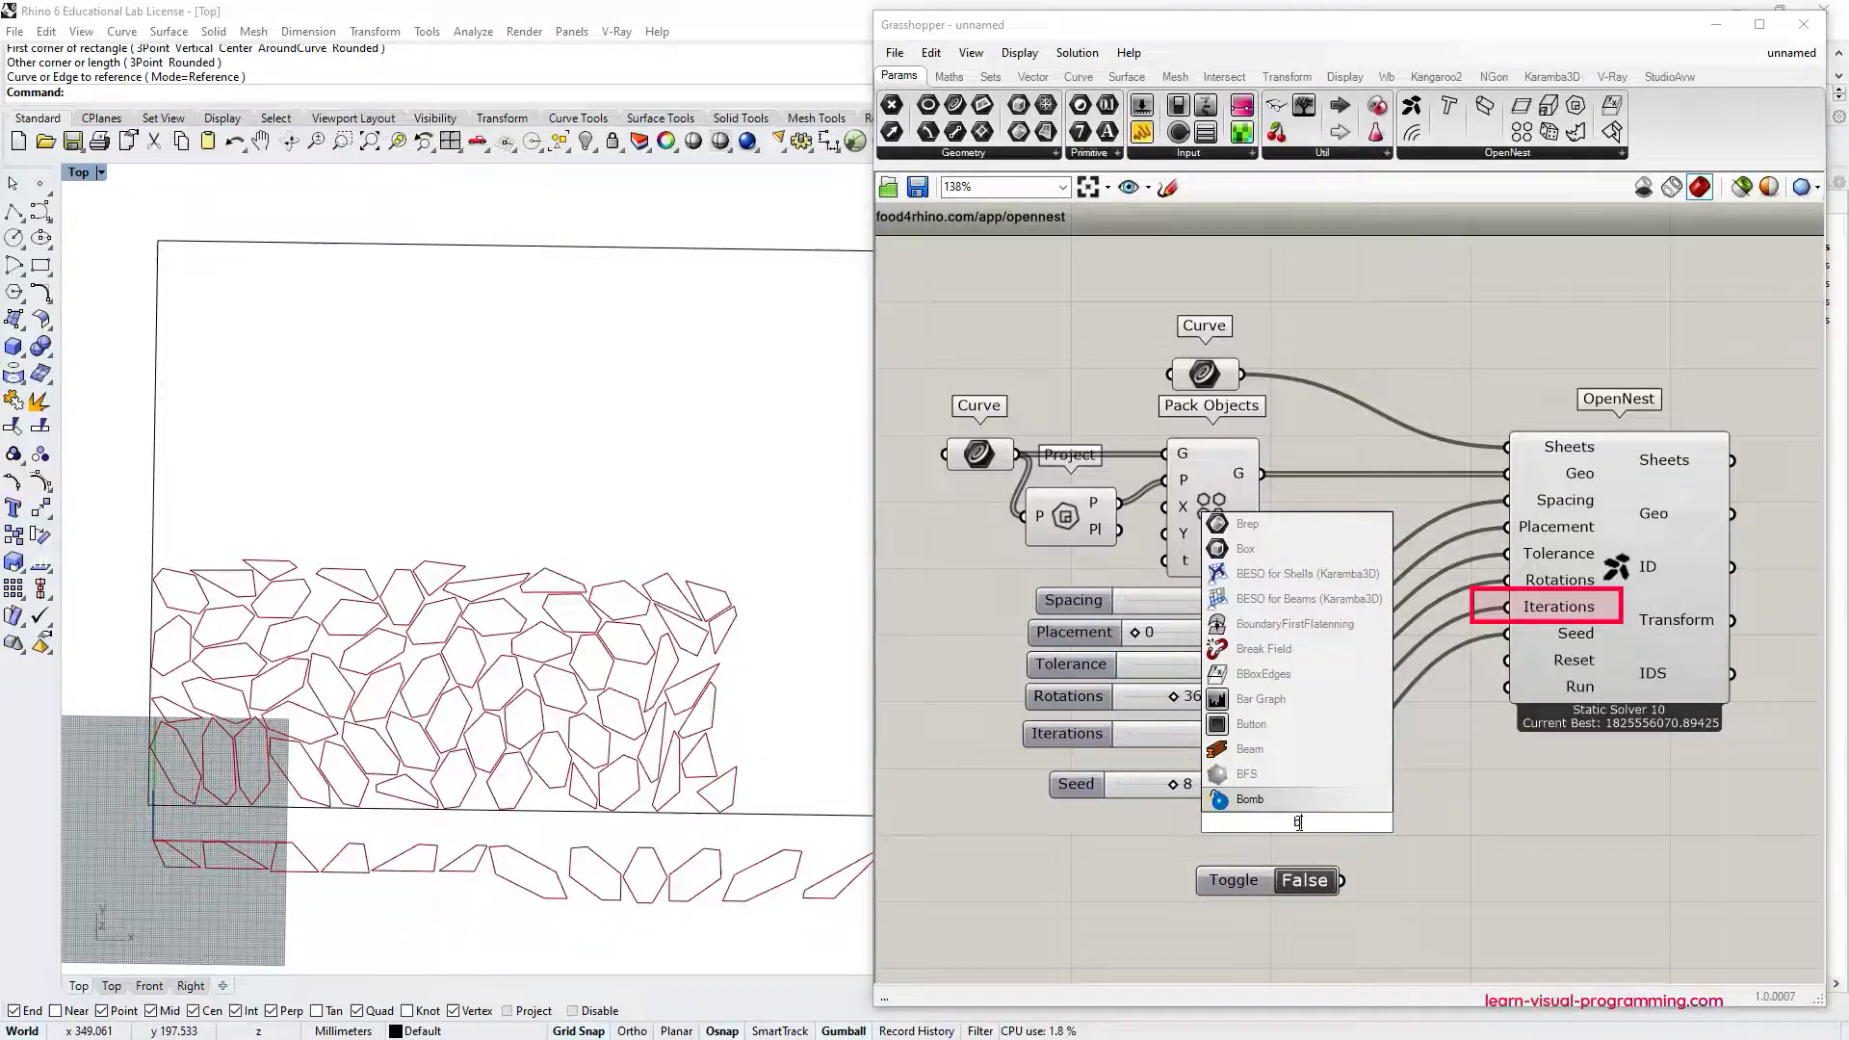
{"action": "left_click", "coordinate": [1250, 724]}
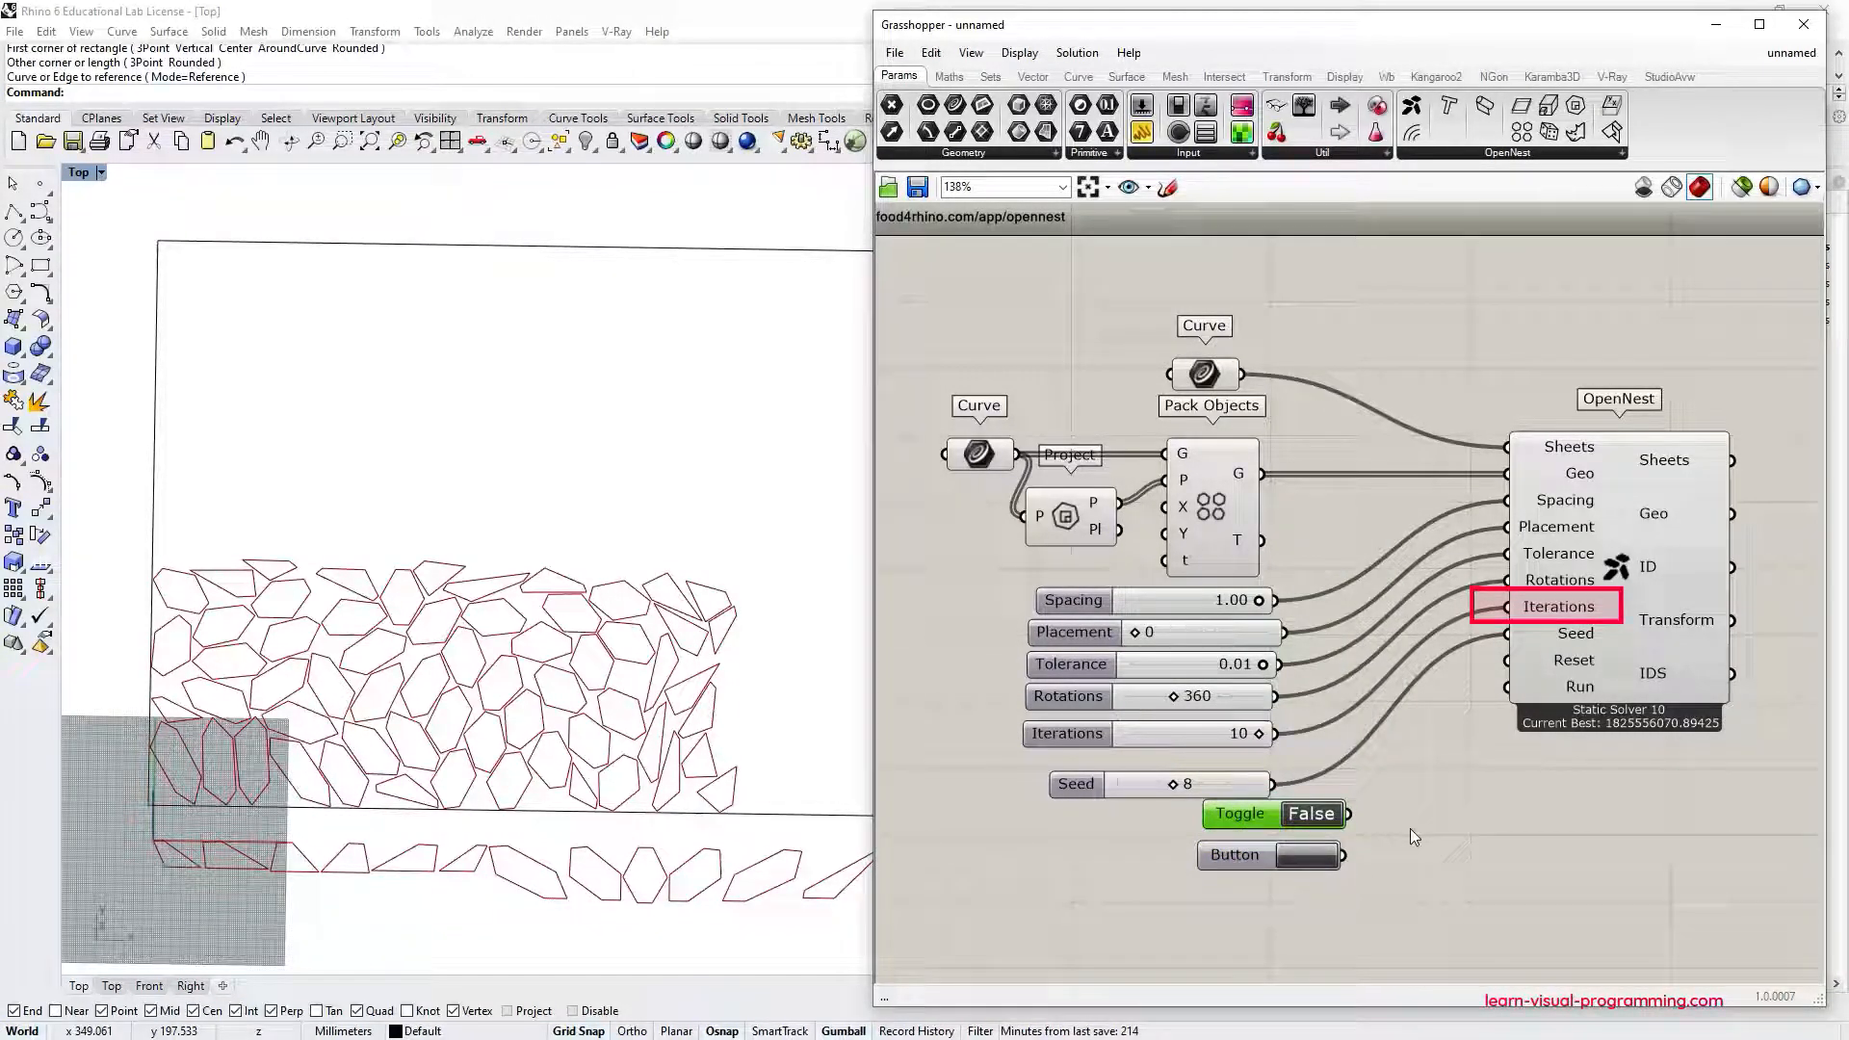
{"action": "left_click", "coordinate": [1233, 862]}
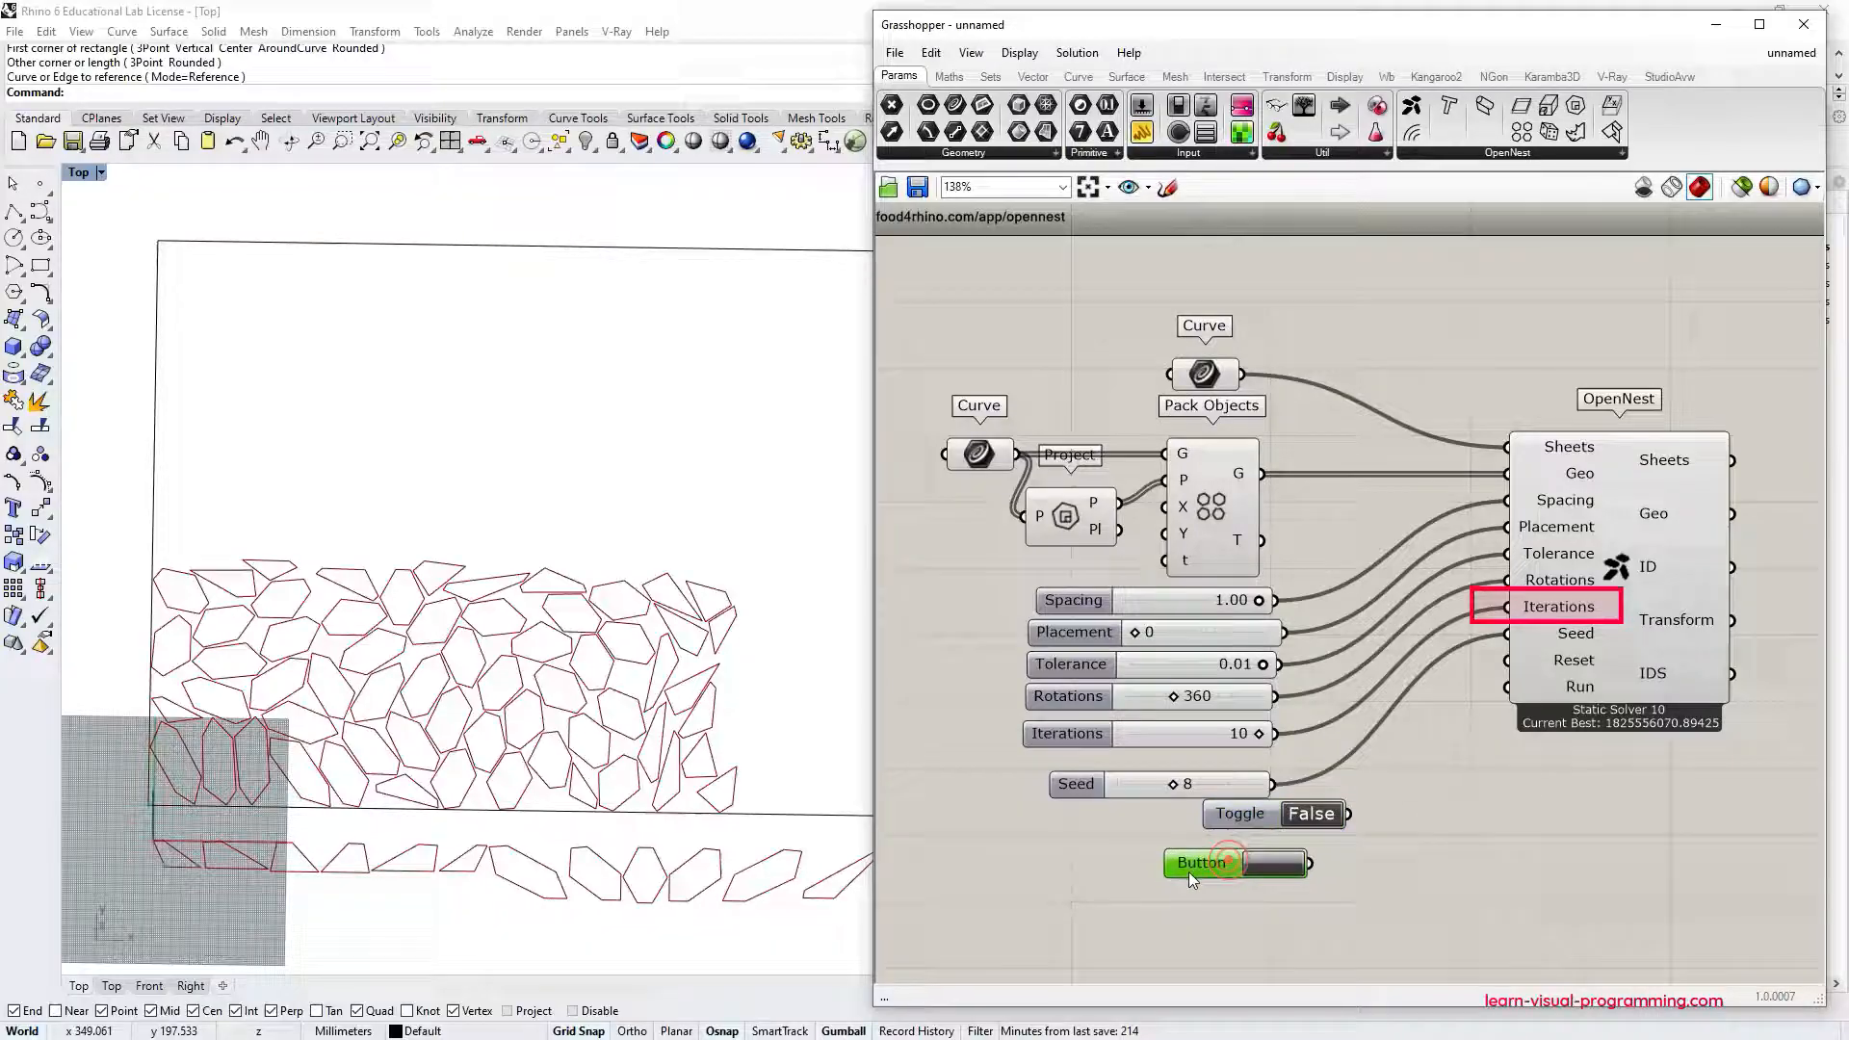
{"action": "left_click", "coordinate": [1202, 862]}
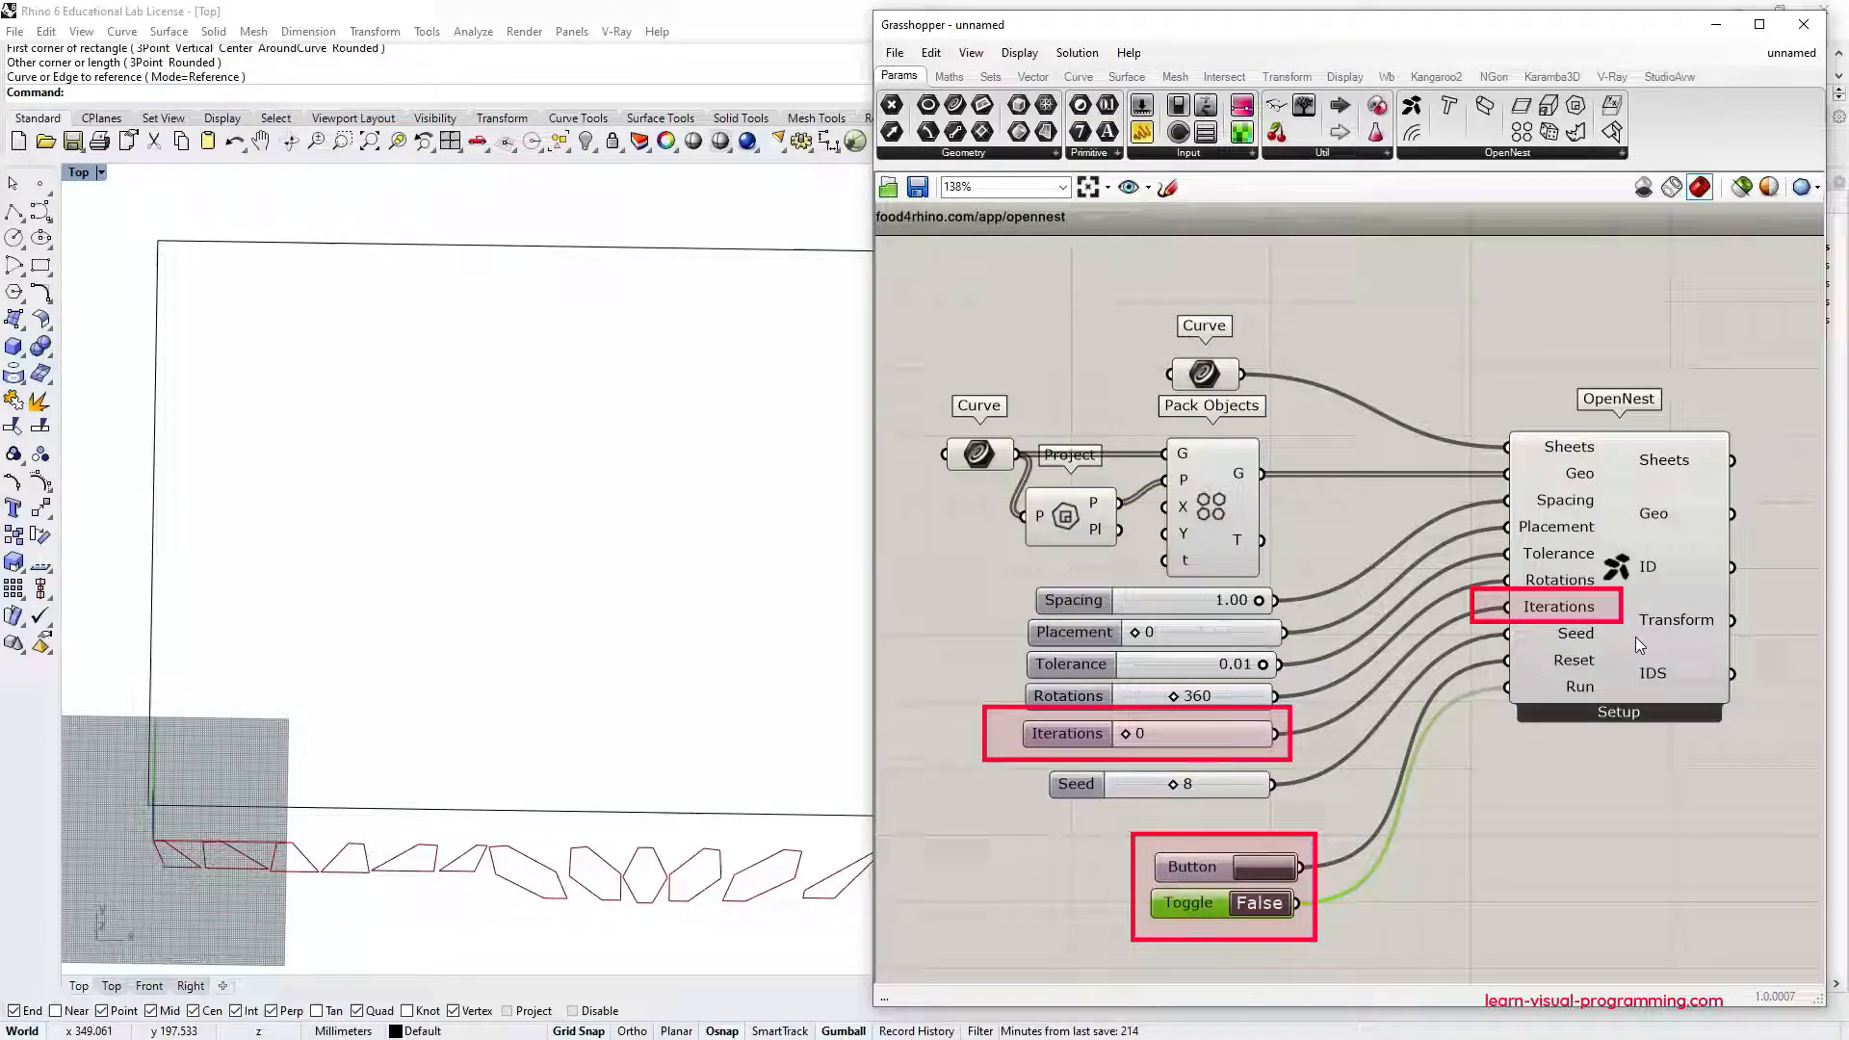
Switch the Toggle to True so OpenNest solves continuously, then set it back to False.
{"action": "left_click", "coordinate": [1260, 903]}
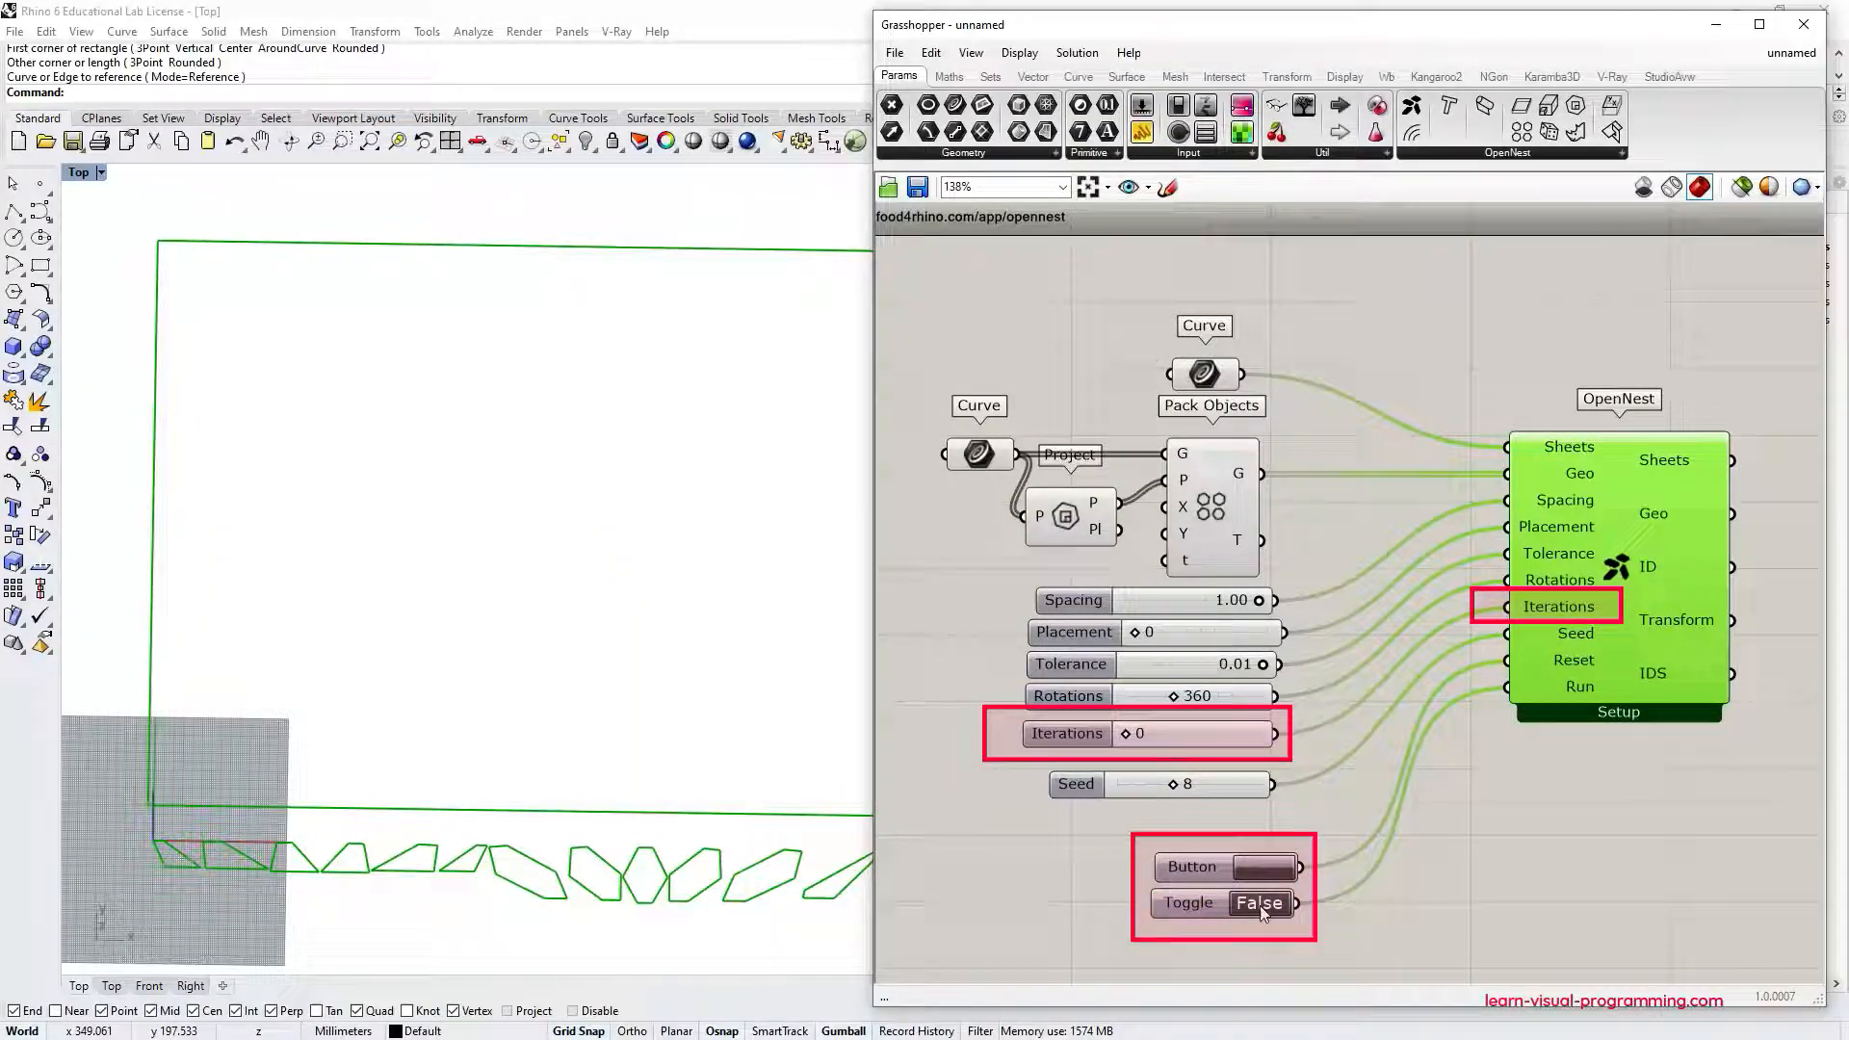
{"action": "left_click", "coordinate": [1259, 902]}
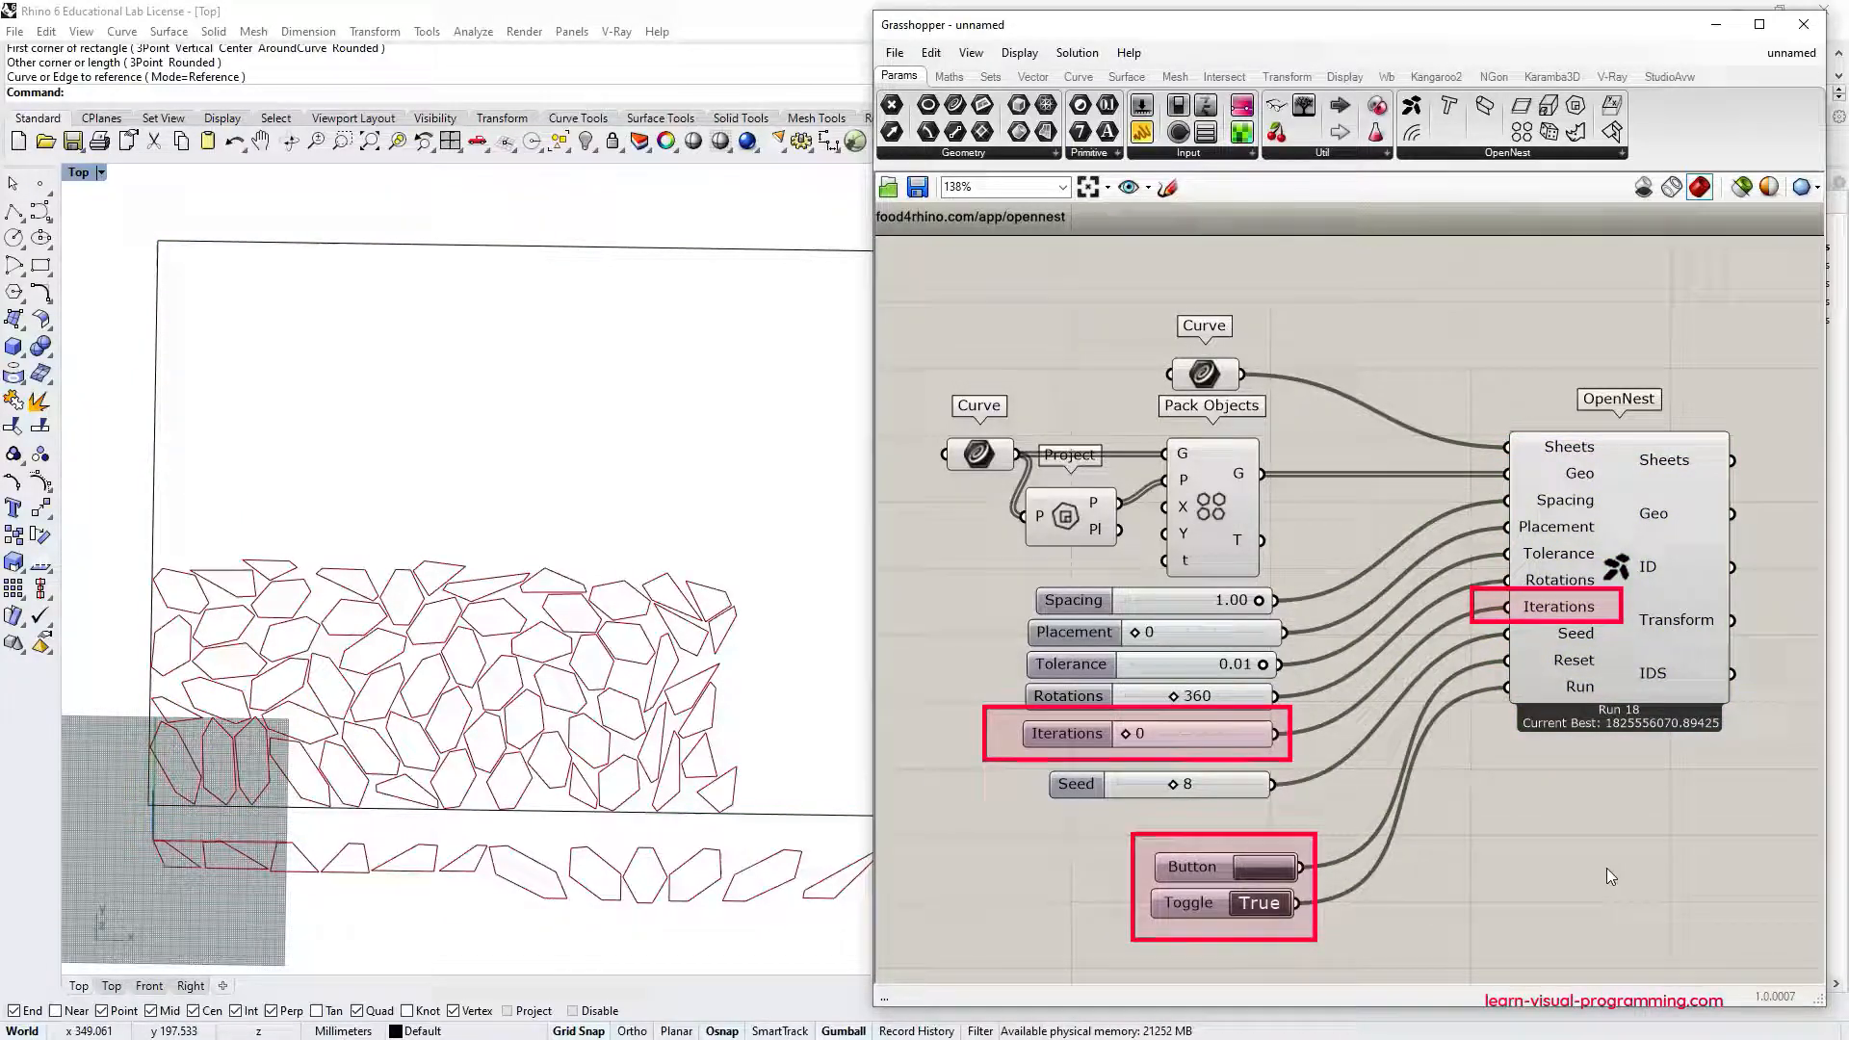
{"action": "left_click", "coordinate": [1190, 866]}
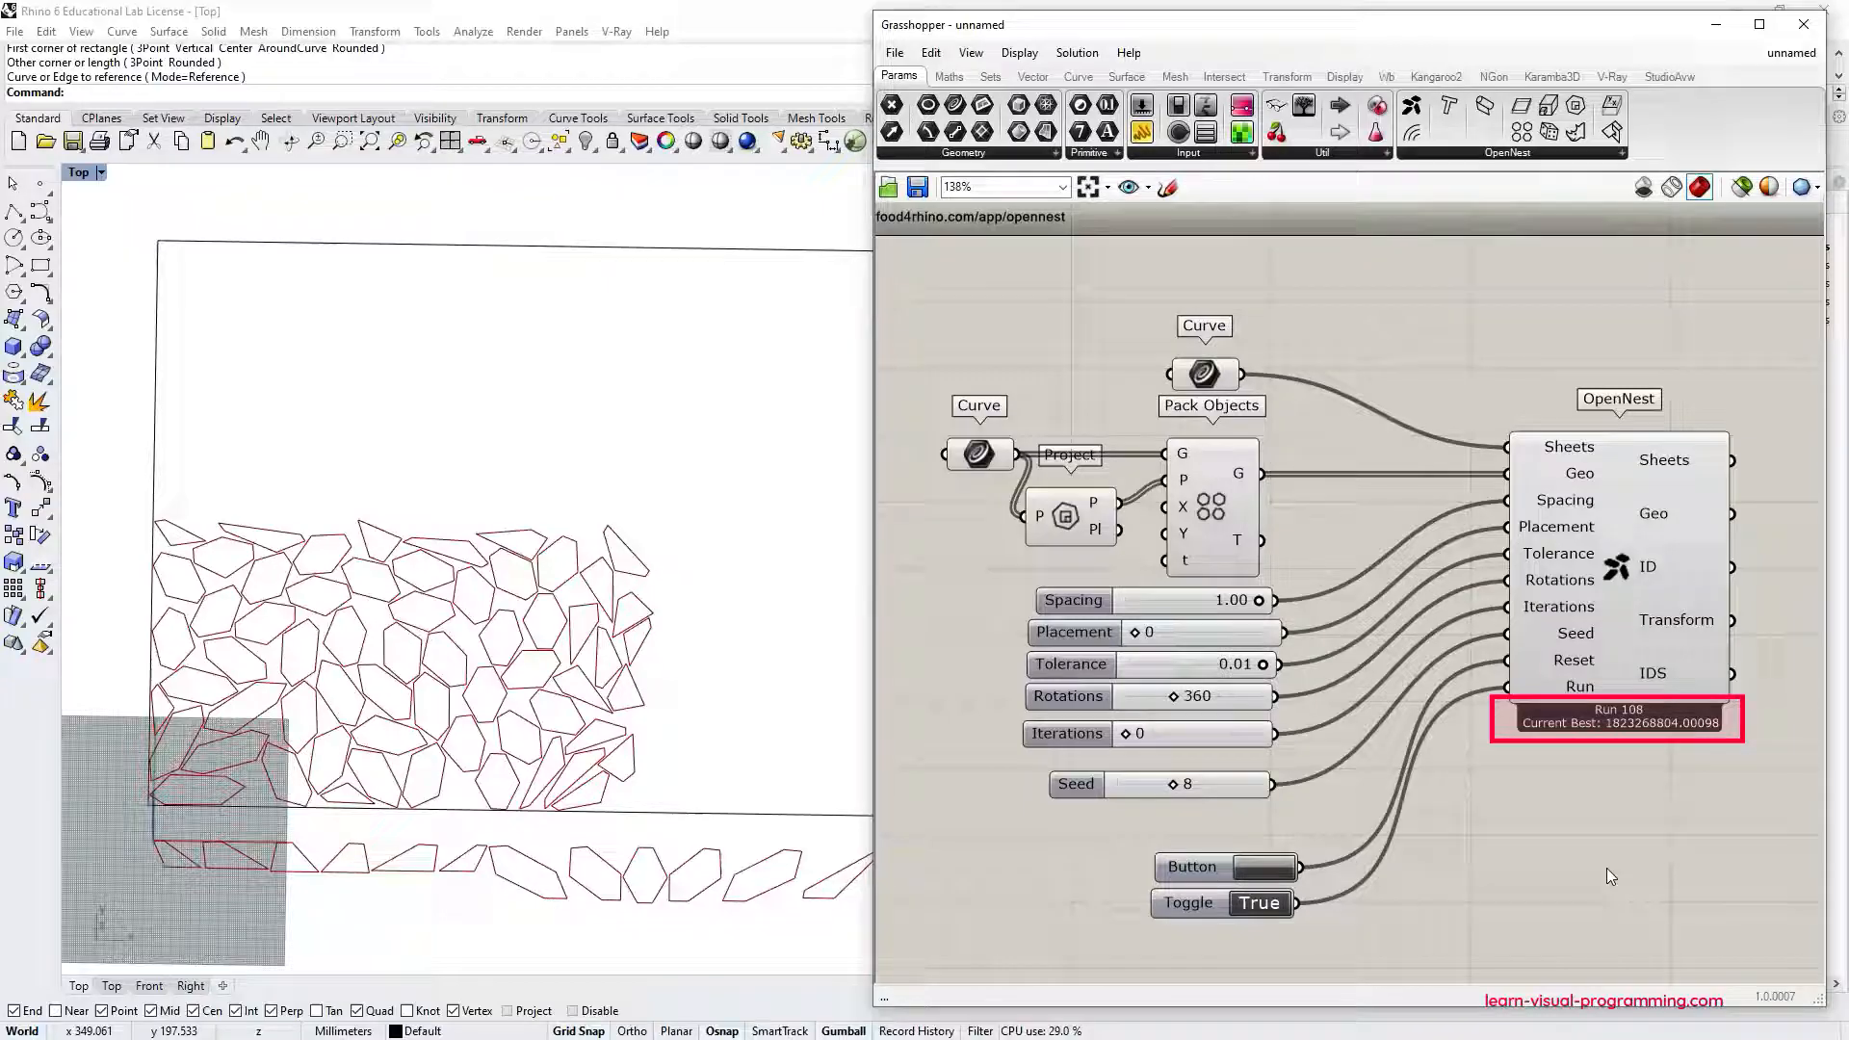
{"action": "left_click", "coordinate": [1192, 866]}
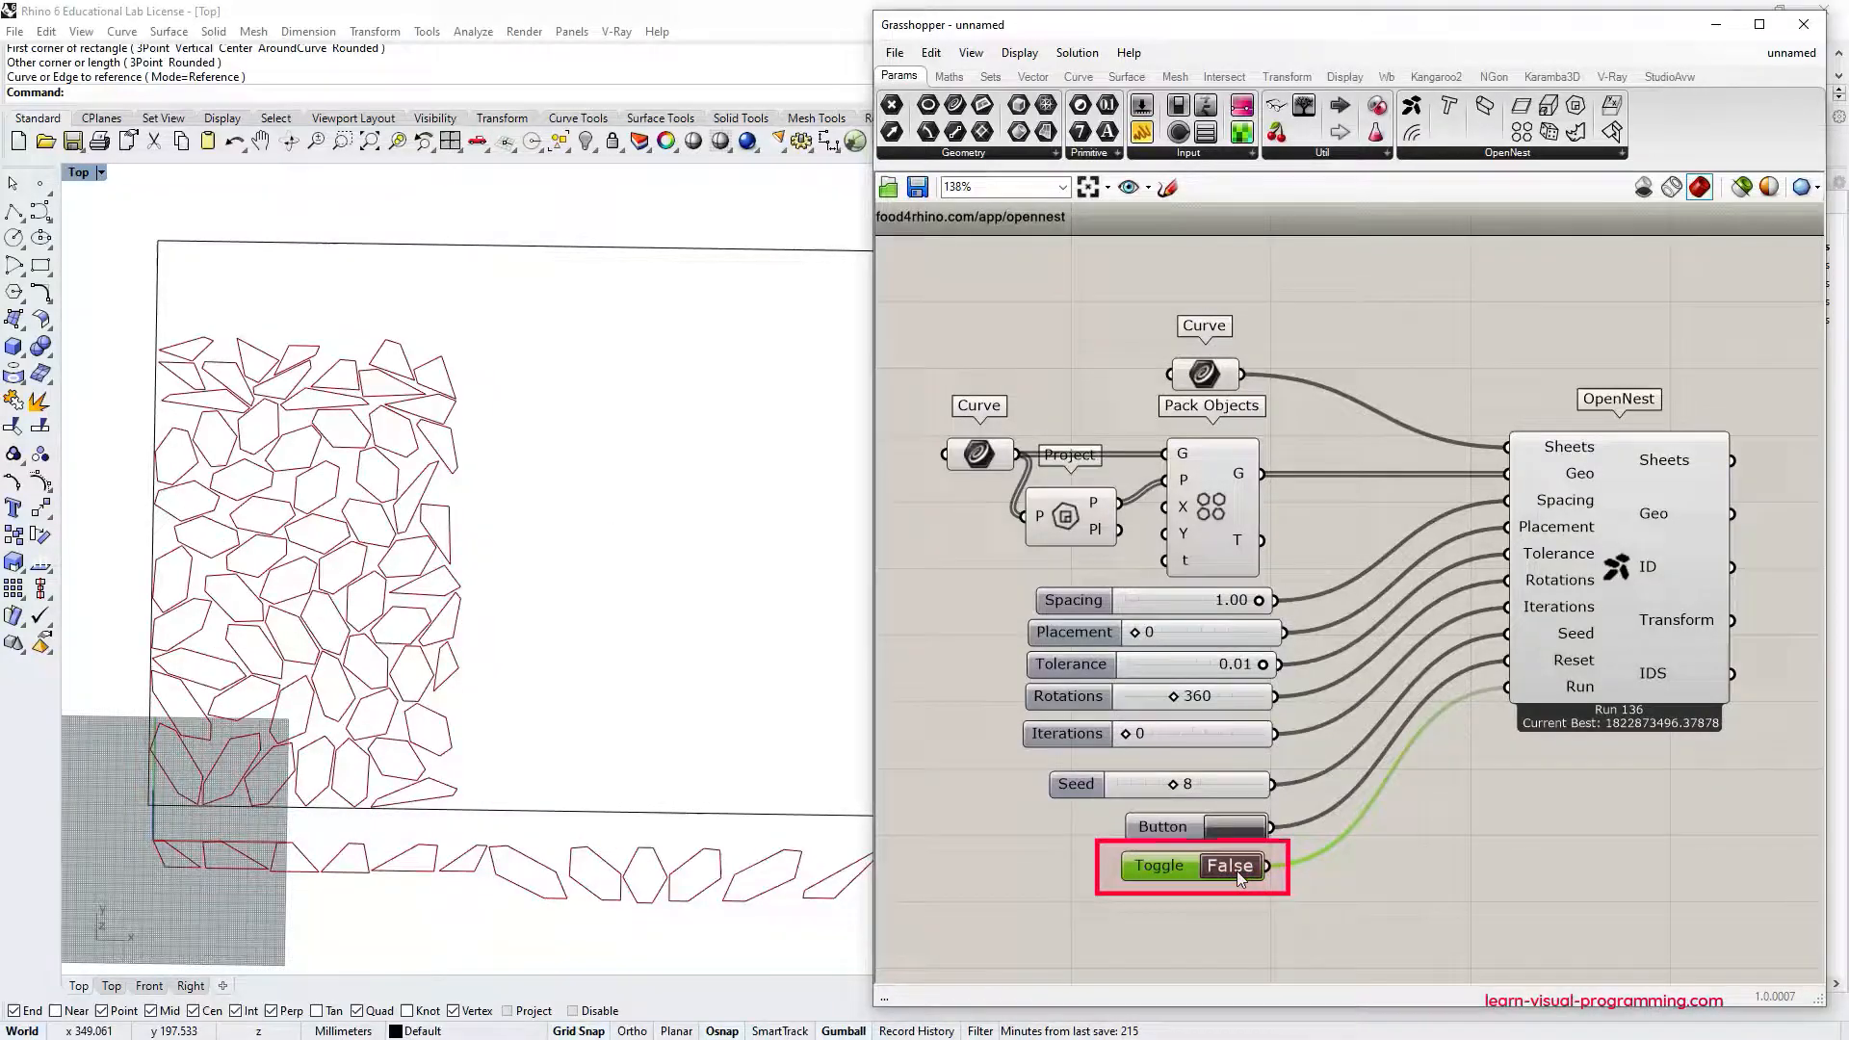
Enter 10 in the OpenNest Iterations slider.
{"action": "left_click", "coordinate": [1190, 732]}
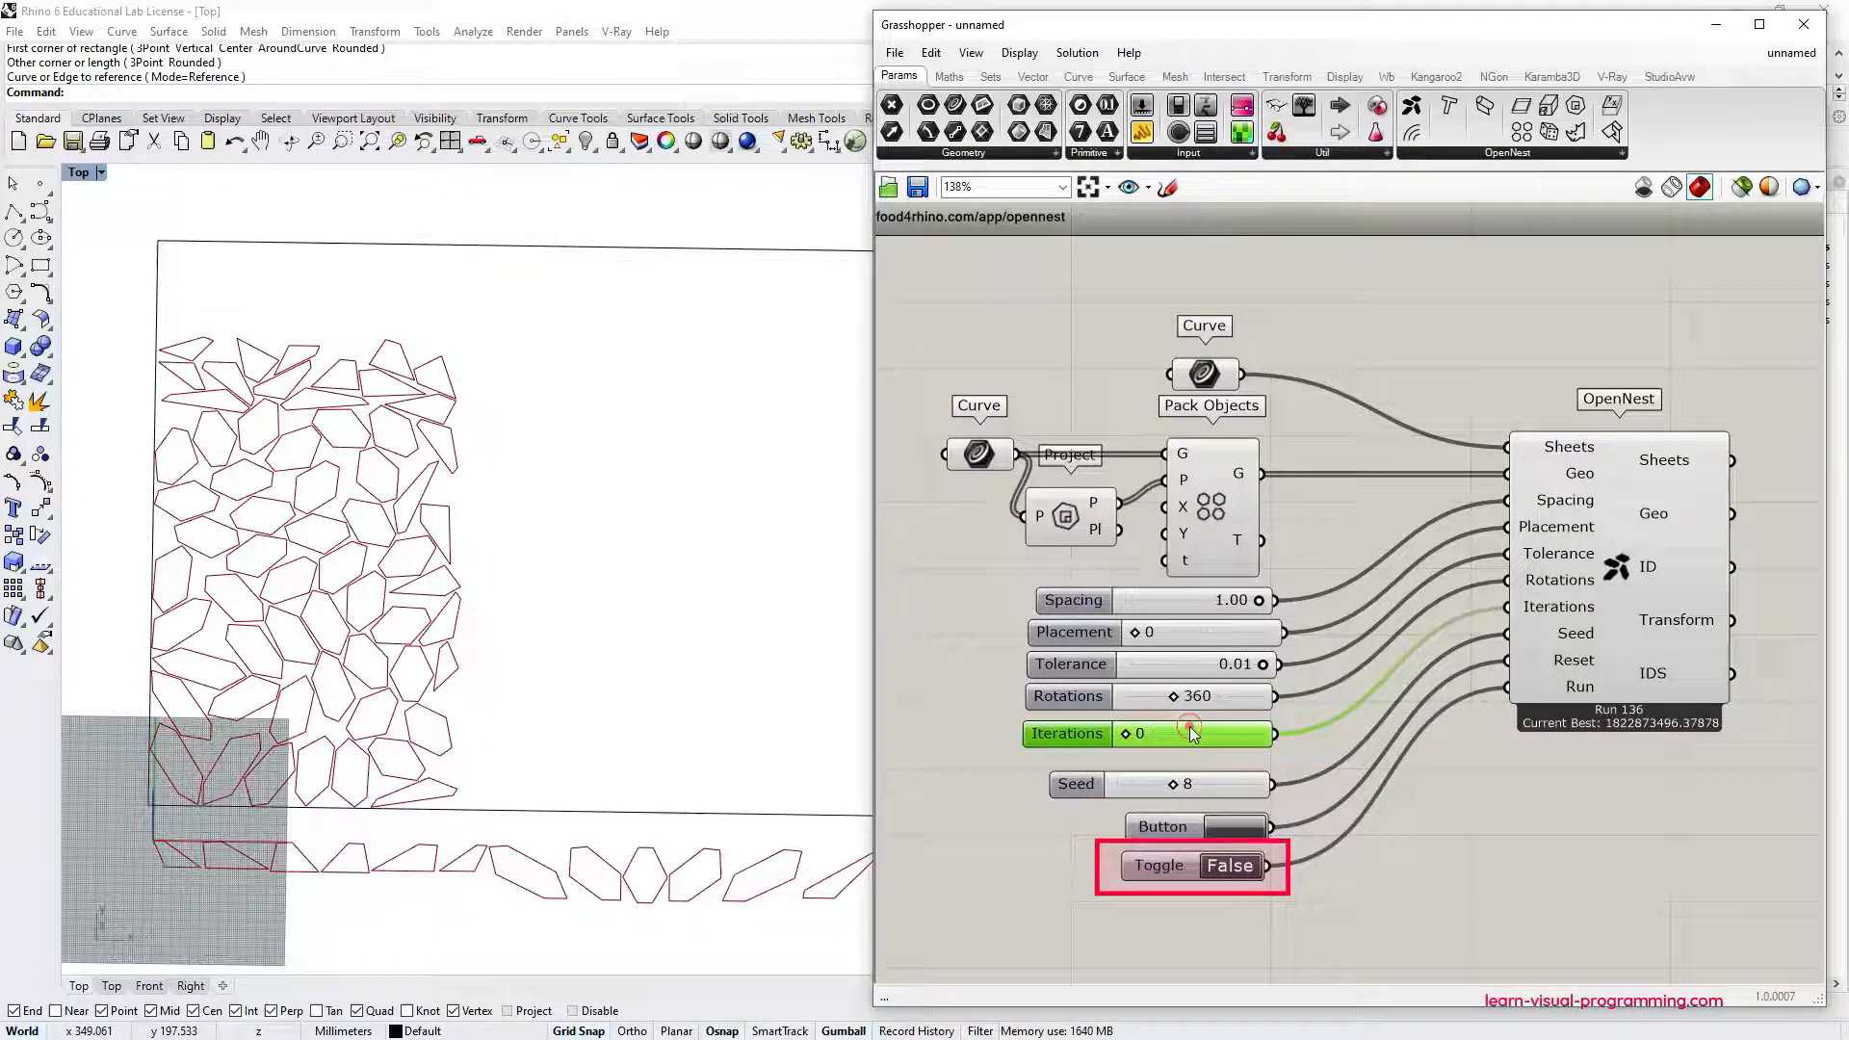
{"action": "double_click", "coordinate": [1191, 732]}
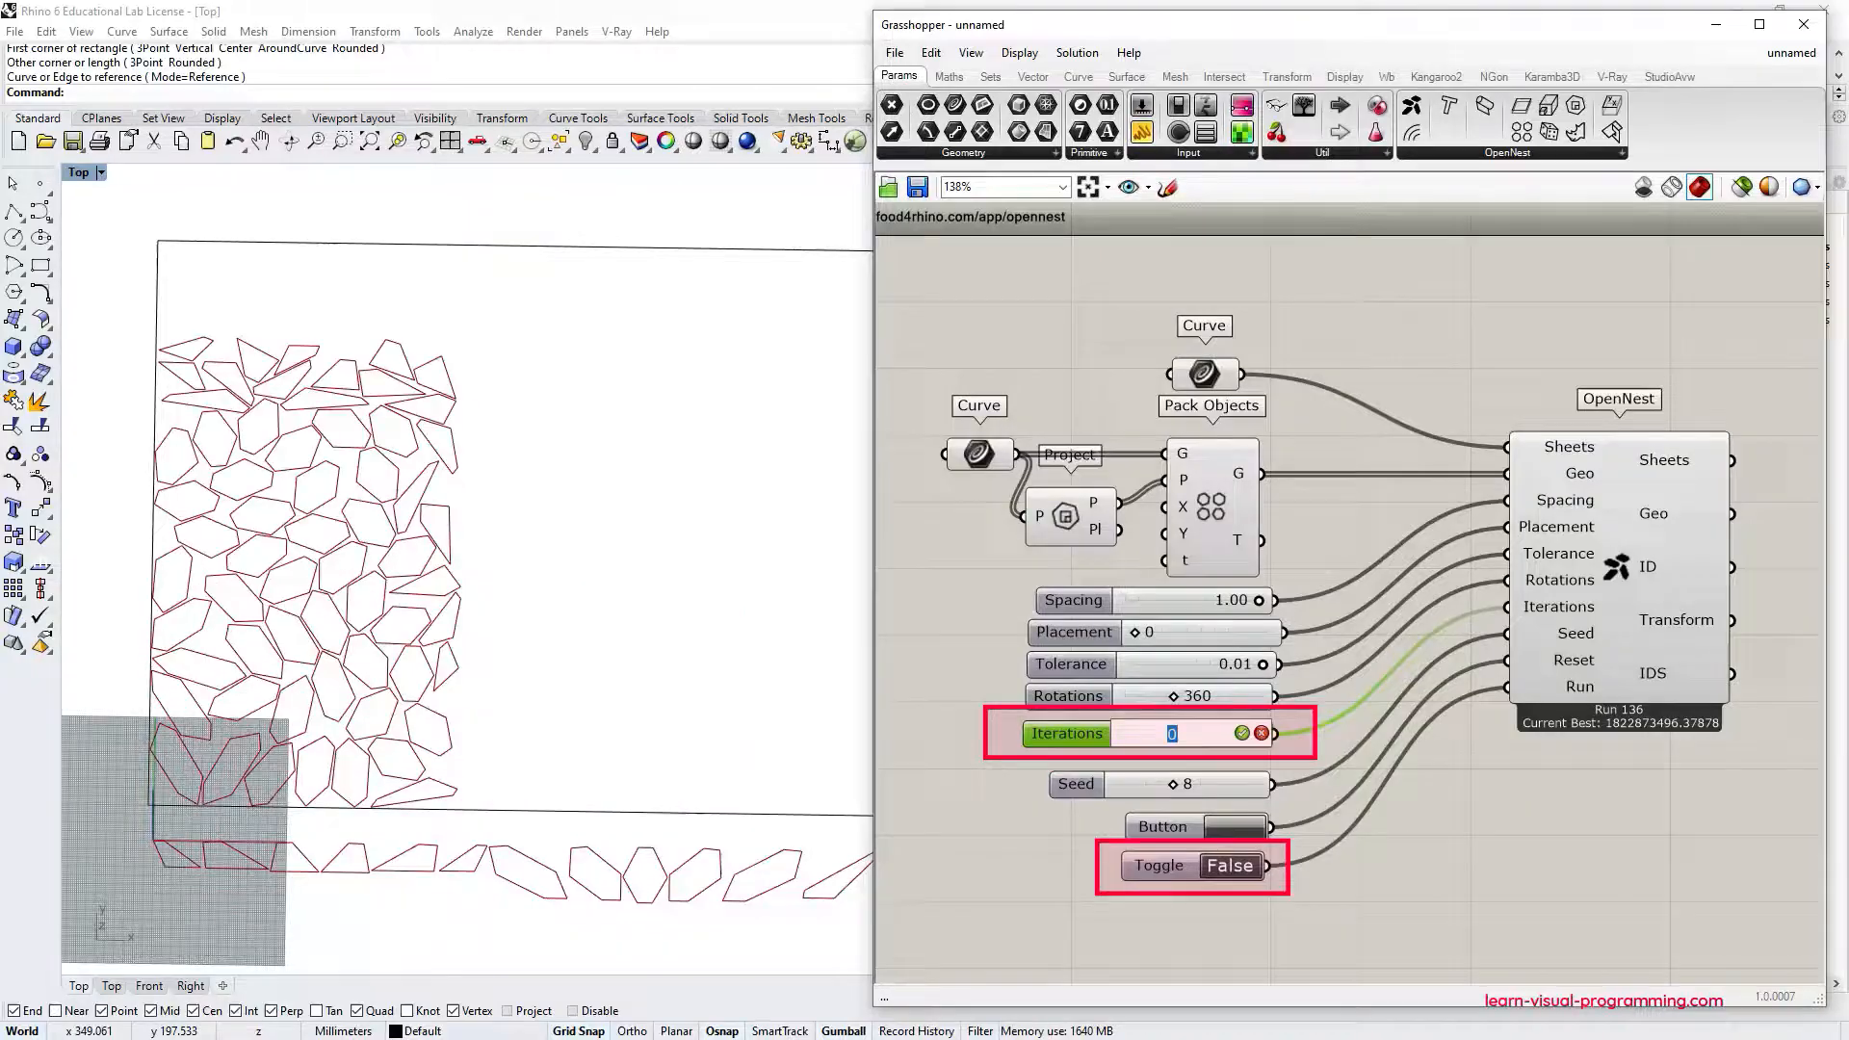
{"action": "type", "text": "10"}
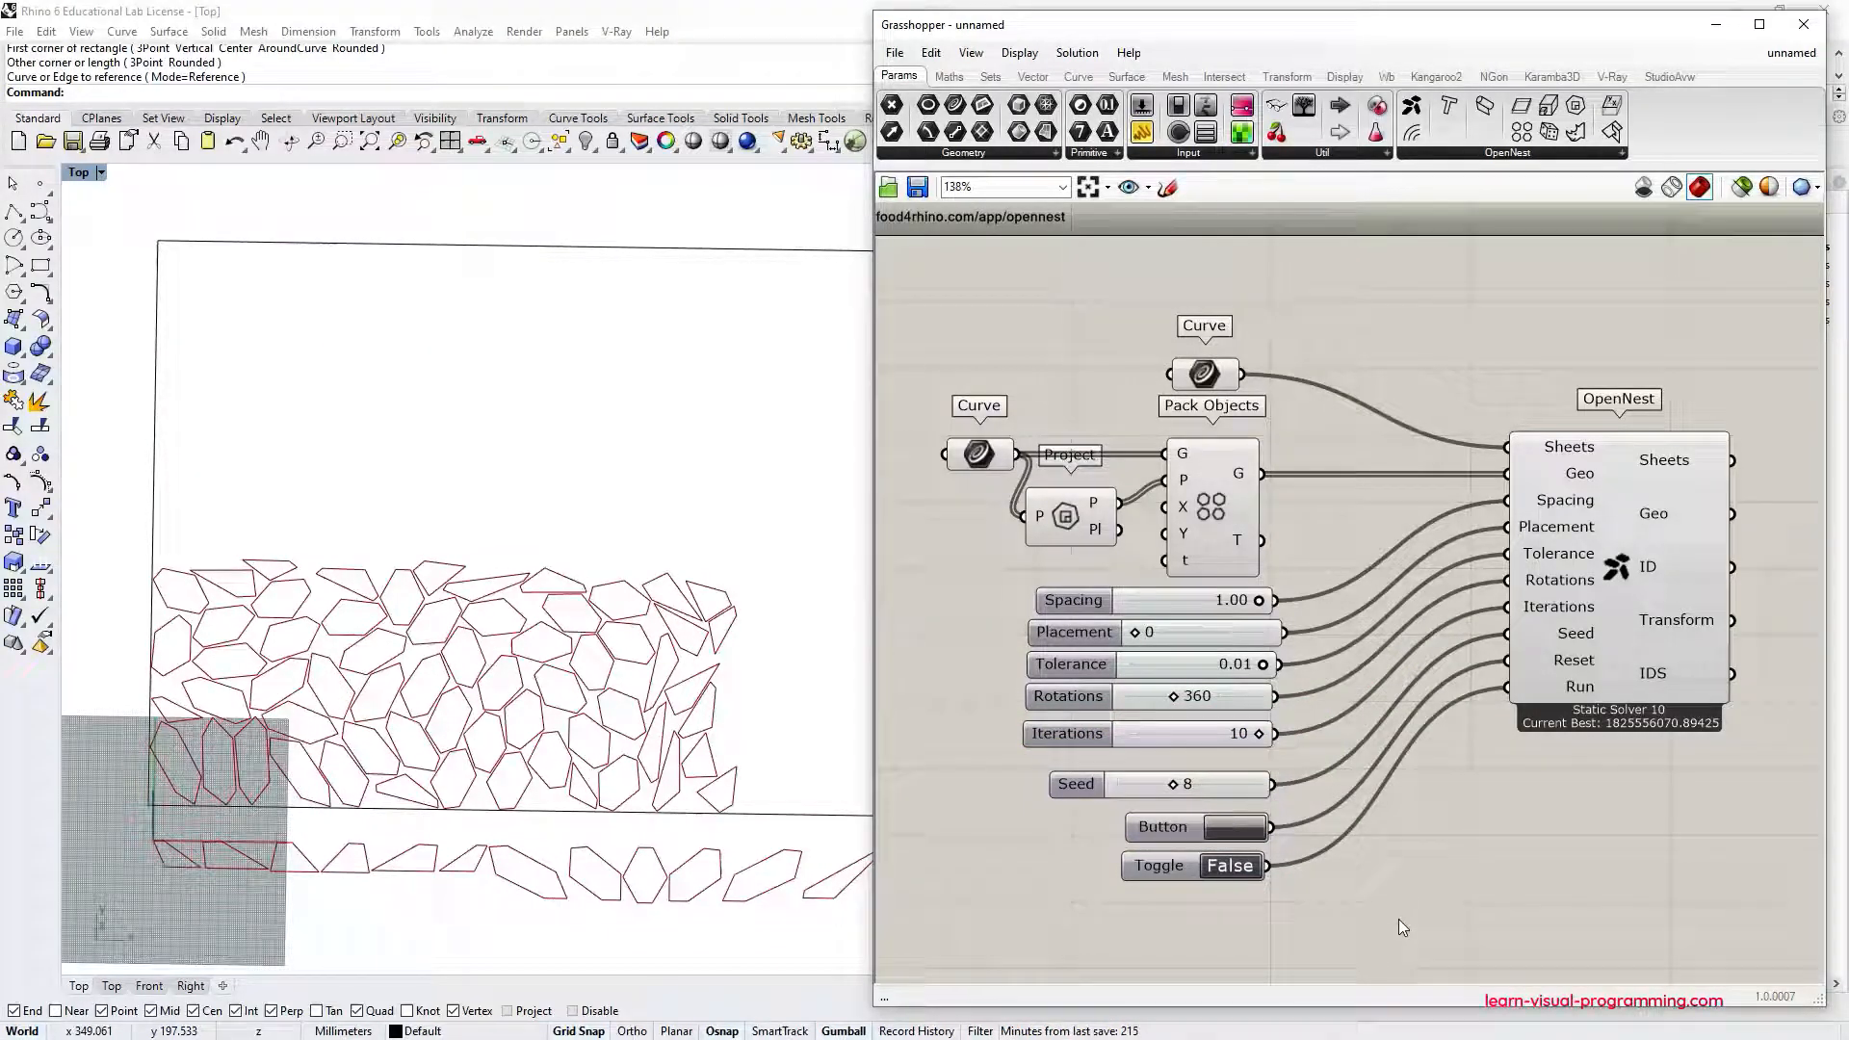
{"action": "left_click", "coordinate": [1203, 374]}
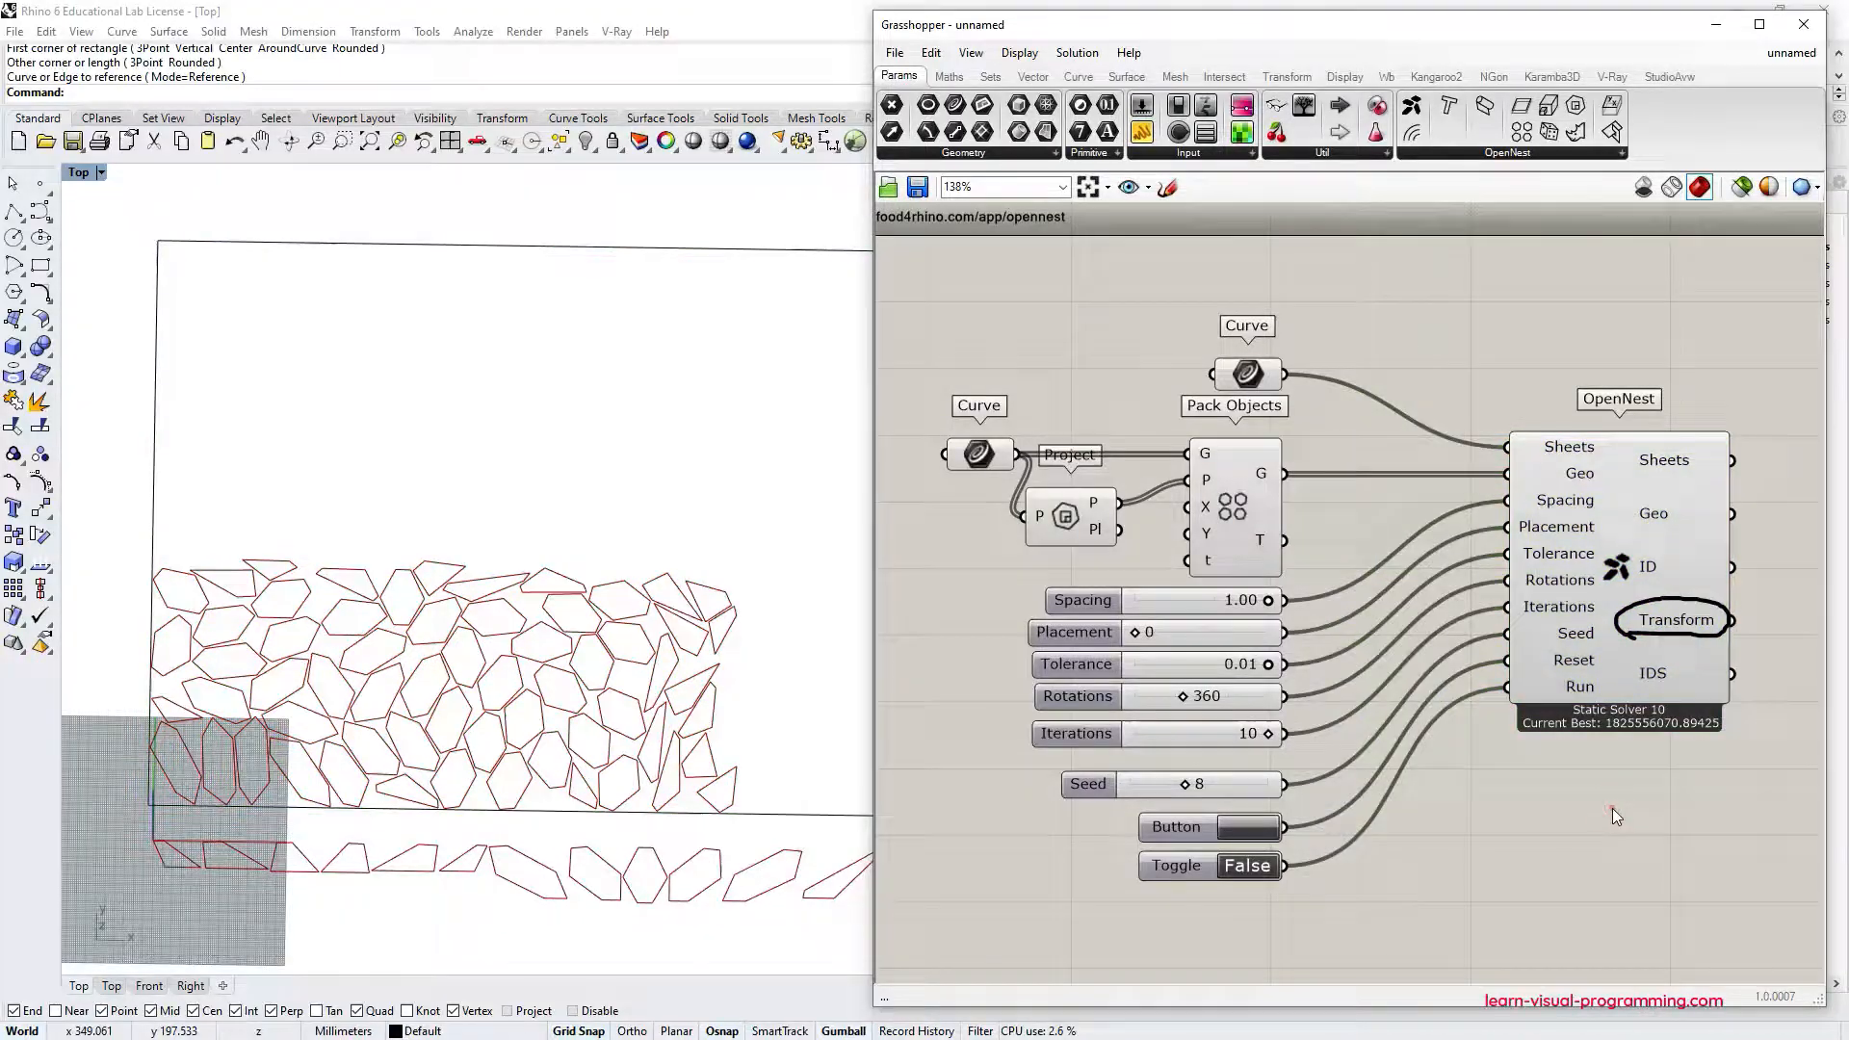
Preview the packed original pieces and add a List Length component to count them.
{"action": "scroll", "scroll_direction": "down", "scroll_amount": 3}
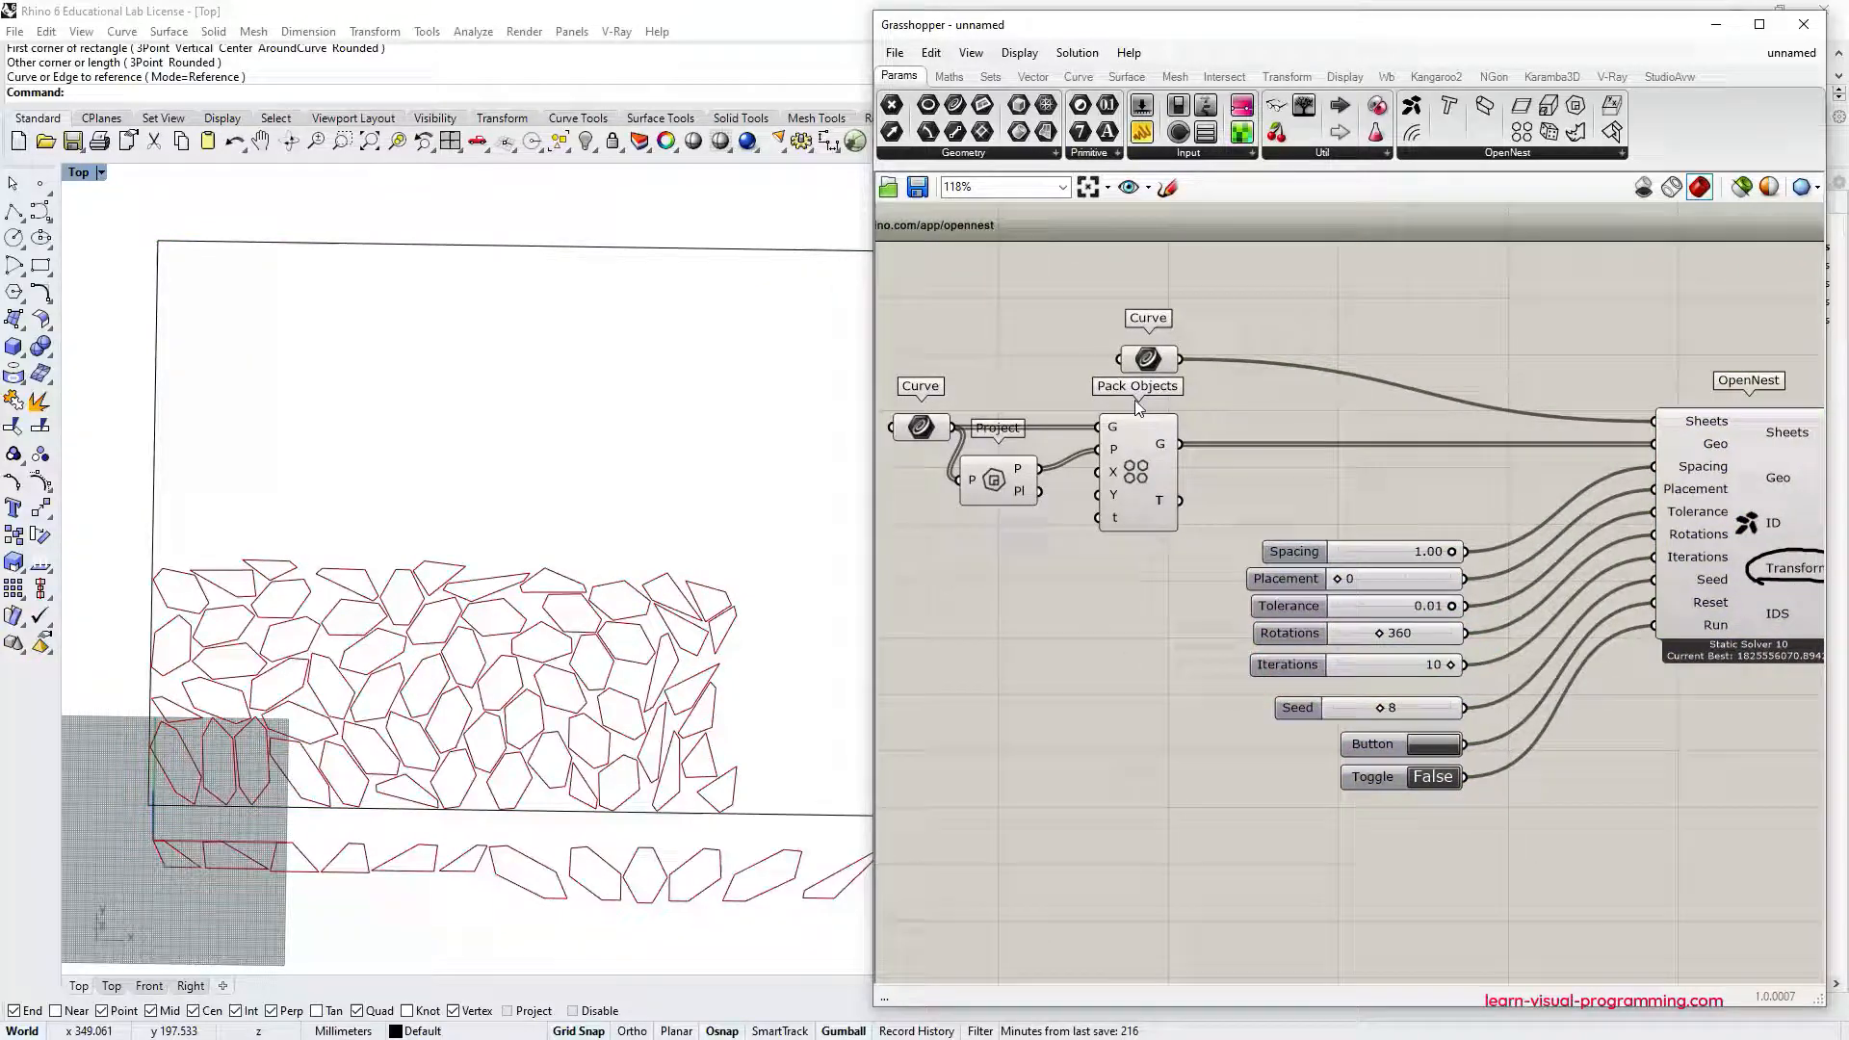
{"action": "left_click", "coordinate": [1110, 472]}
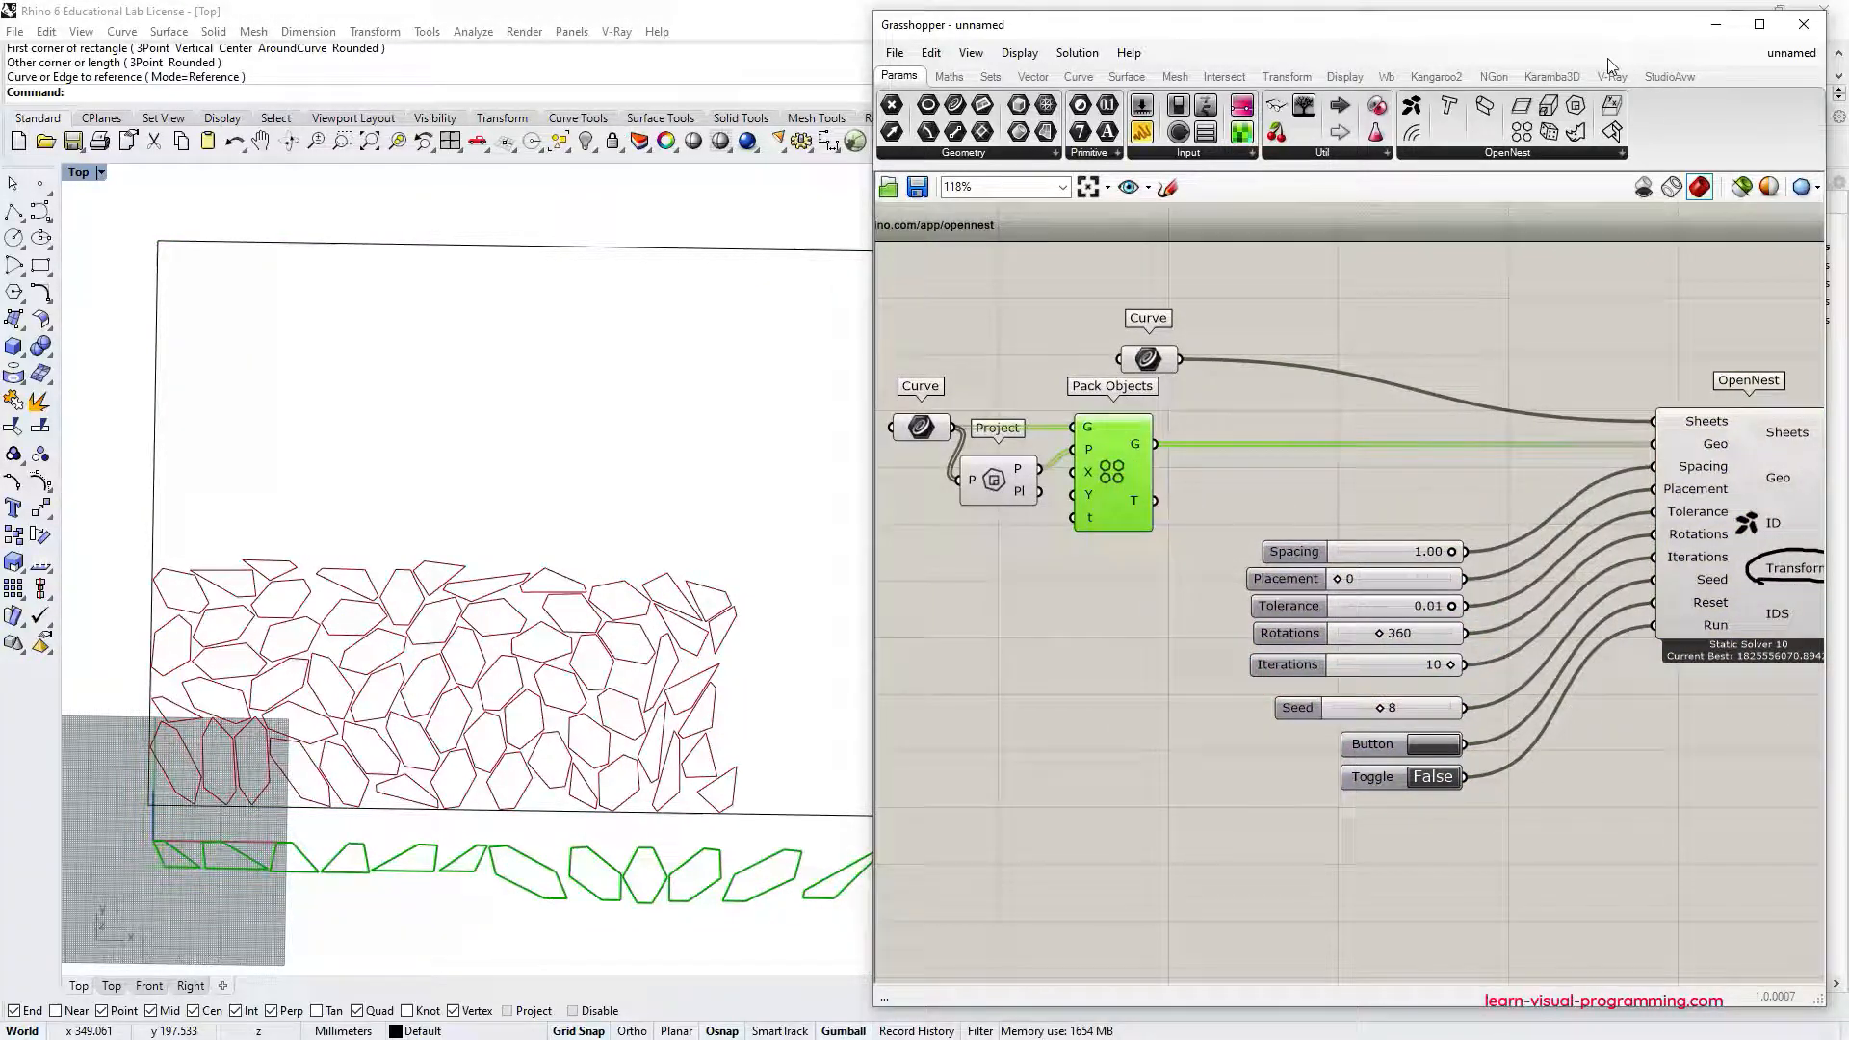
{"action": "mouse_move", "coordinate": [1451, 108]}
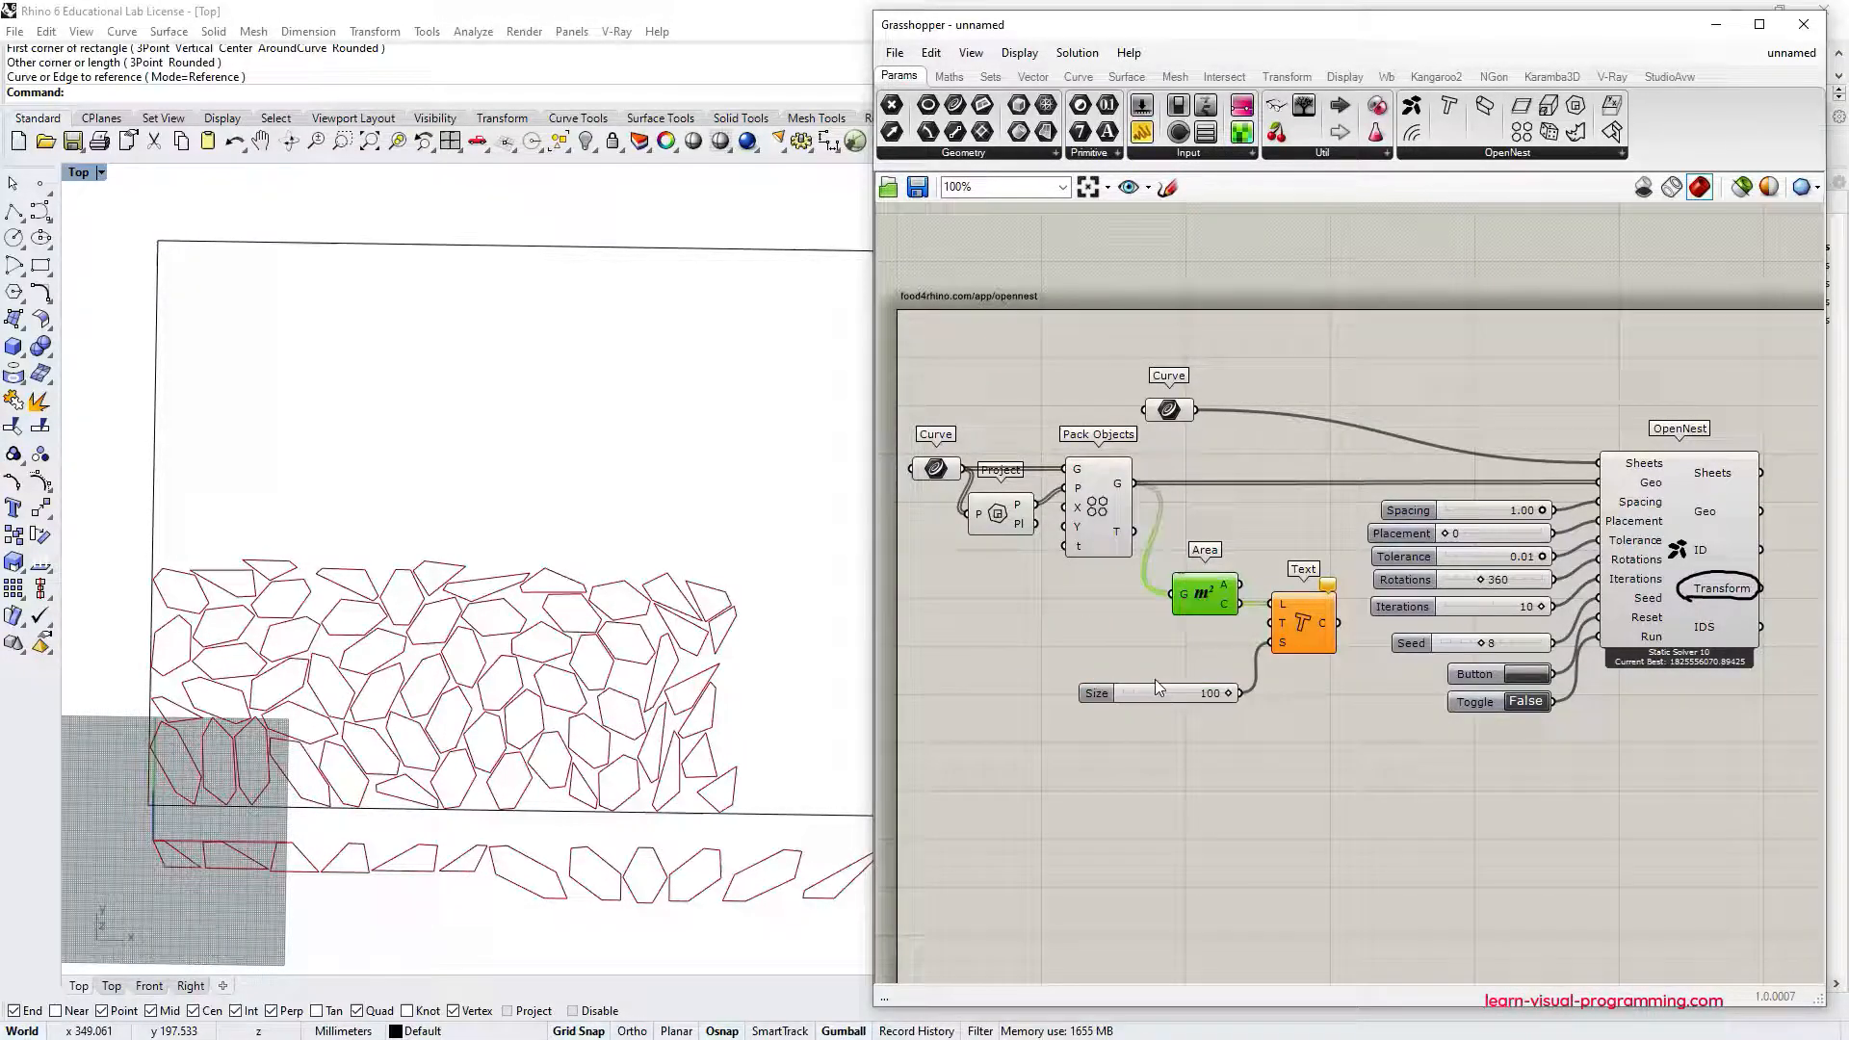
{"action": "double_click", "coordinate": [1091, 683]}
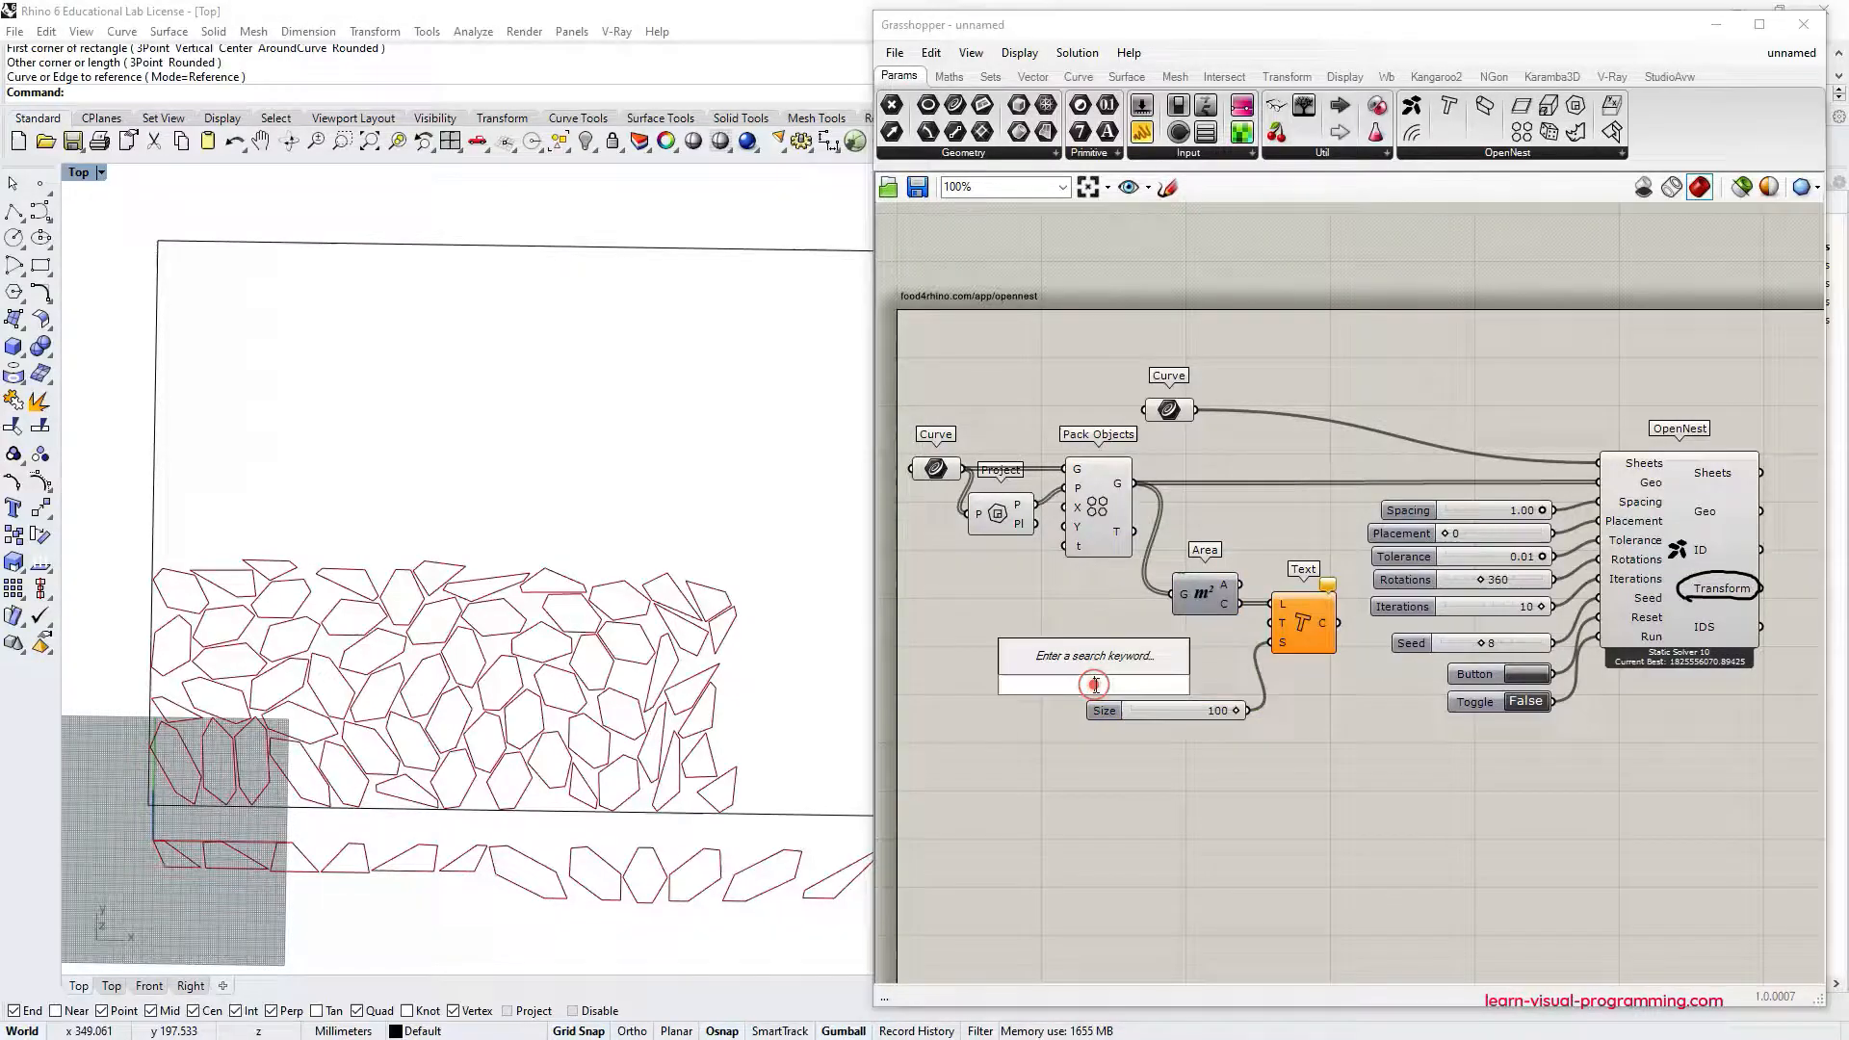
{"action": "left_click", "coordinate": [1093, 656]}
{"action": "type", "text": "list len"}
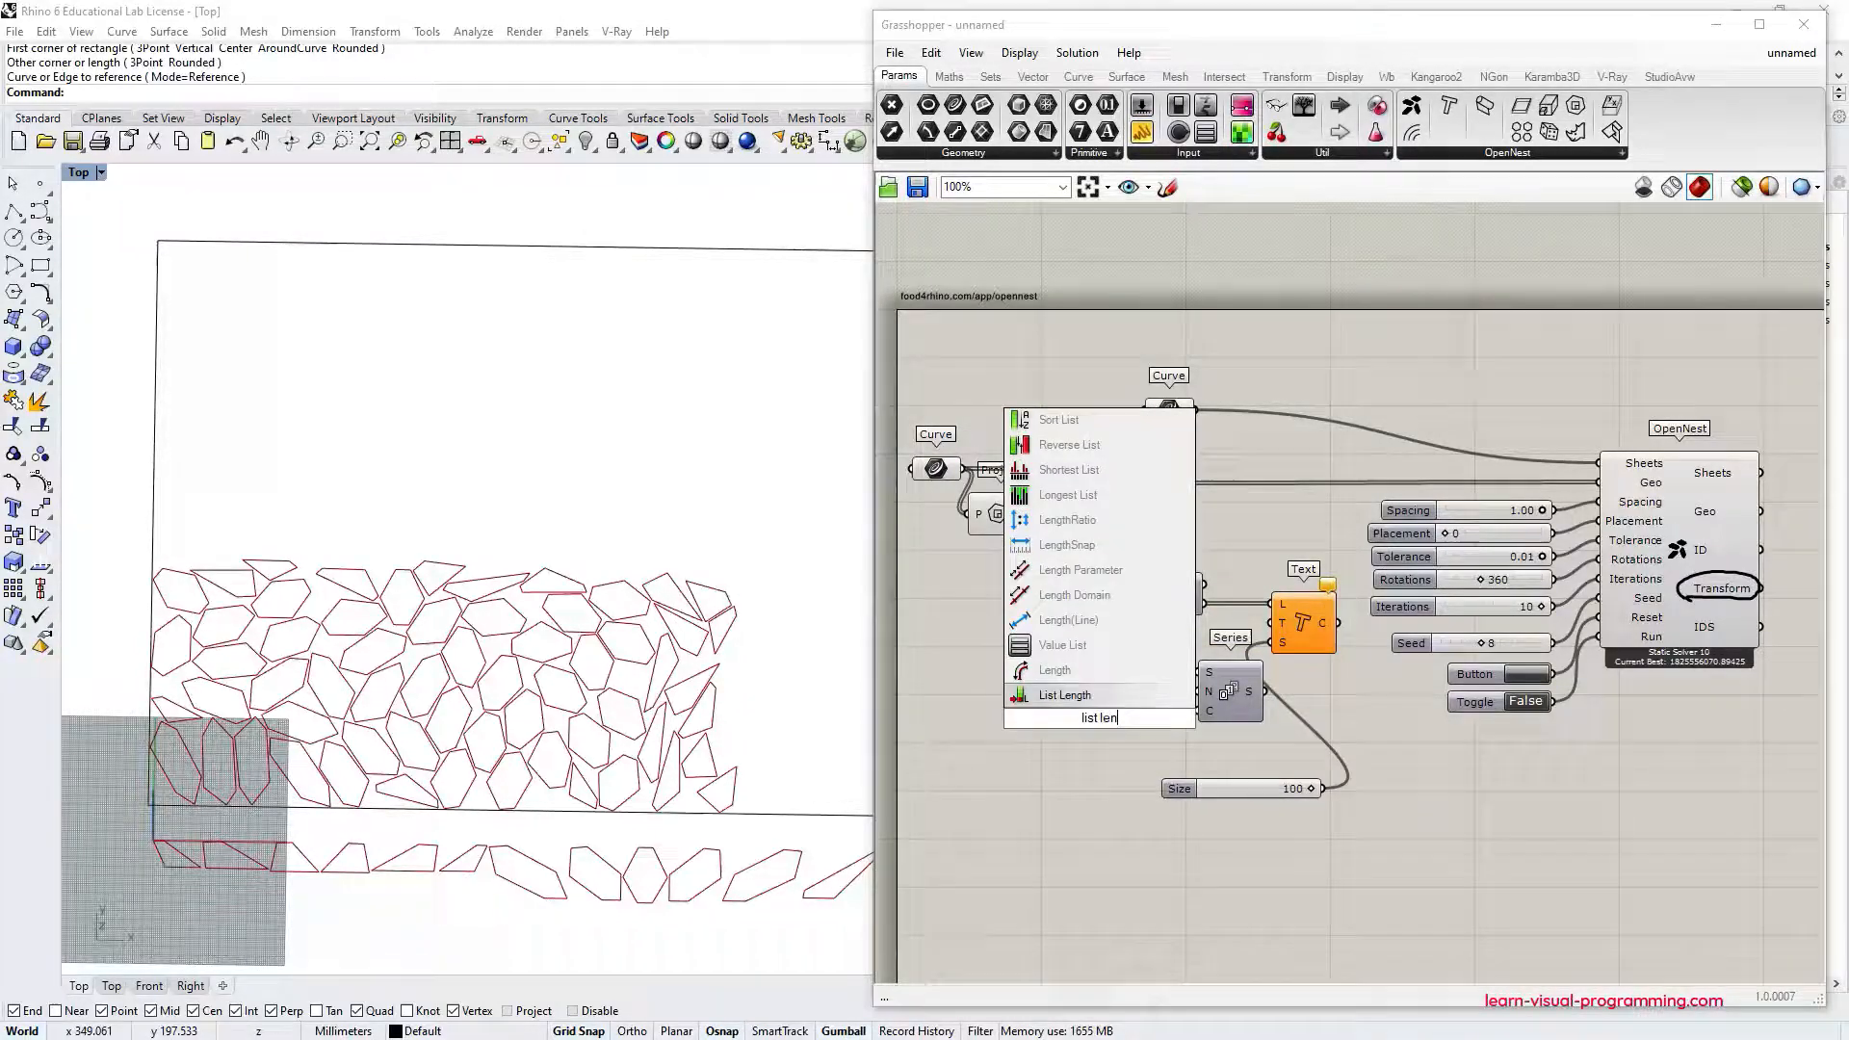
{"action": "left_click", "coordinate": [1063, 694]}
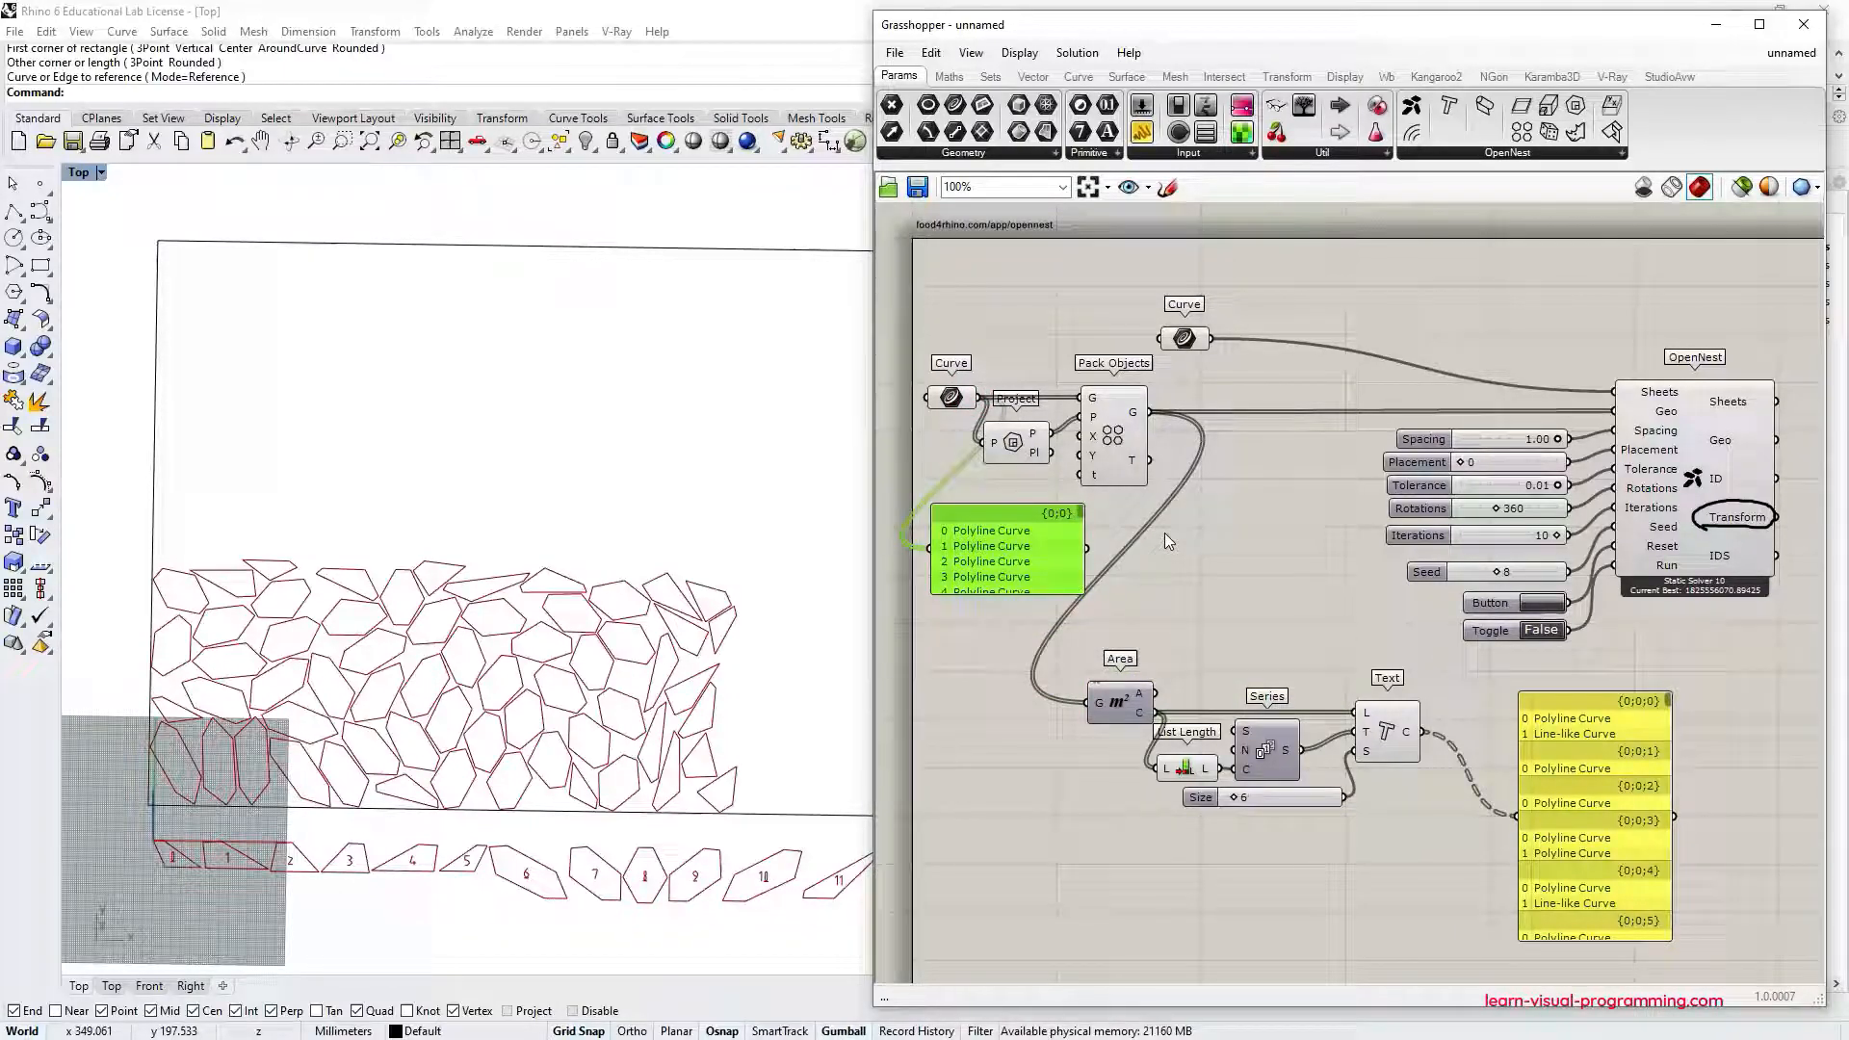
Add a Transform component for the number labels and set Iterations to 1.
{"action": "scroll", "scroll_direction": "down", "scroll_amount": 3}
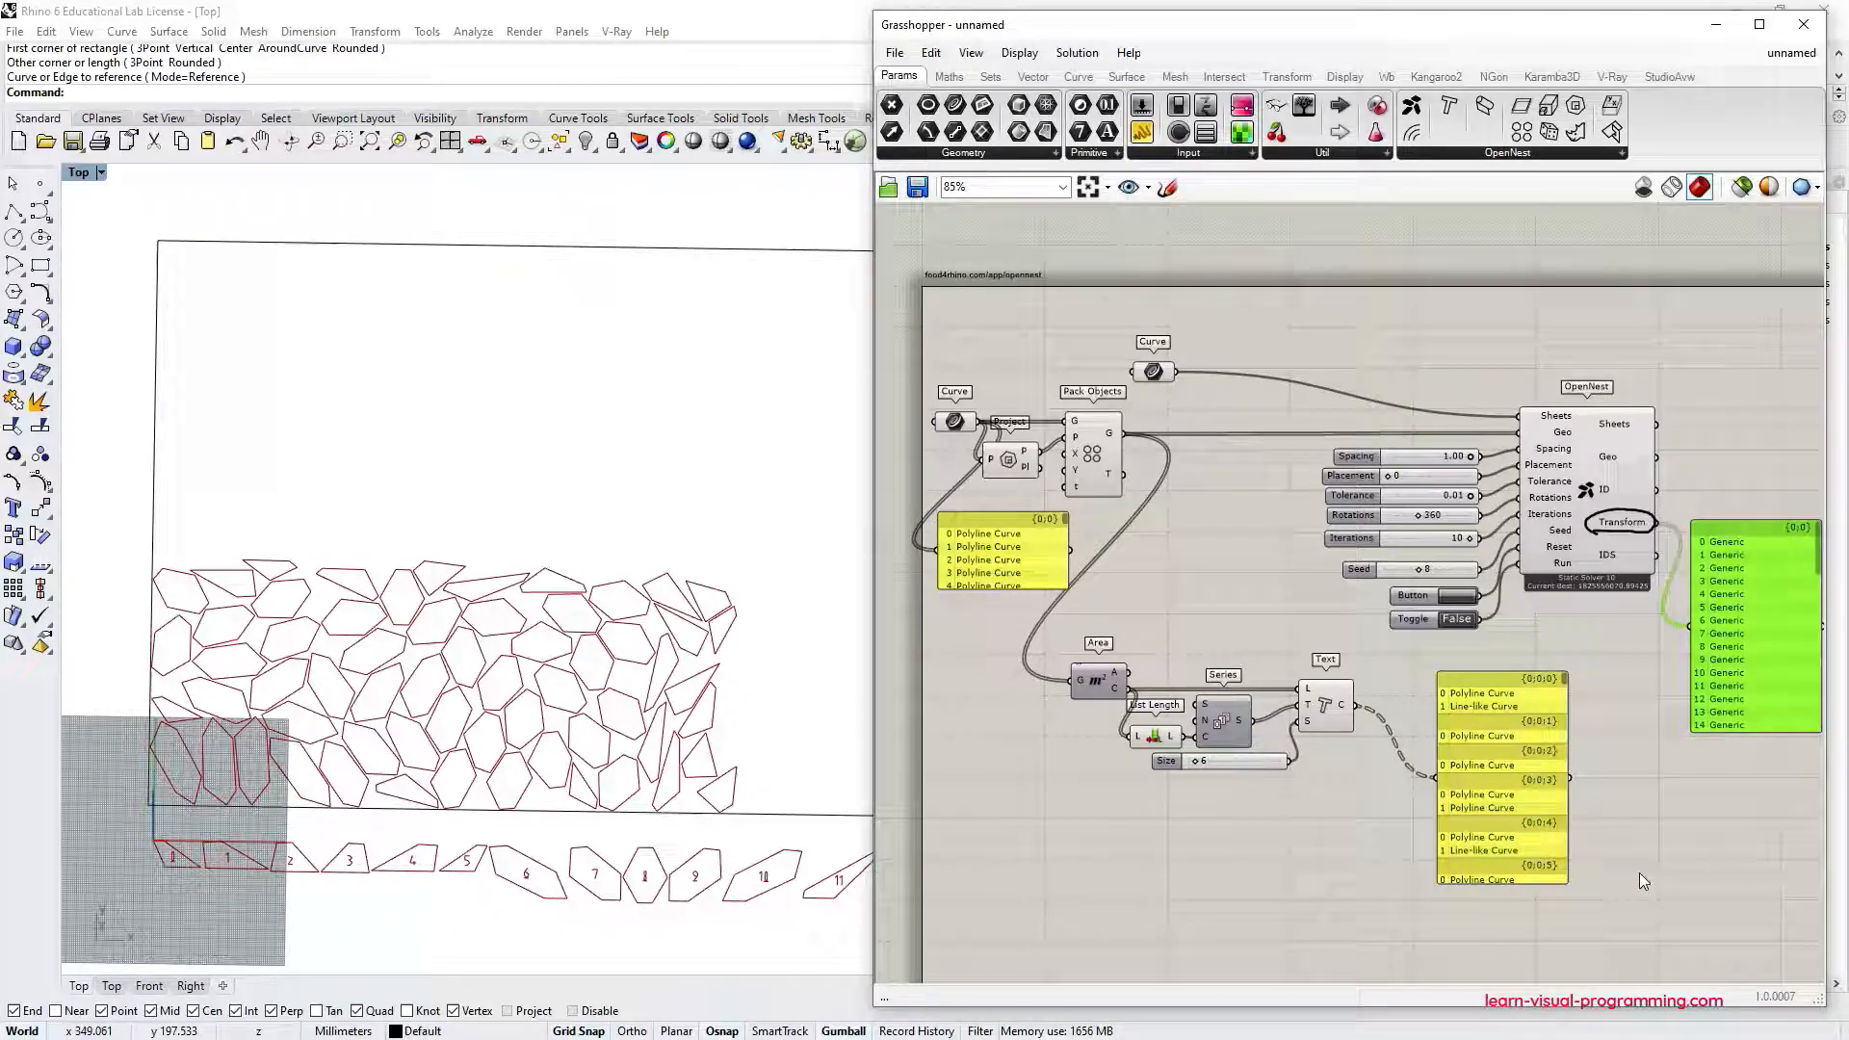
{"action": "double_click", "coordinate": [1627, 783]}
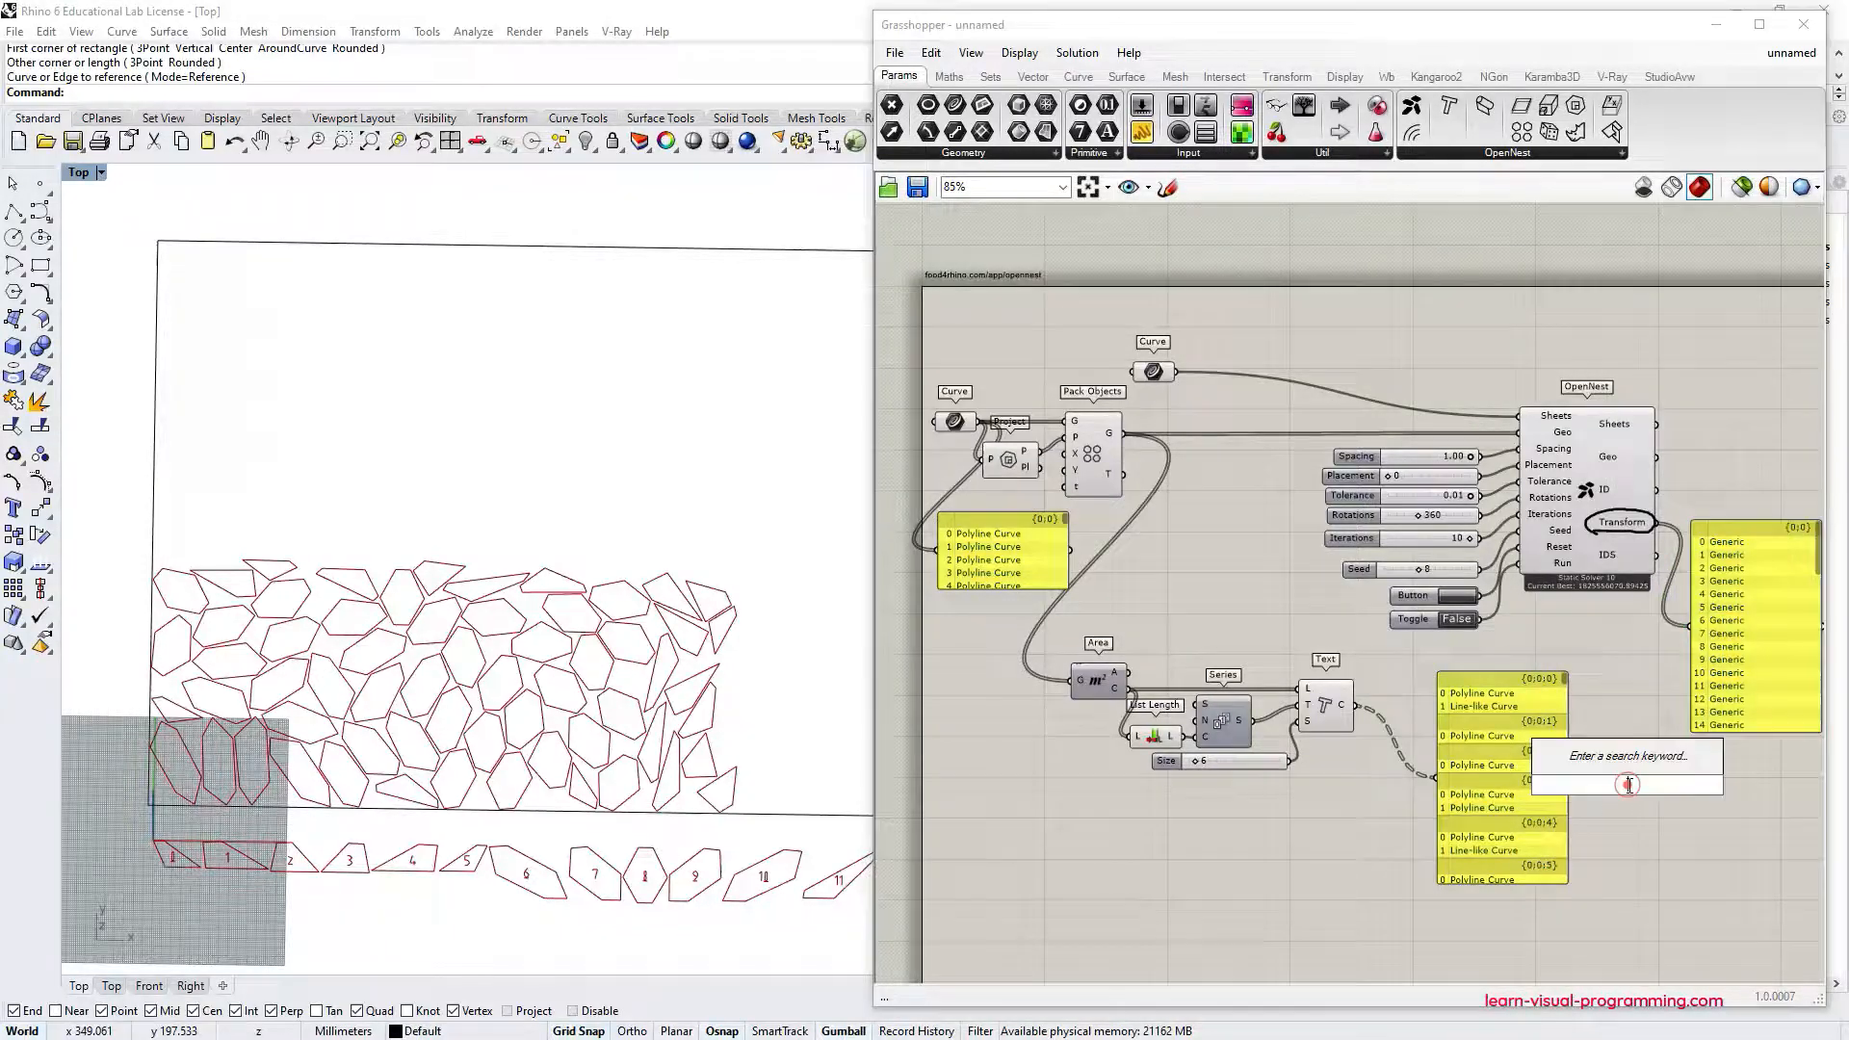
{"action": "type", "text": "tra"}
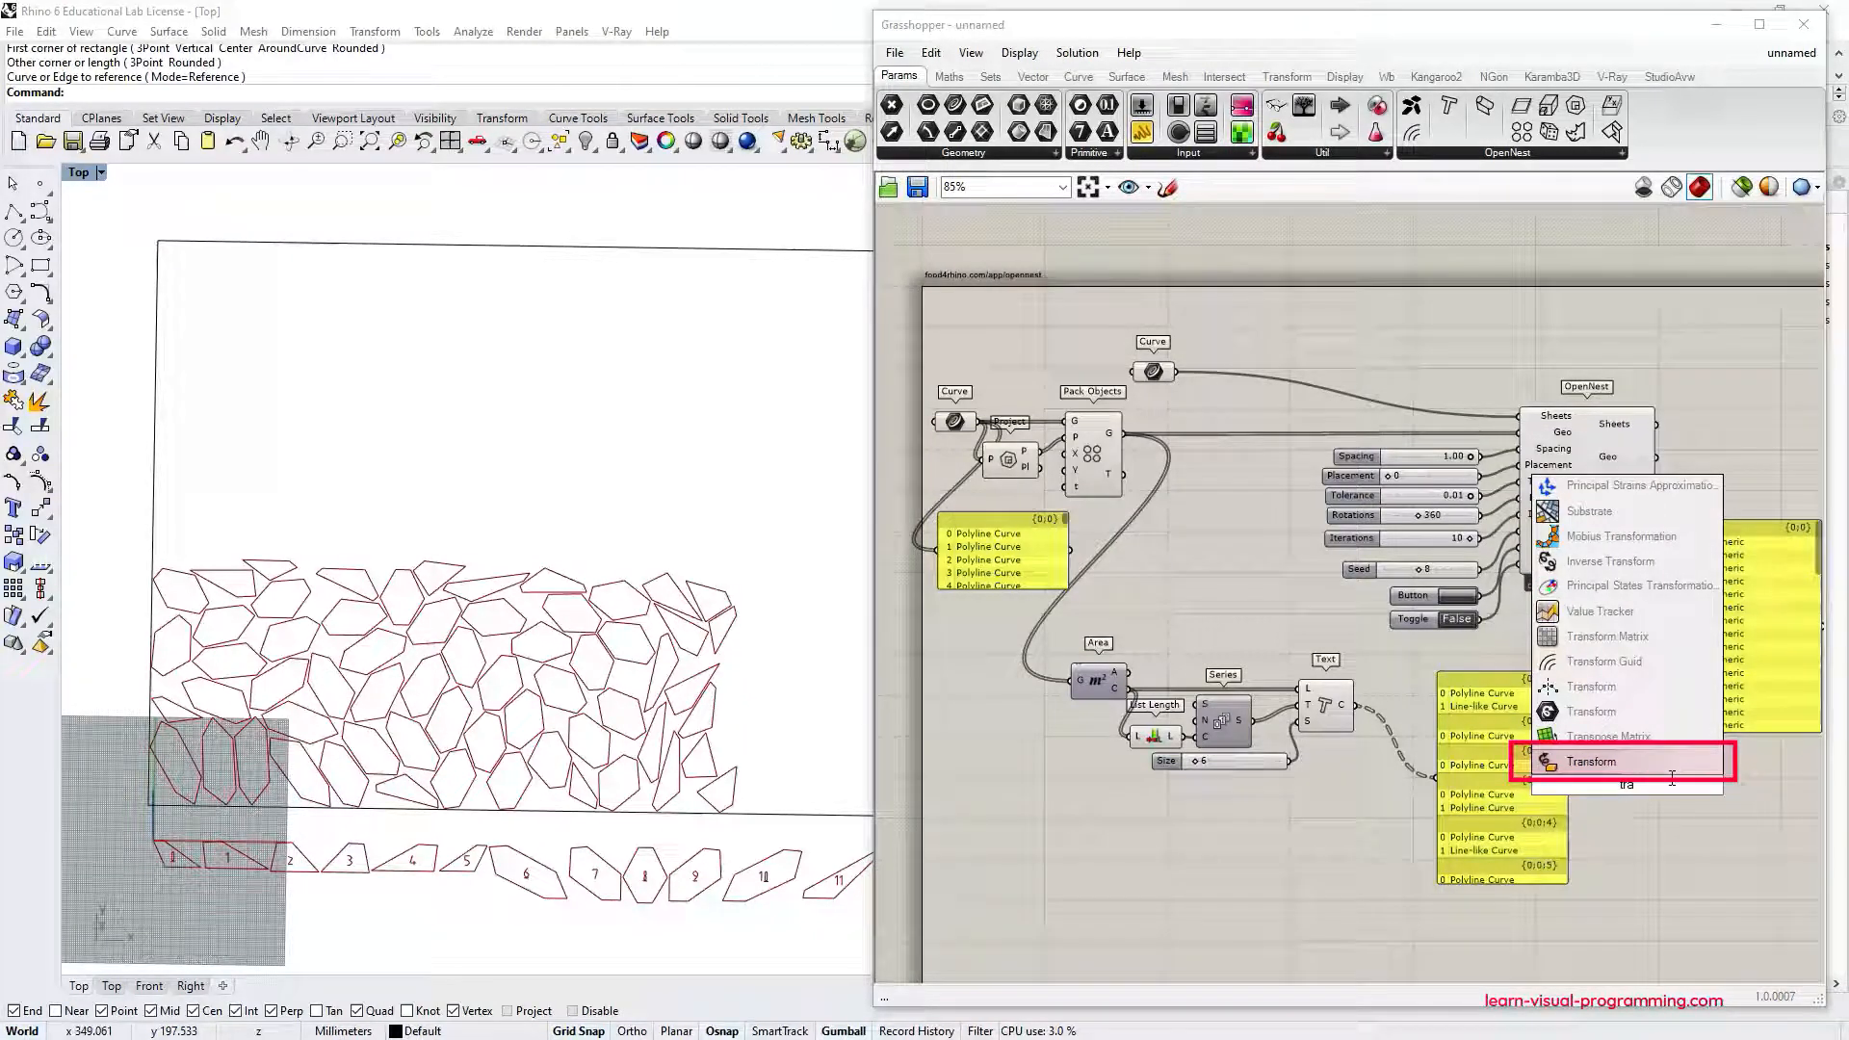
{"action": "mouse_move", "coordinate": [1627, 760]}
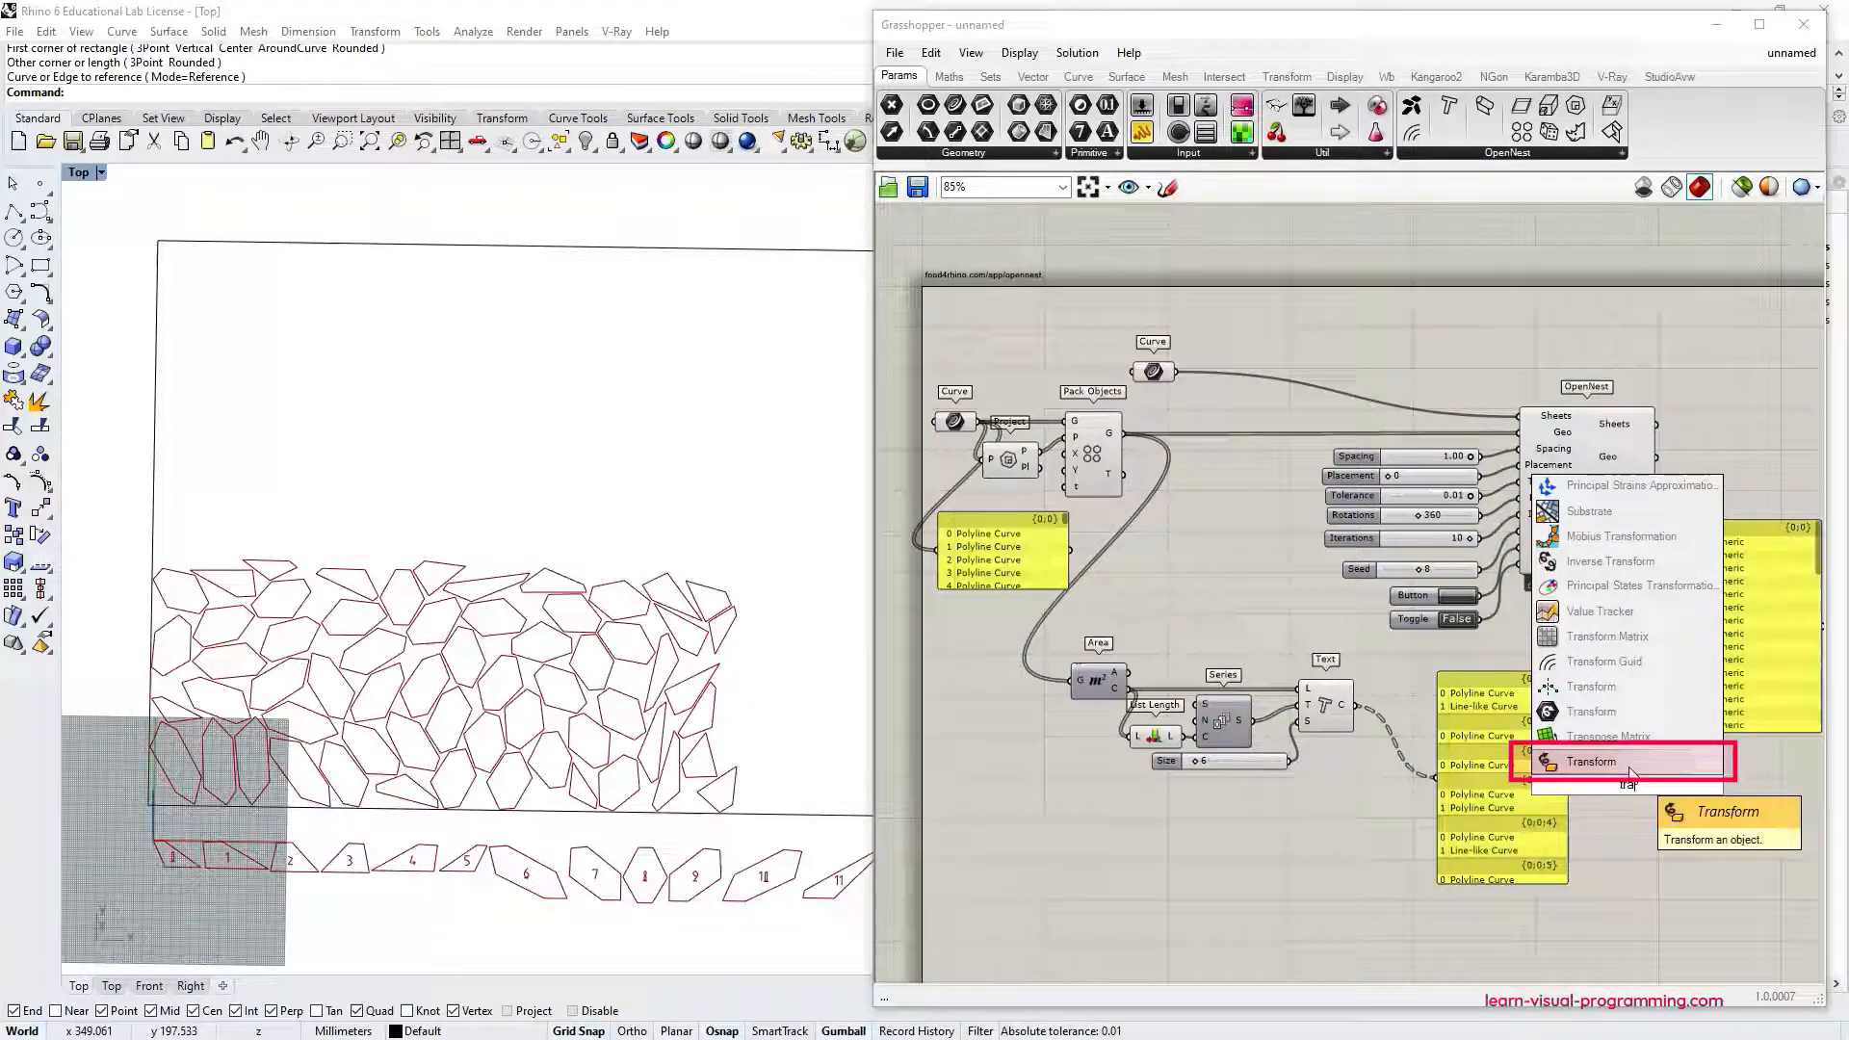
{"action": "left_click", "coordinate": [1592, 761]}
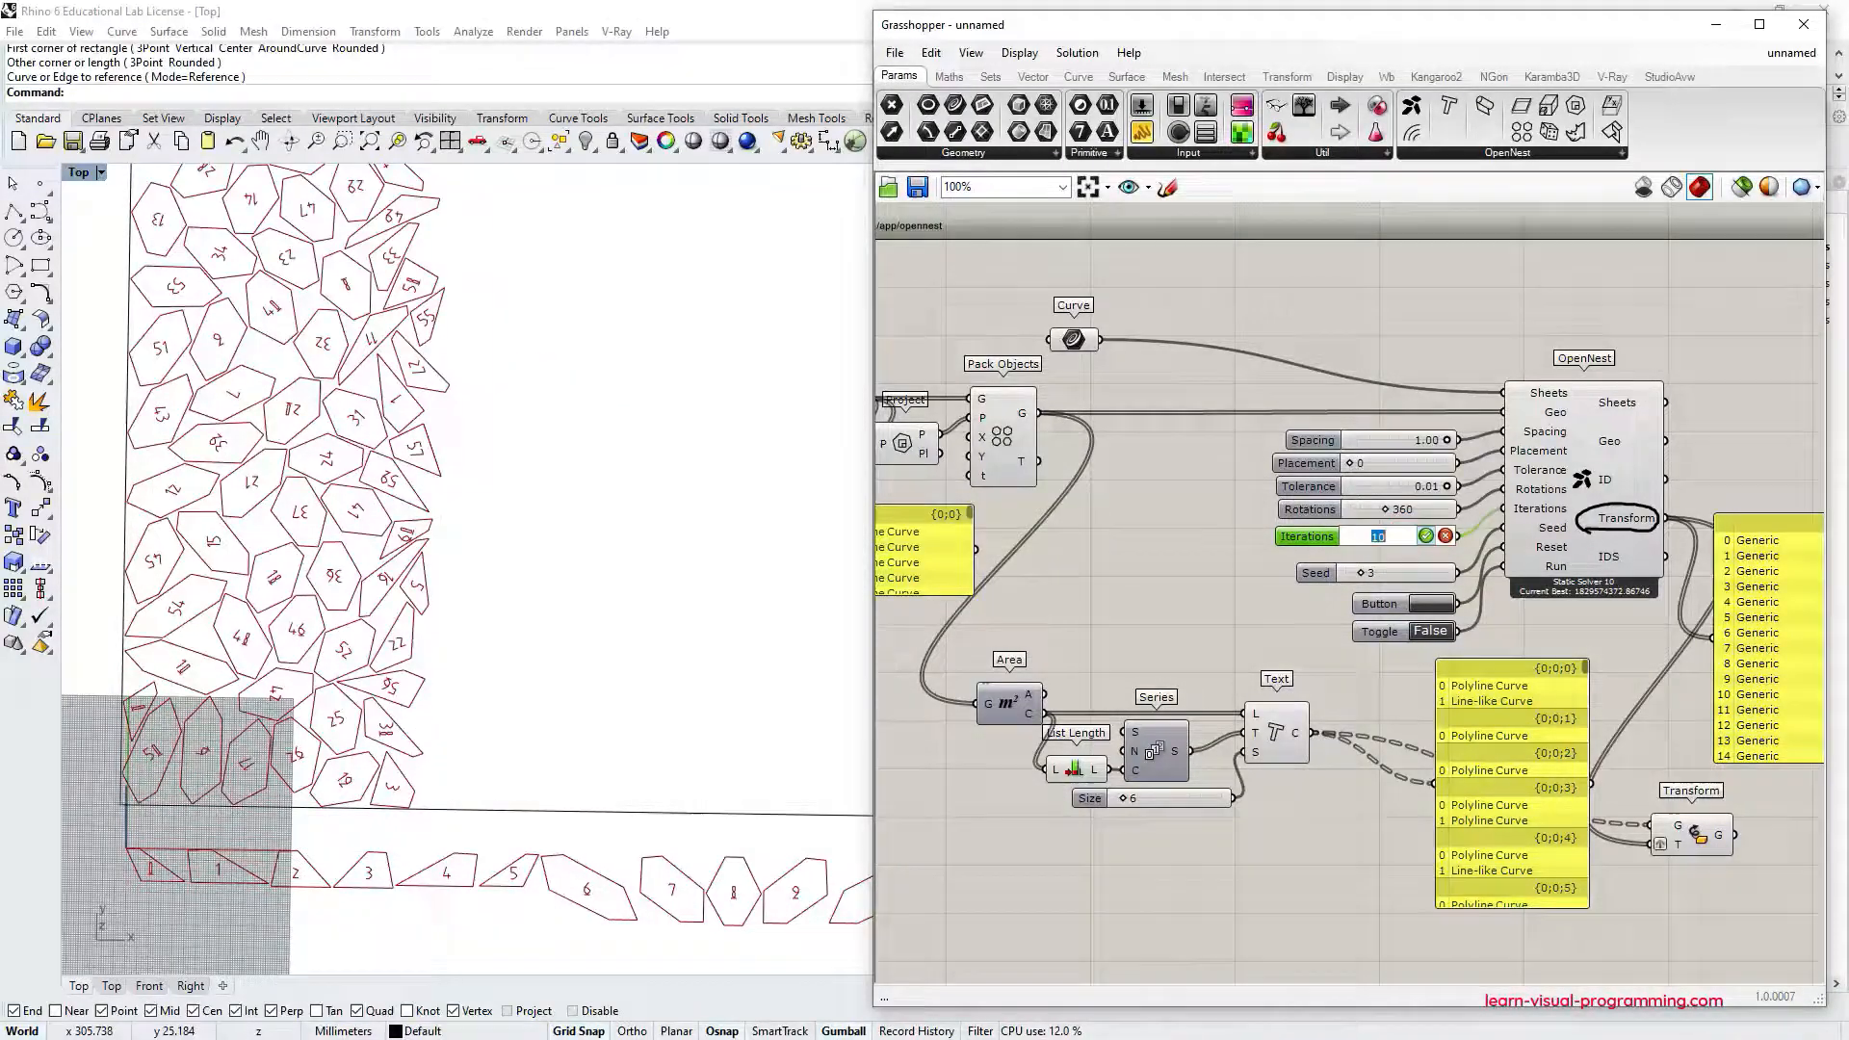
{"action": "left_click", "coordinate": [1367, 536]}
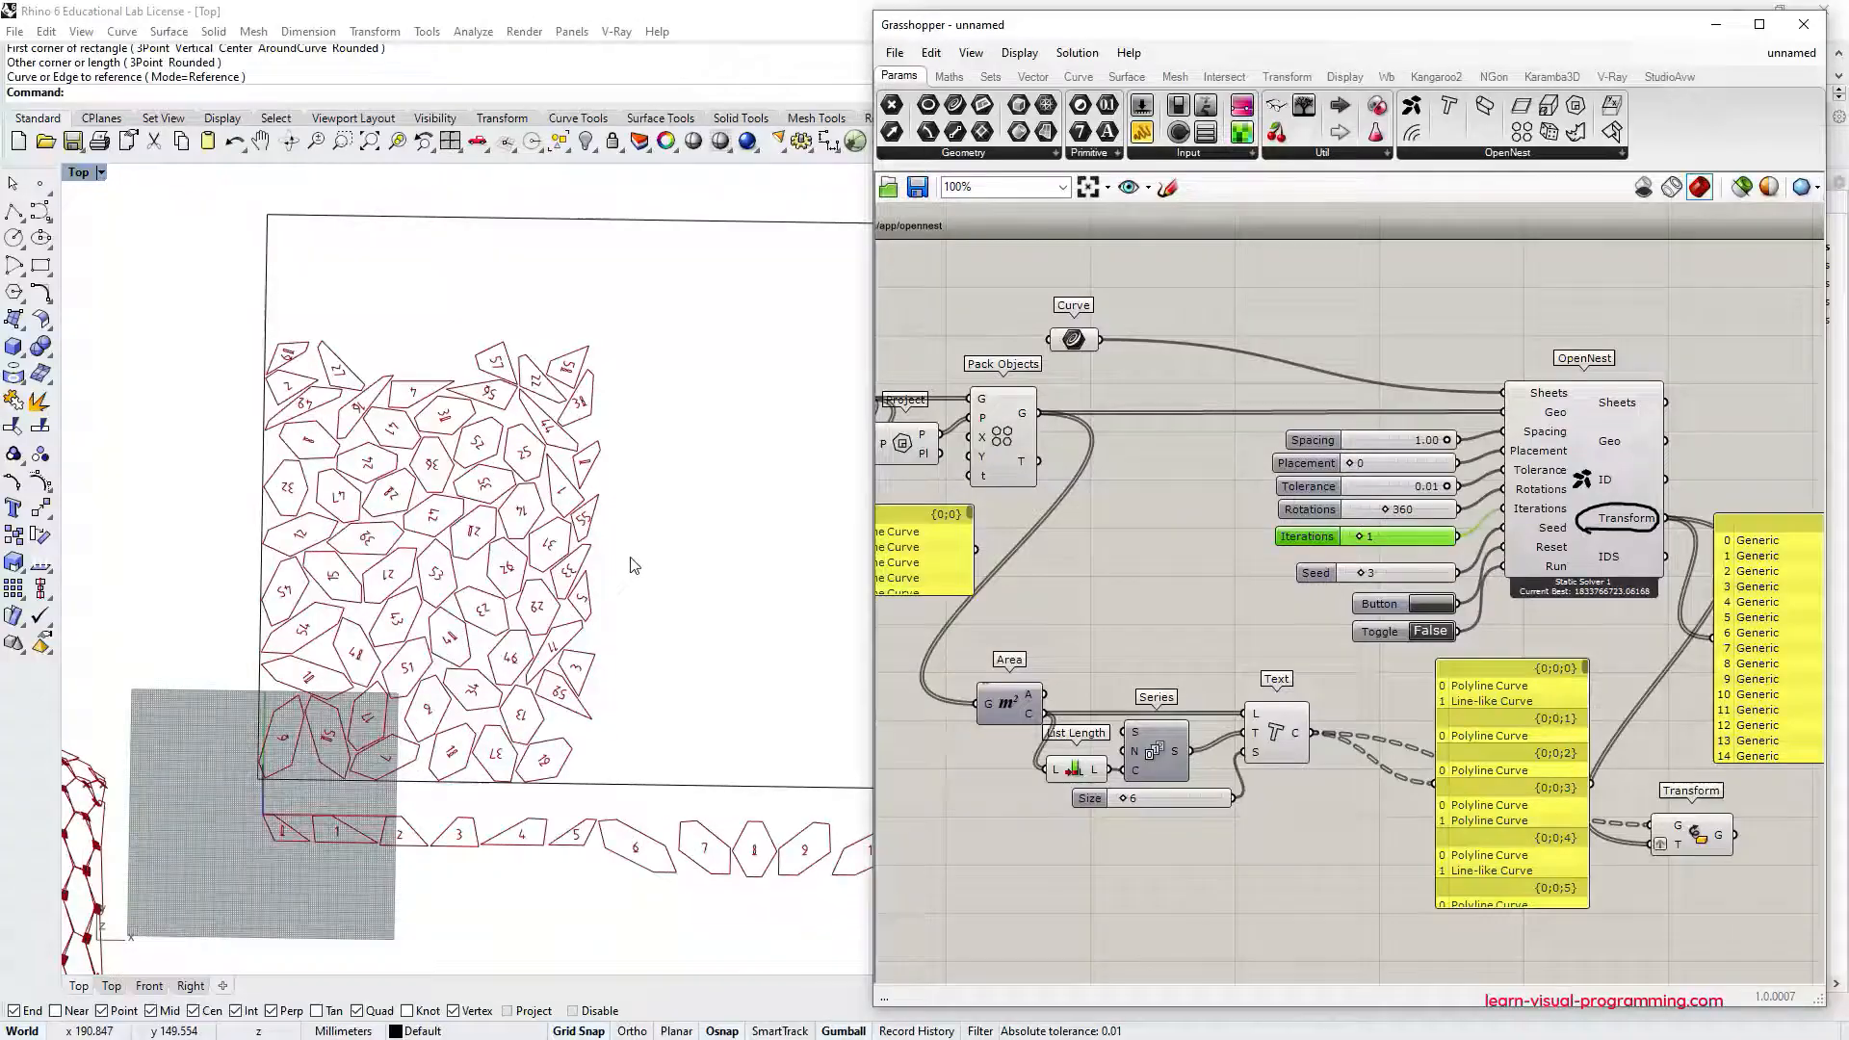